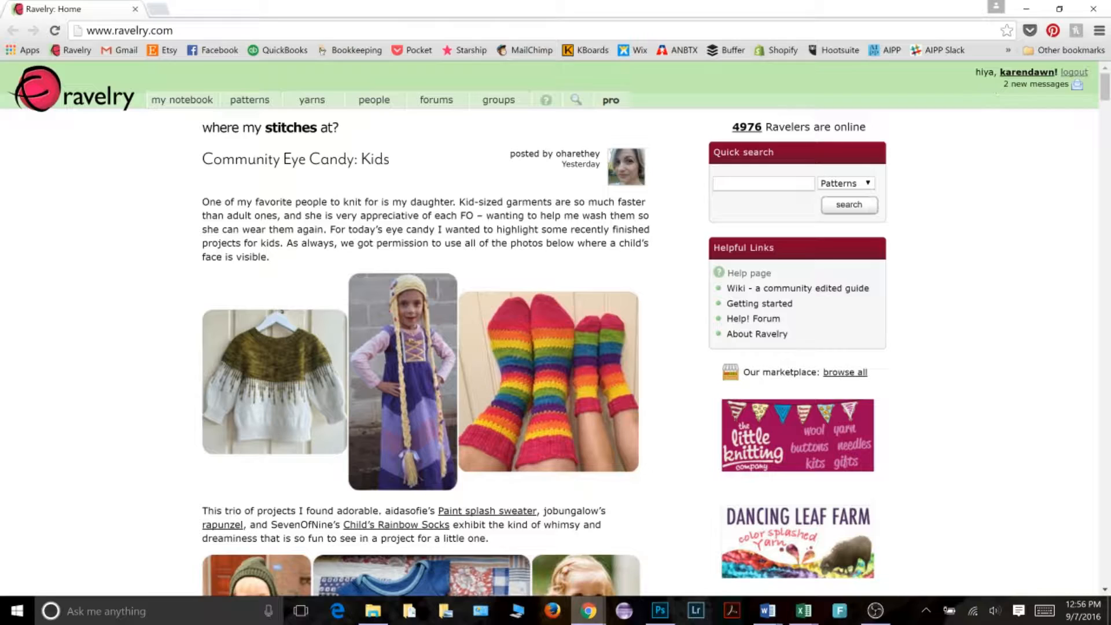
pyautogui.moveTo(1025, 71)
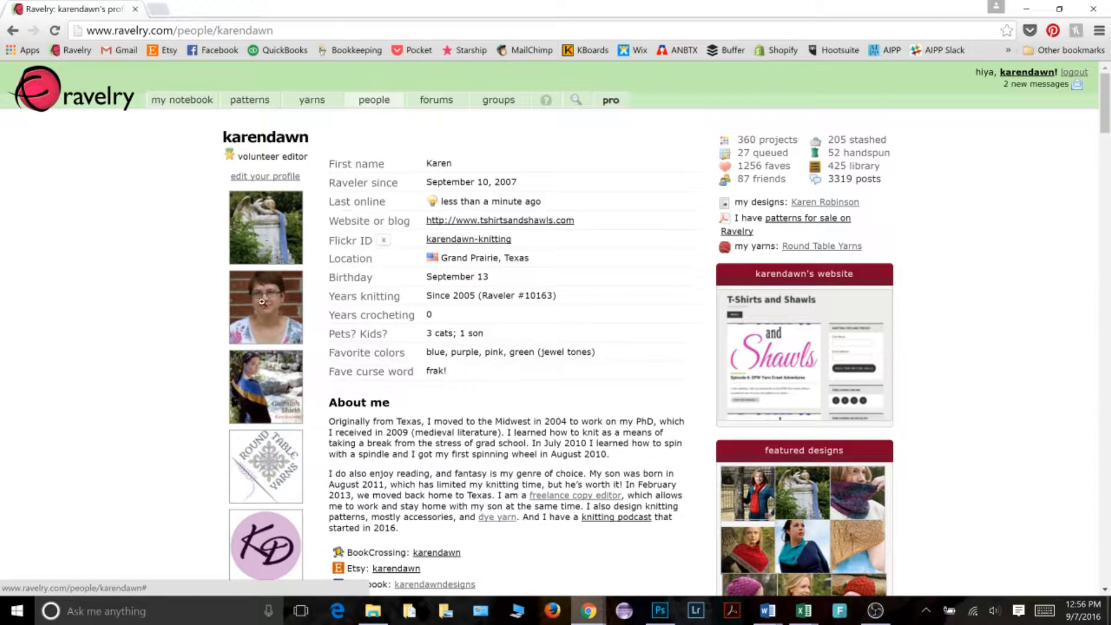
pyautogui.moveTo(261, 353)
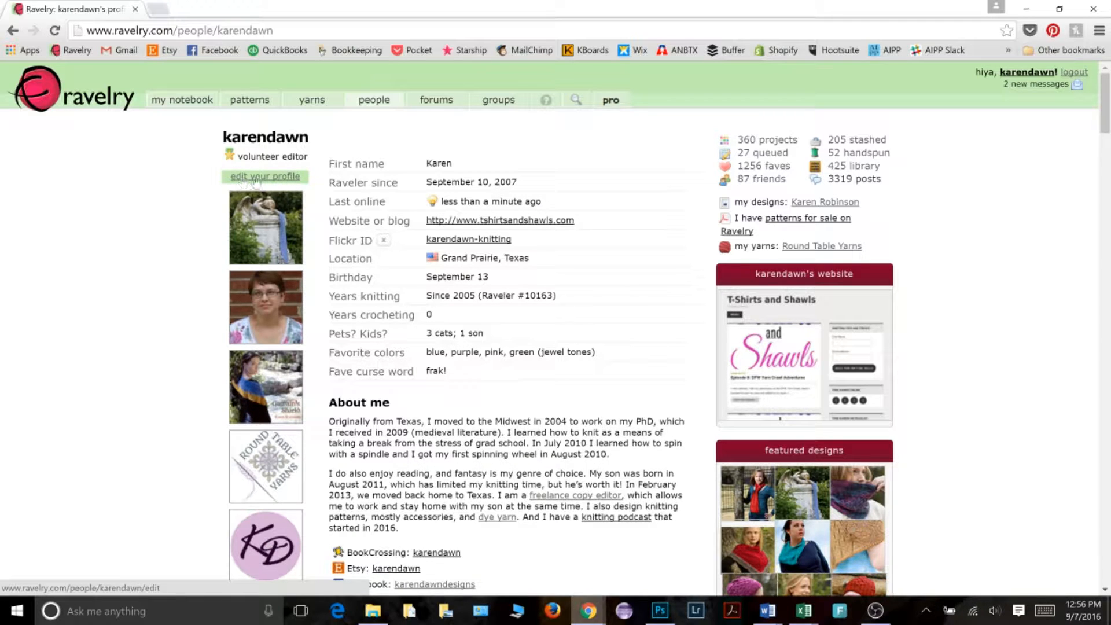
pyautogui.click(264, 176)
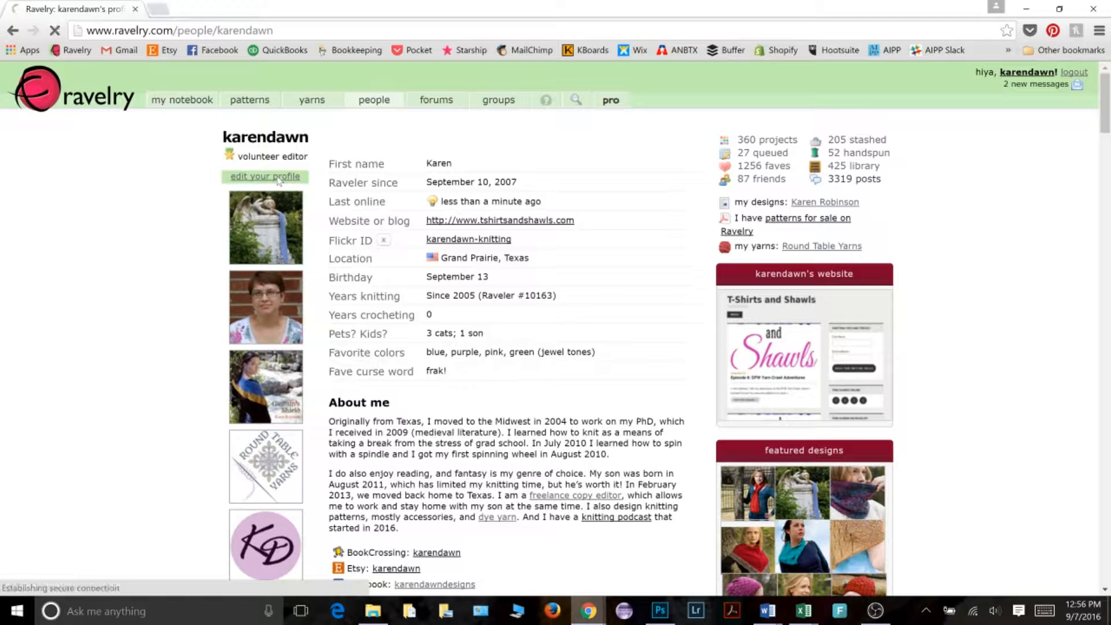
pyautogui.click(265, 176)
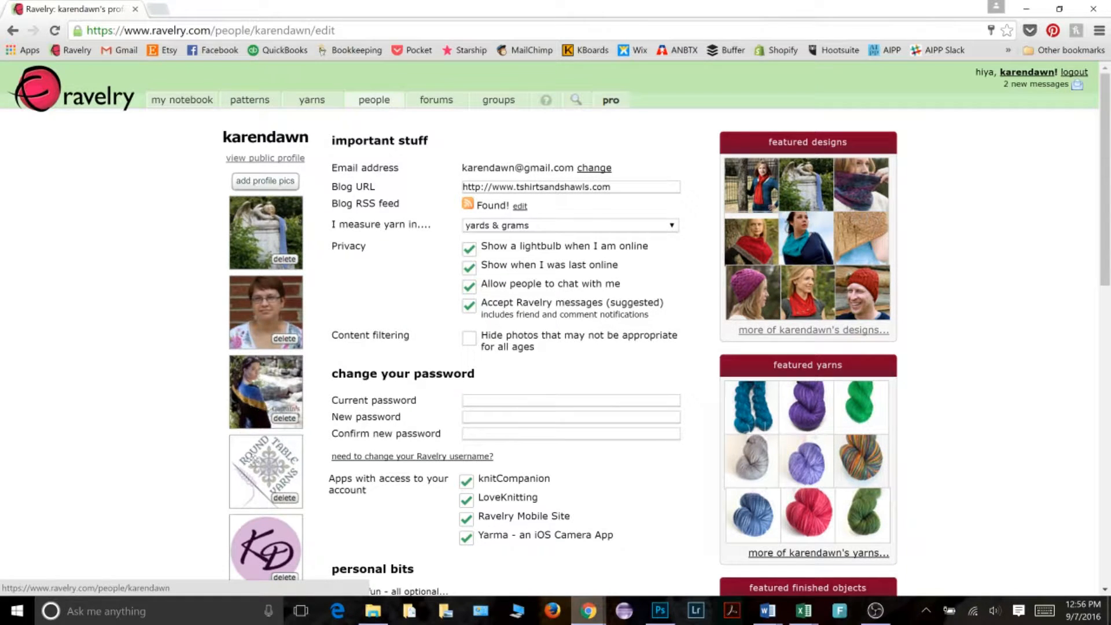
pyautogui.scroll(-3)
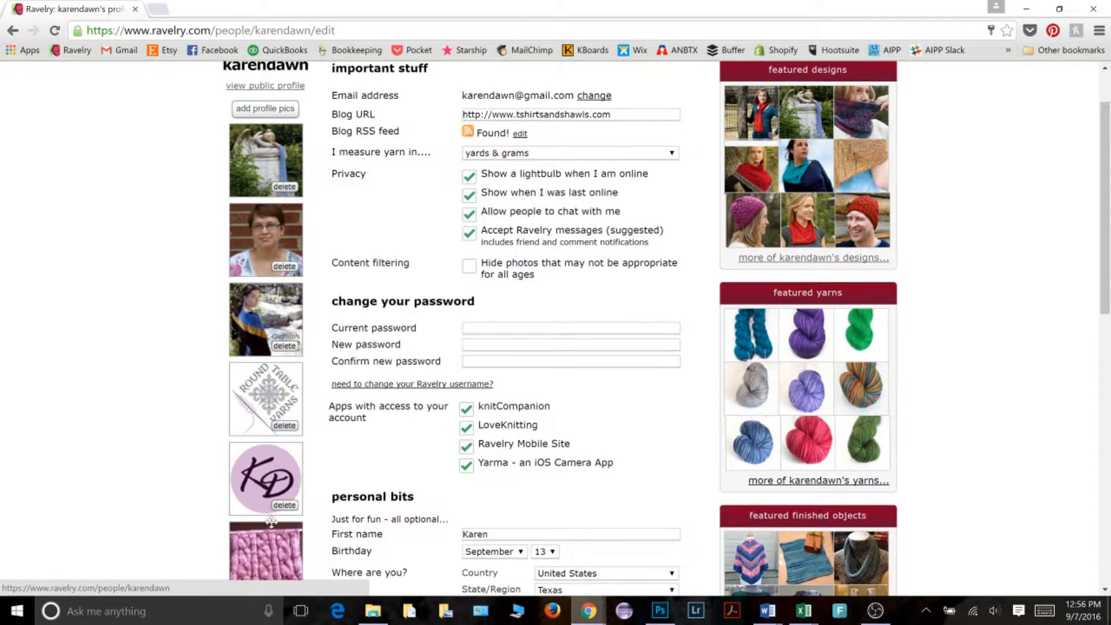
pyautogui.scroll(3)
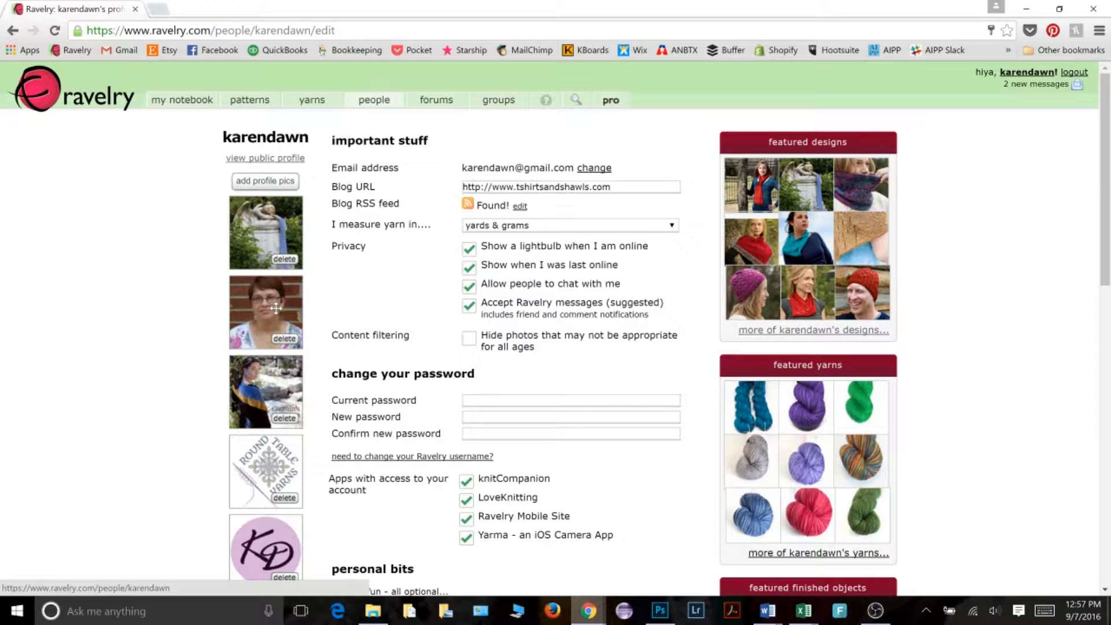
pyautogui.moveTo(261, 315)
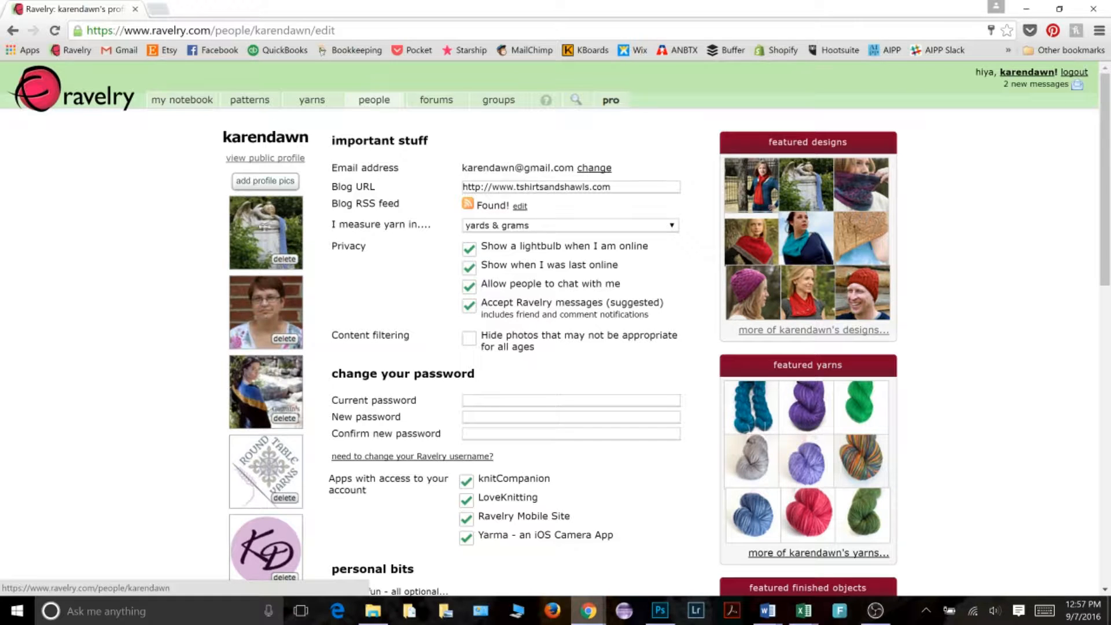
pyautogui.moveTo(293, 220)
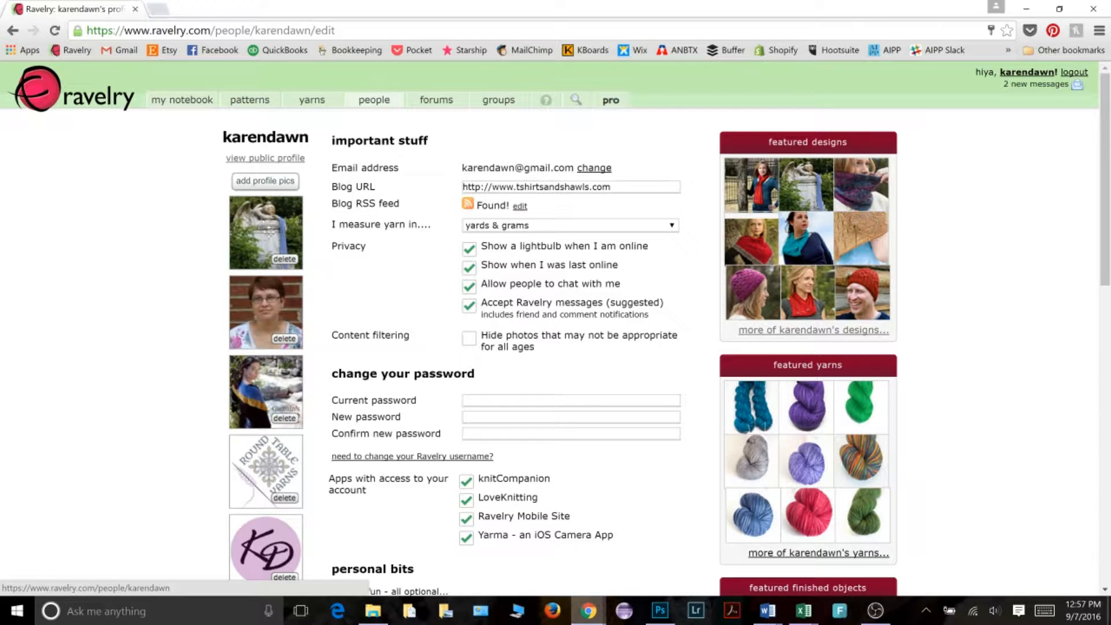
pyautogui.moveTo(271, 221)
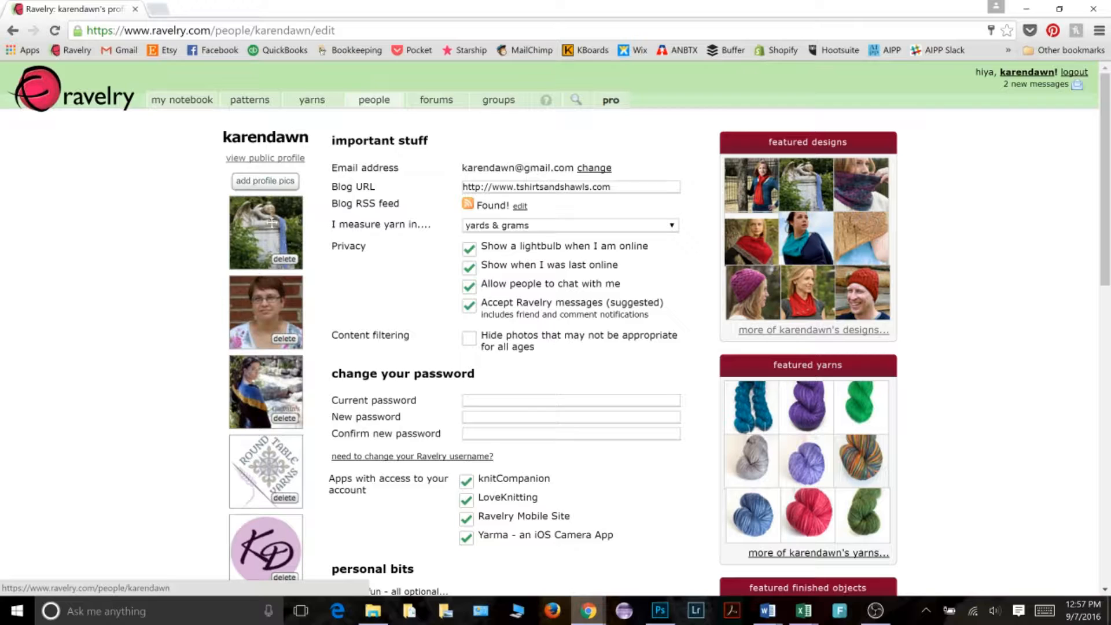
pyautogui.moveTo(262, 237)
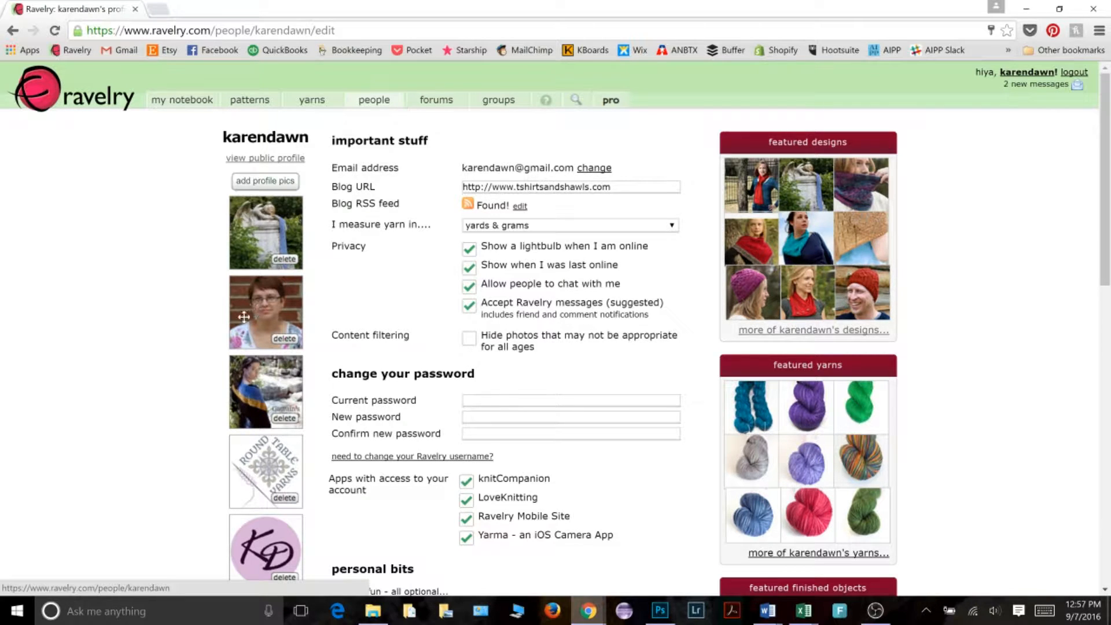
pyautogui.moveTo(260, 303)
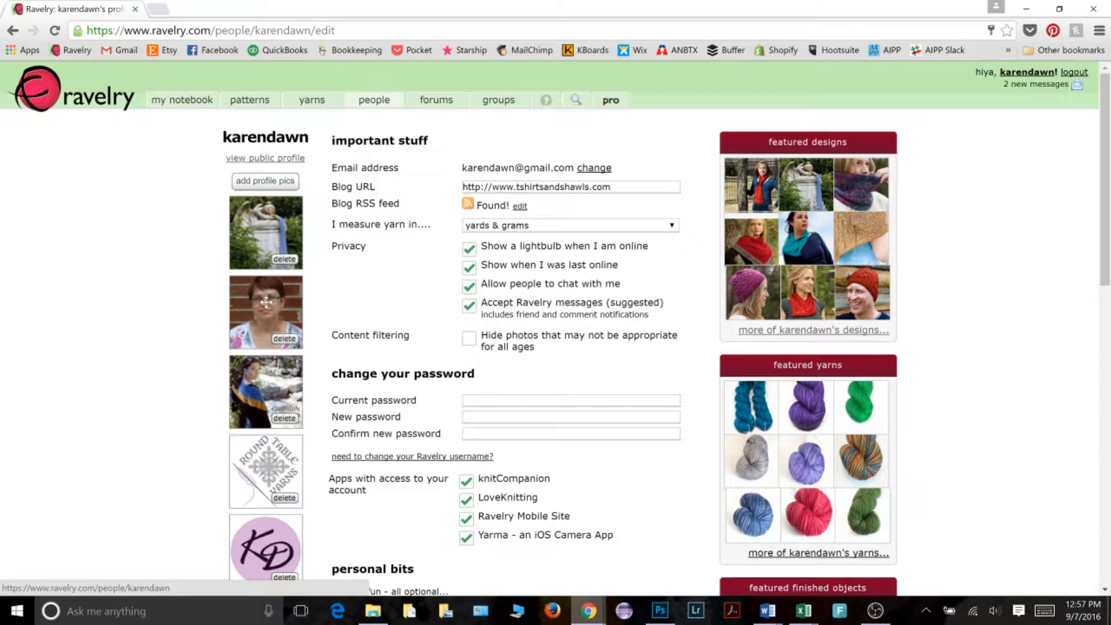
pyautogui.moveTo(262, 303)
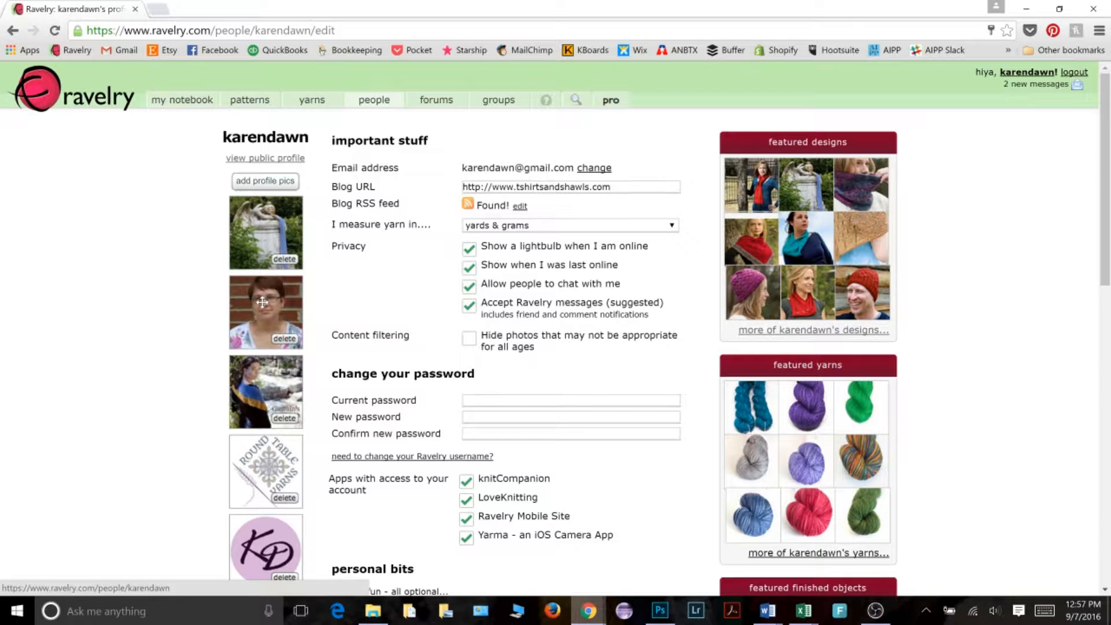
pyautogui.moveTo(255, 293)
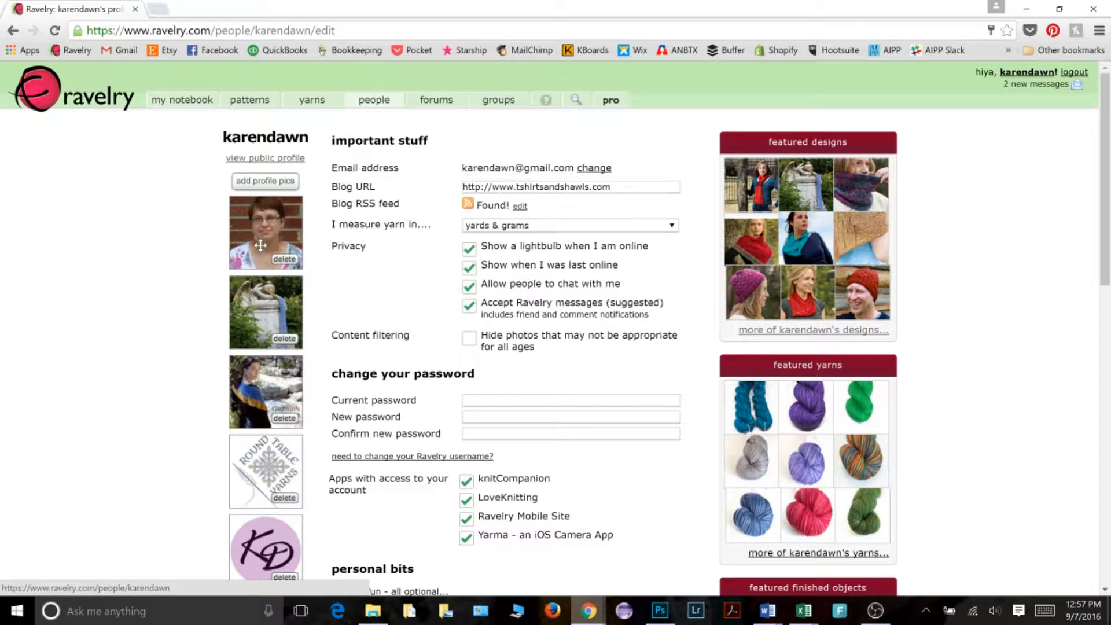
pyautogui.moveTo(266, 256)
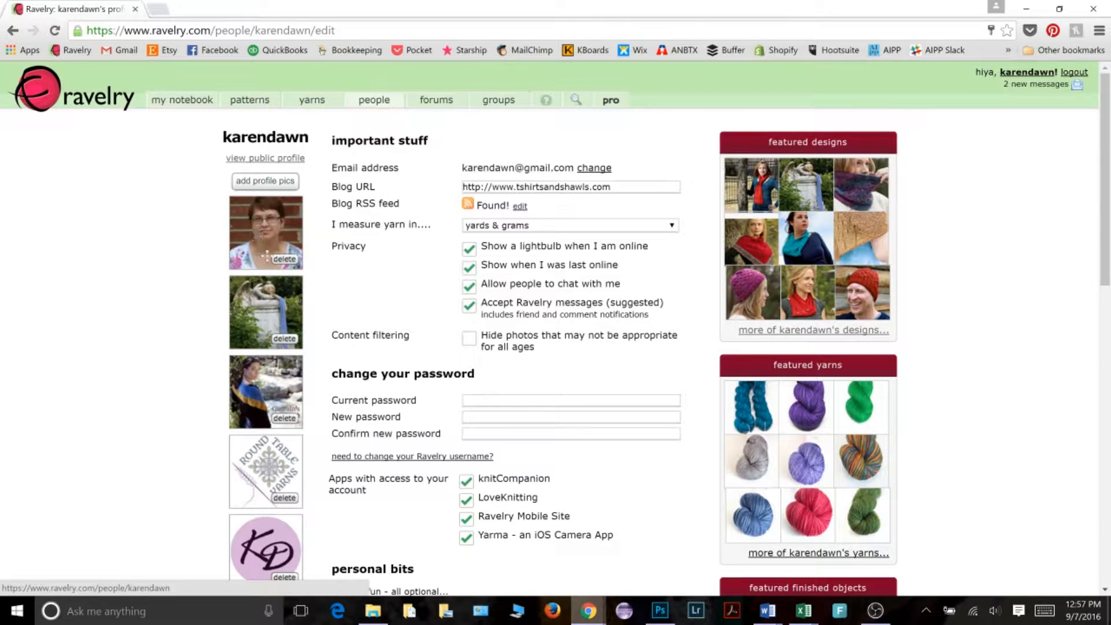
pyautogui.moveTo(287, 231)
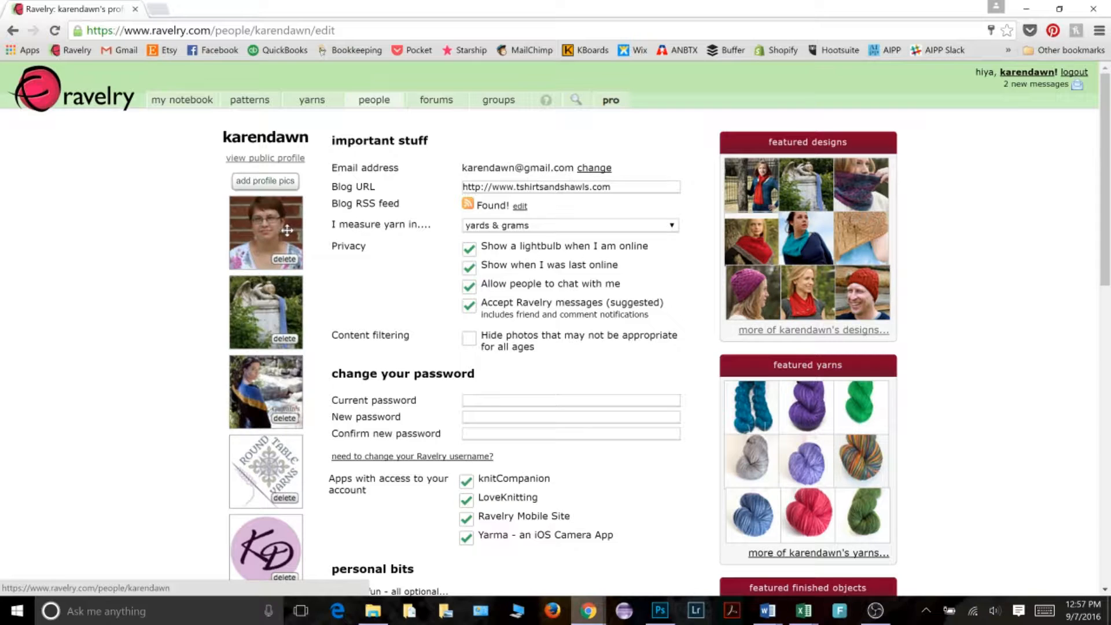
pyautogui.moveTo(287, 292)
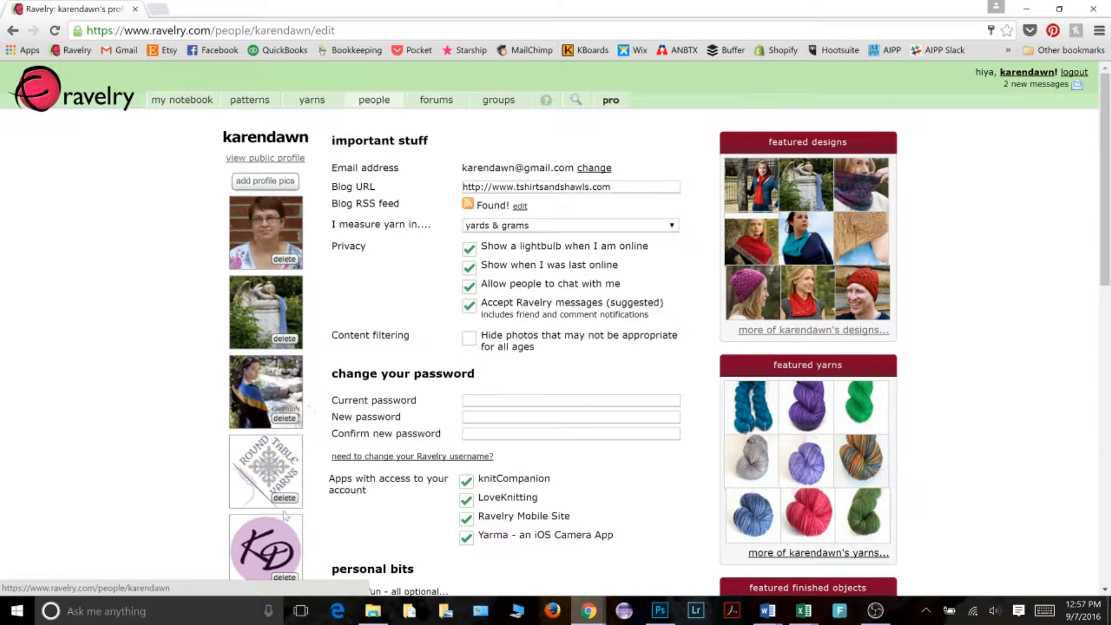
pyautogui.moveTo(260, 265)
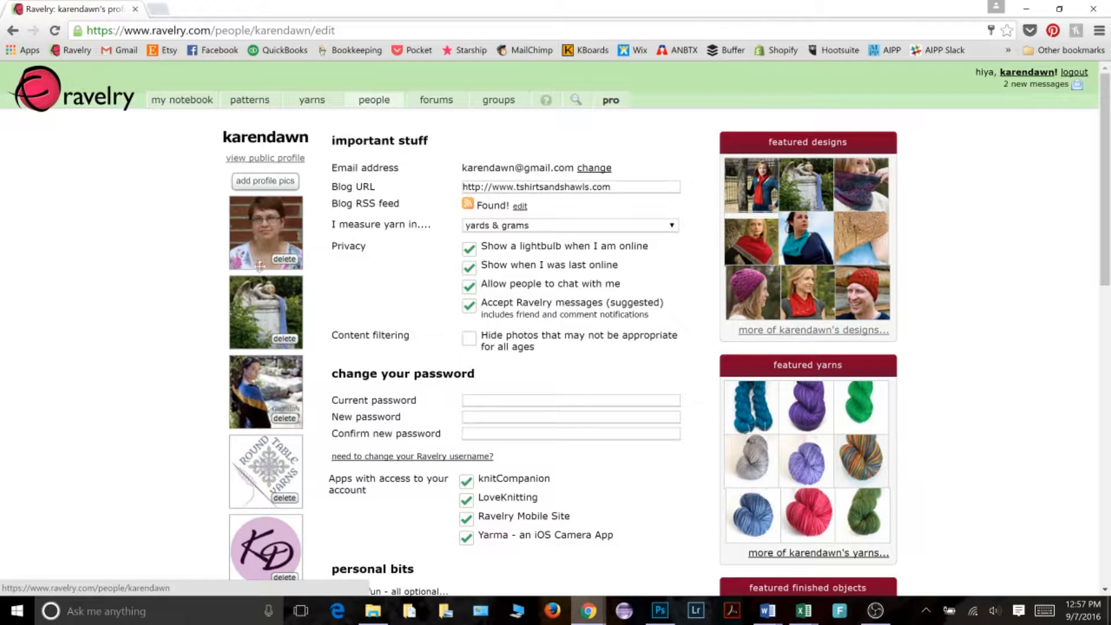
pyautogui.moveTo(289, 296)
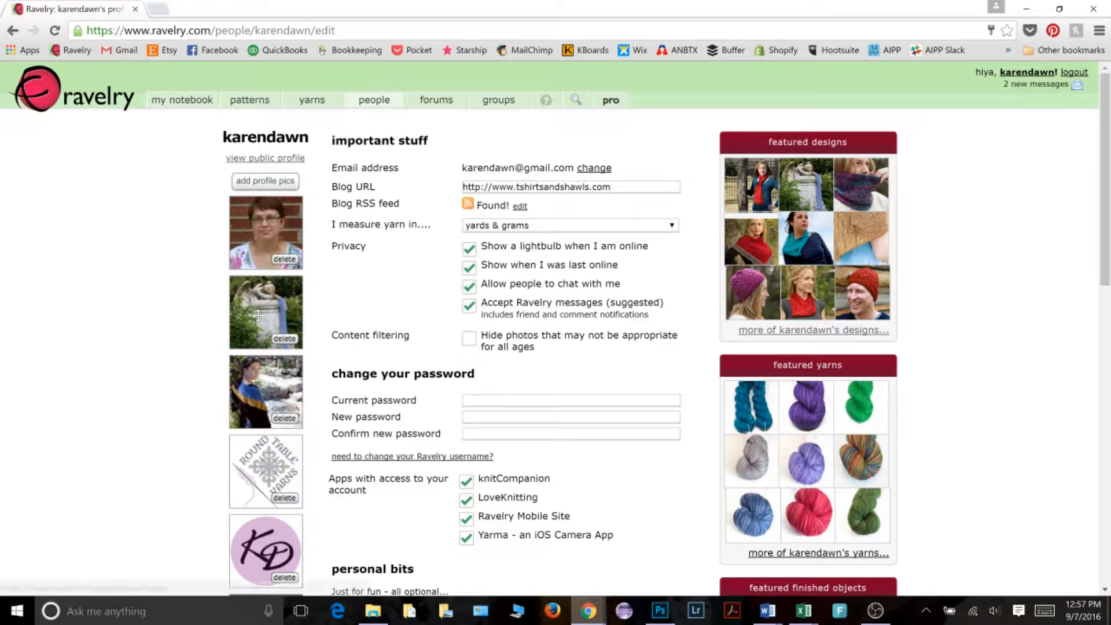
pyautogui.scroll(-3)
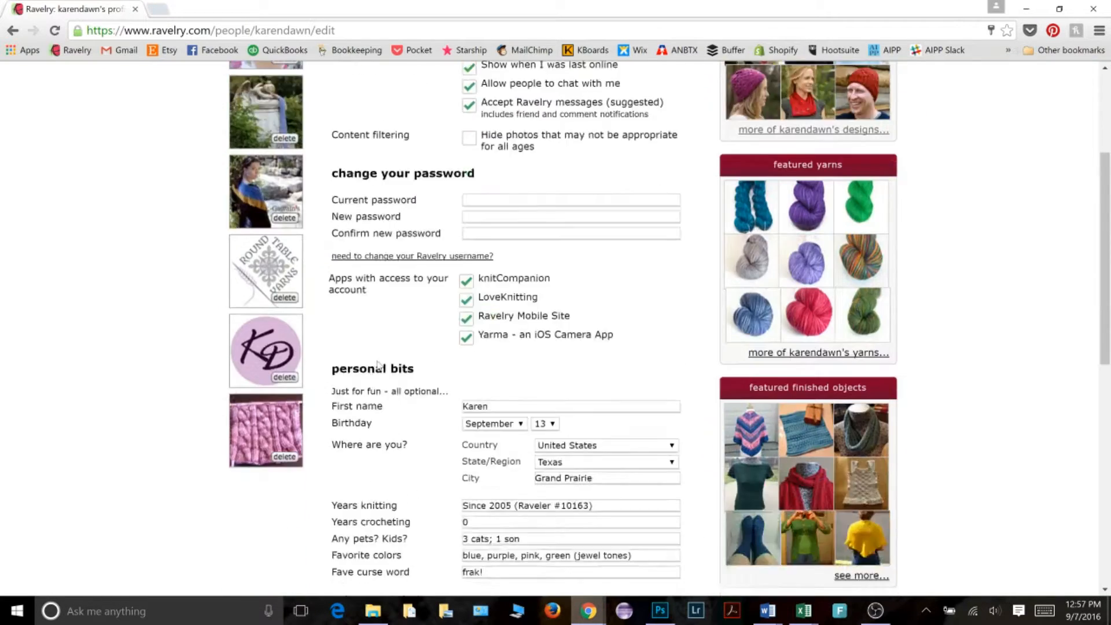
pyautogui.scroll(-3)
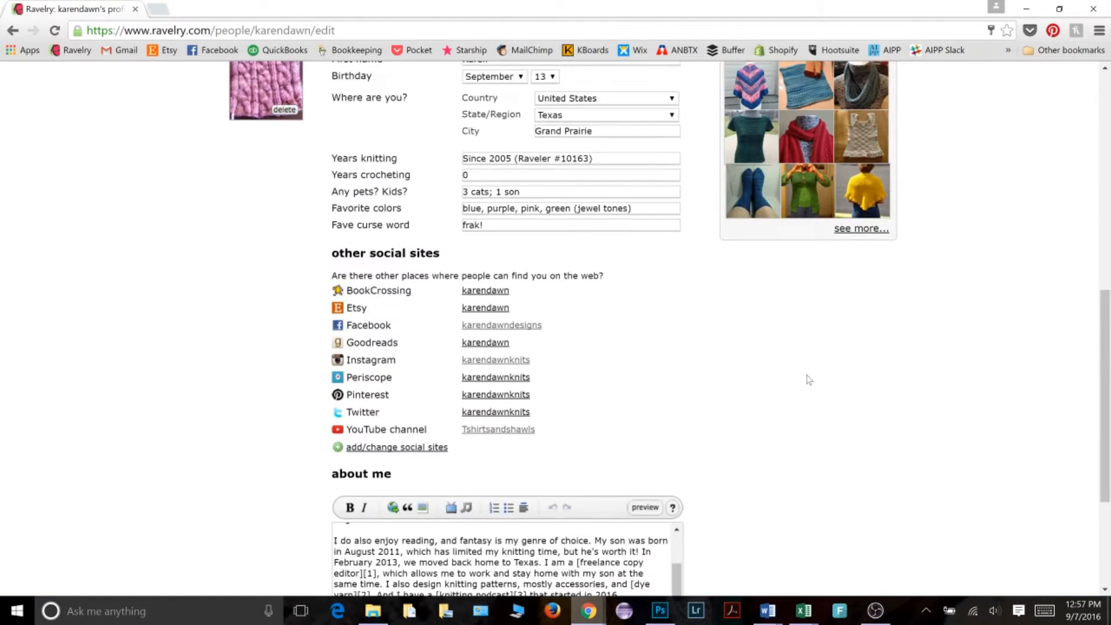
pyautogui.scroll(3)
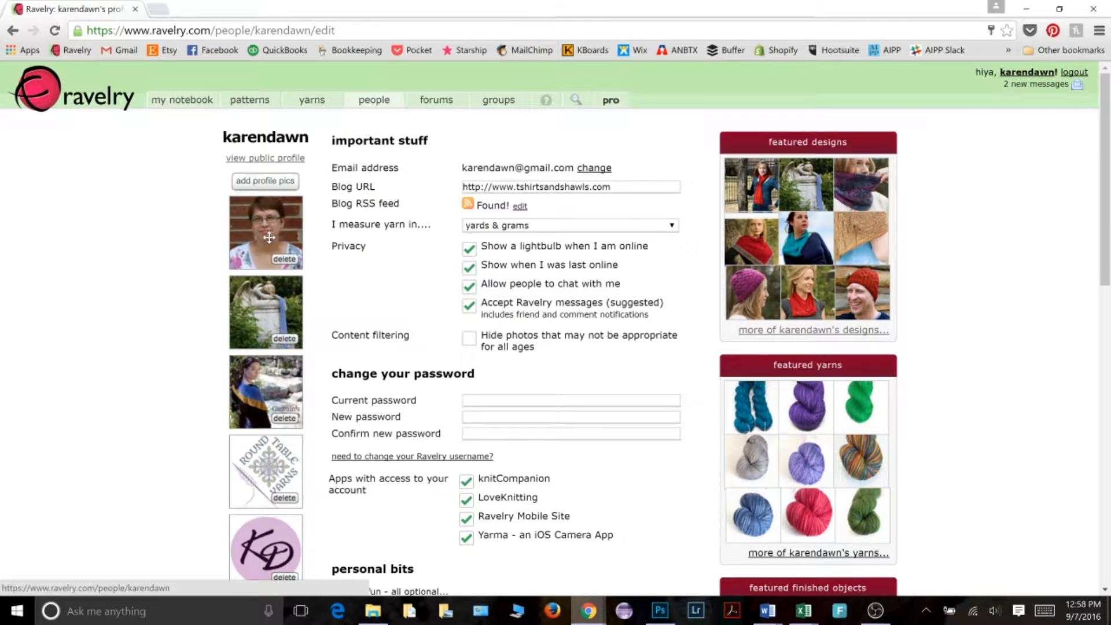
pyautogui.click(265, 181)
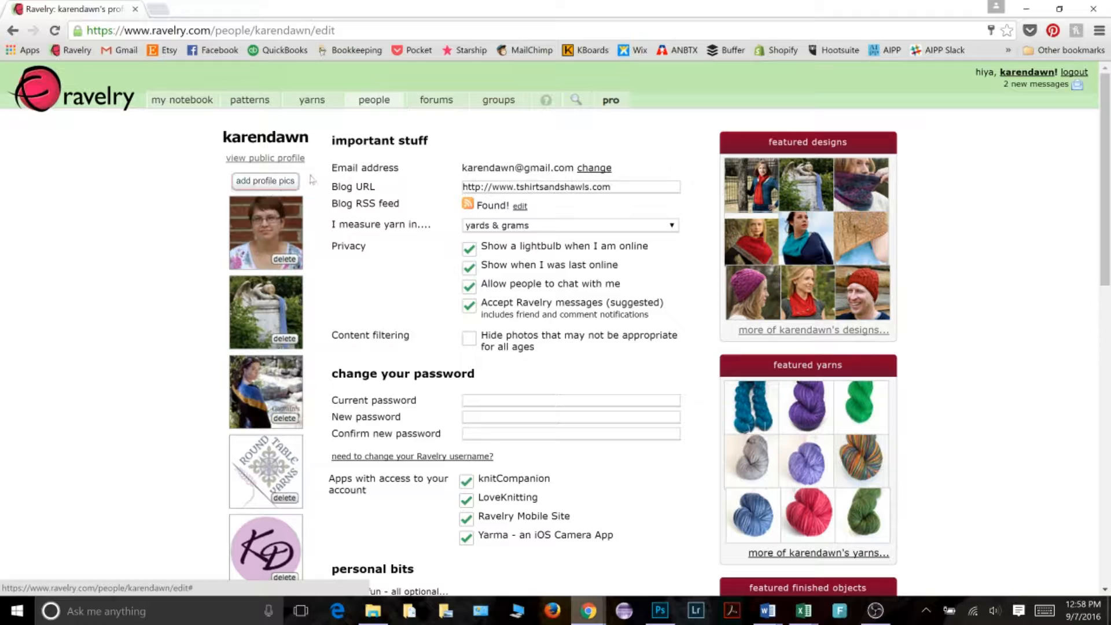
pyautogui.moveTo(279, 206)
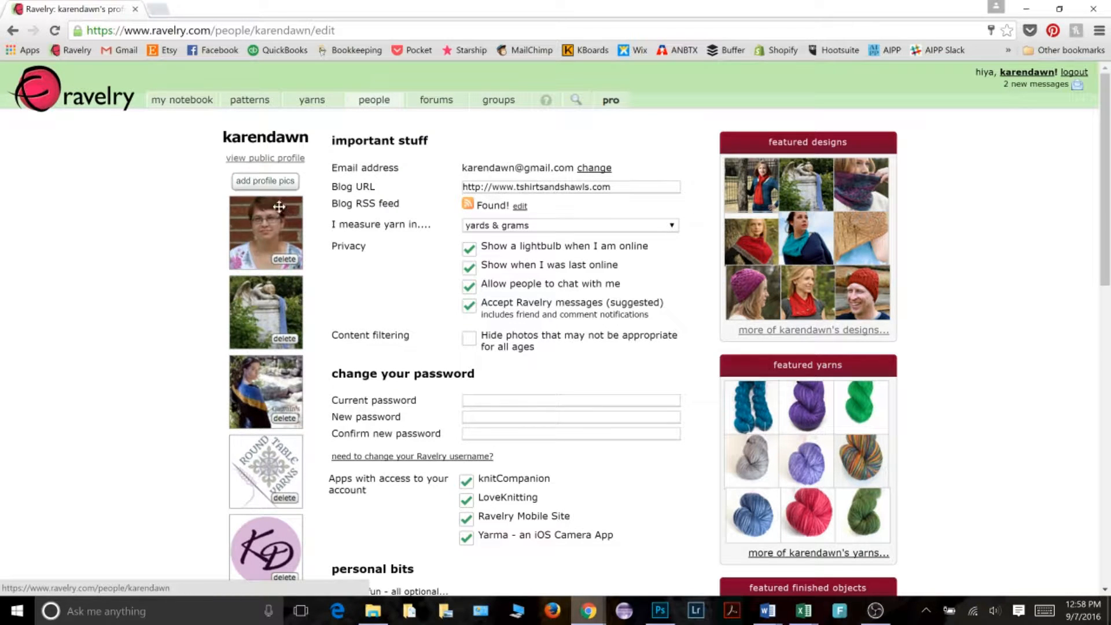
pyautogui.click(265, 180)
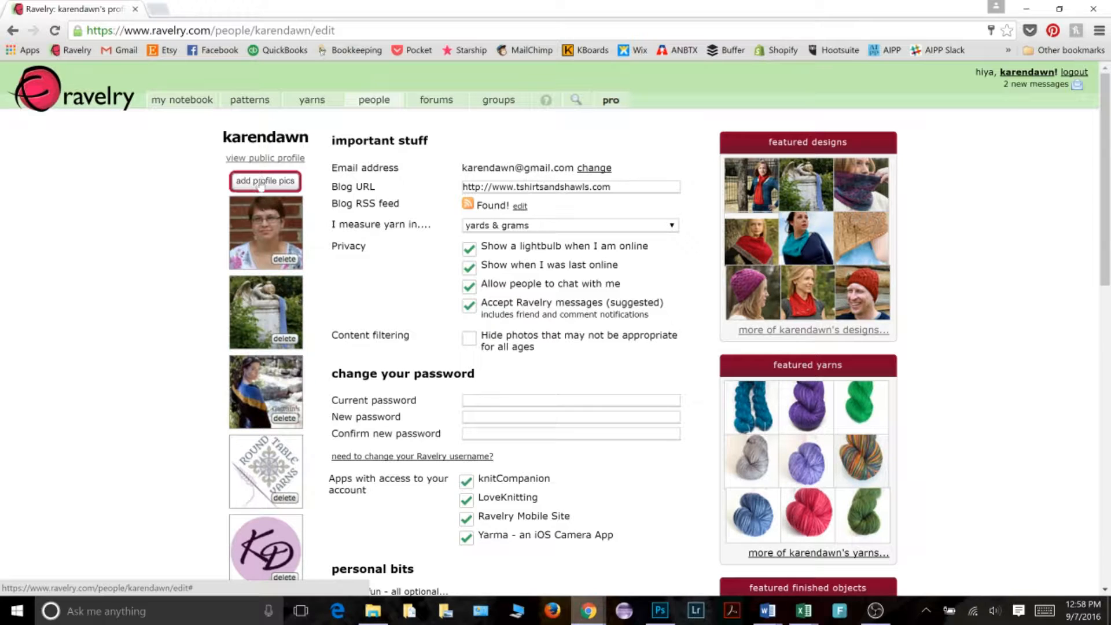
pyautogui.click(265, 181)
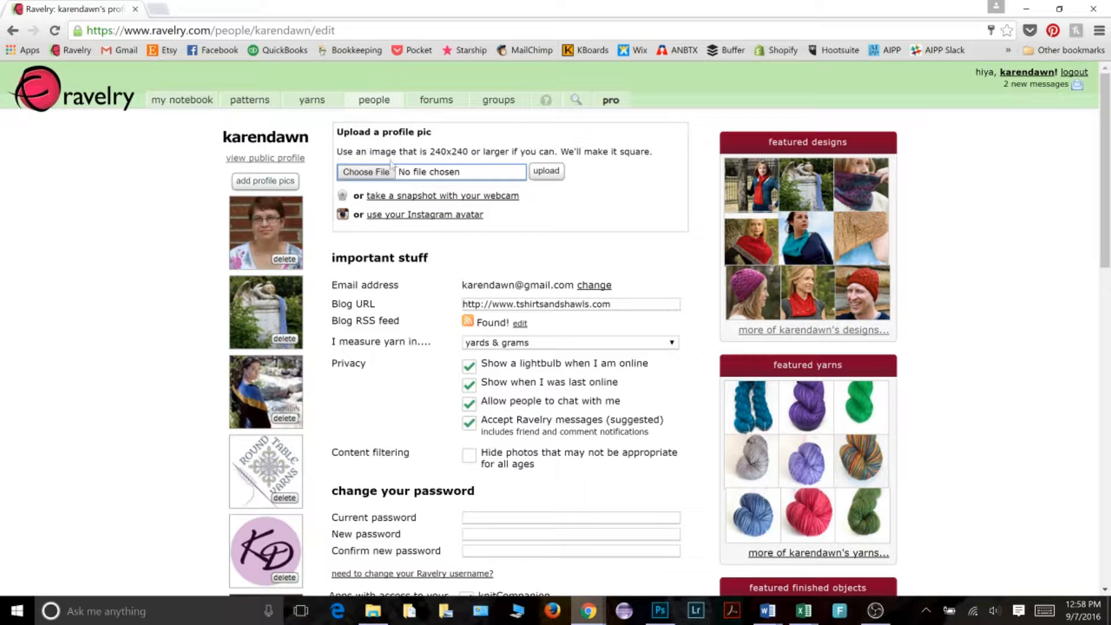
pyautogui.moveTo(397, 189)
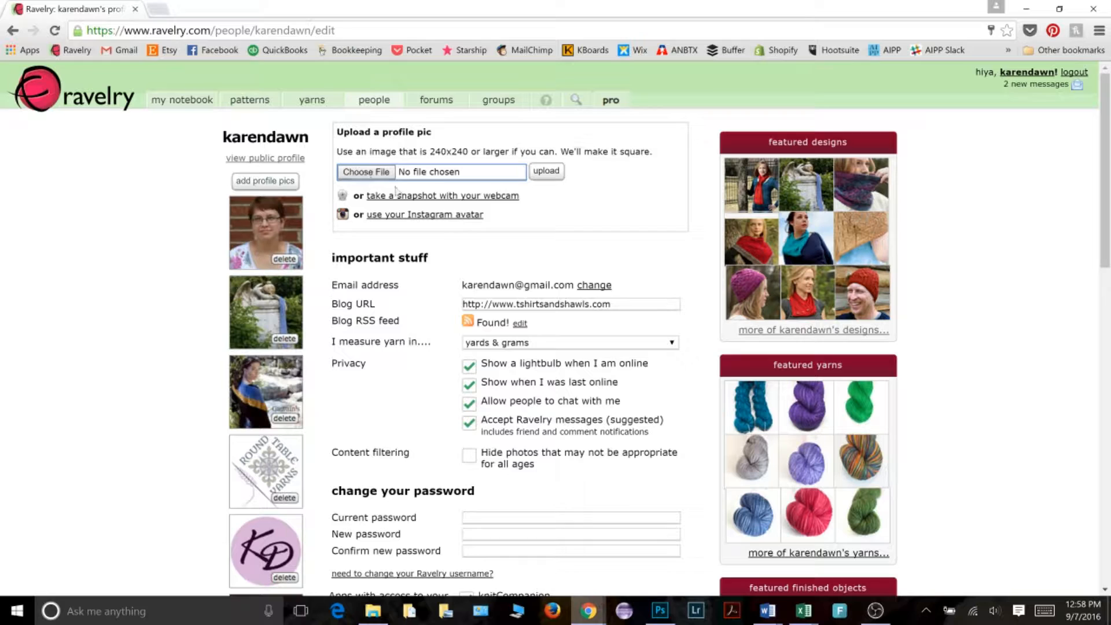
pyautogui.moveTo(423, 214)
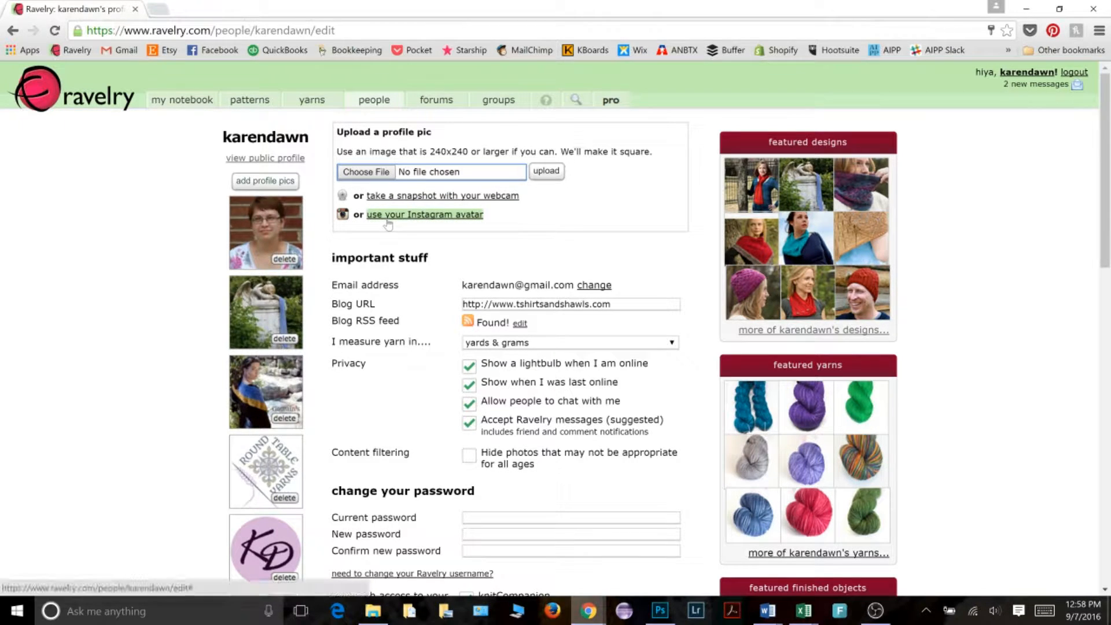
pyautogui.moveTo(411, 218)
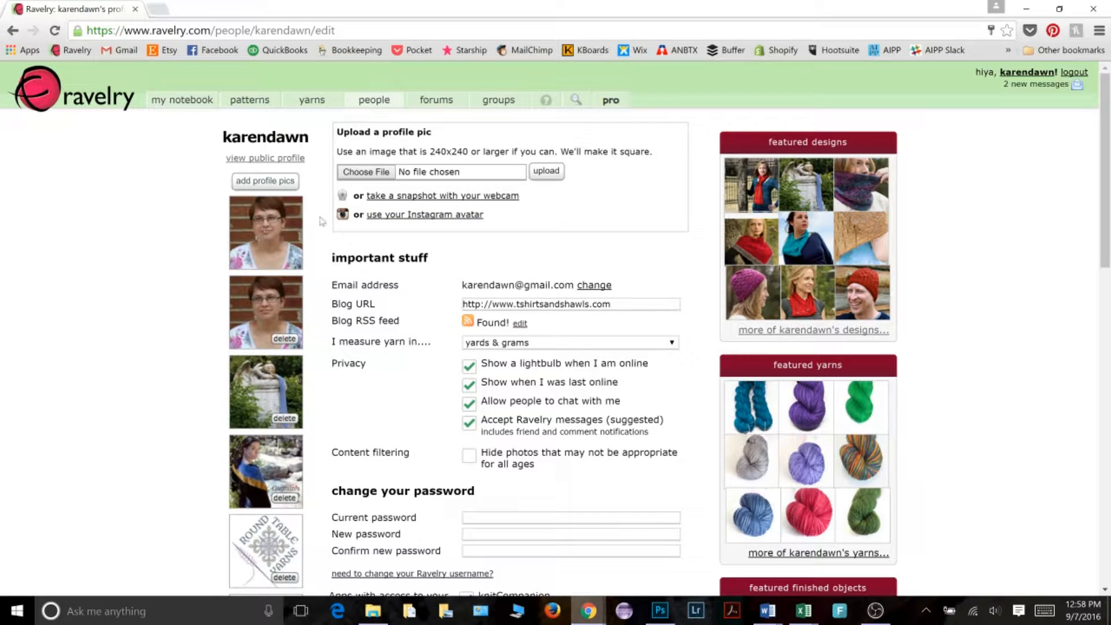
pyautogui.moveTo(264, 233)
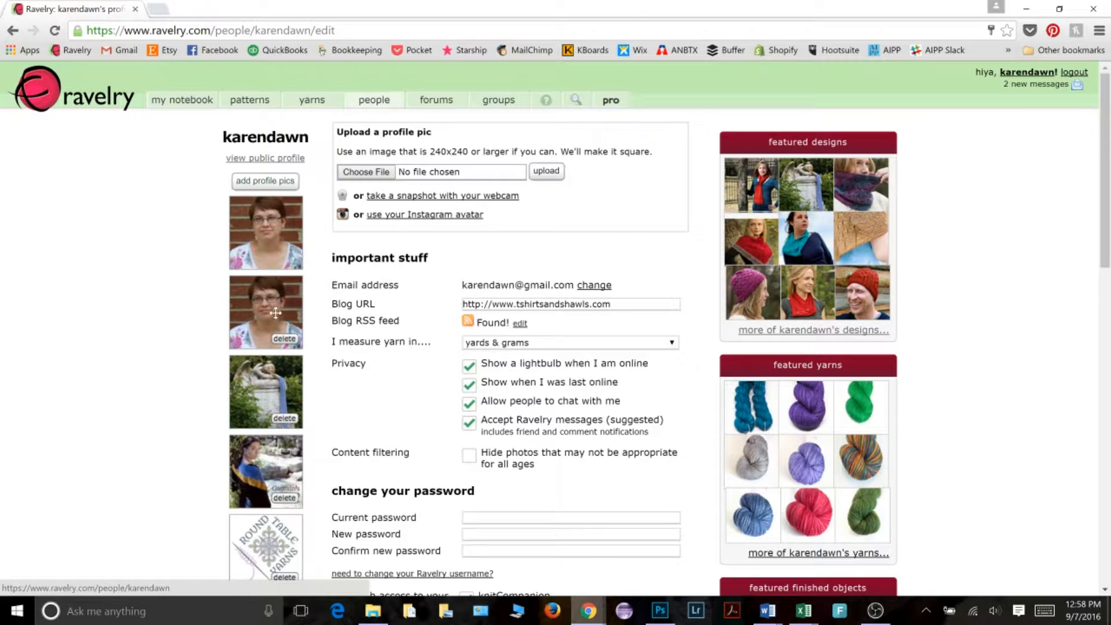
pyautogui.moveTo(279, 255)
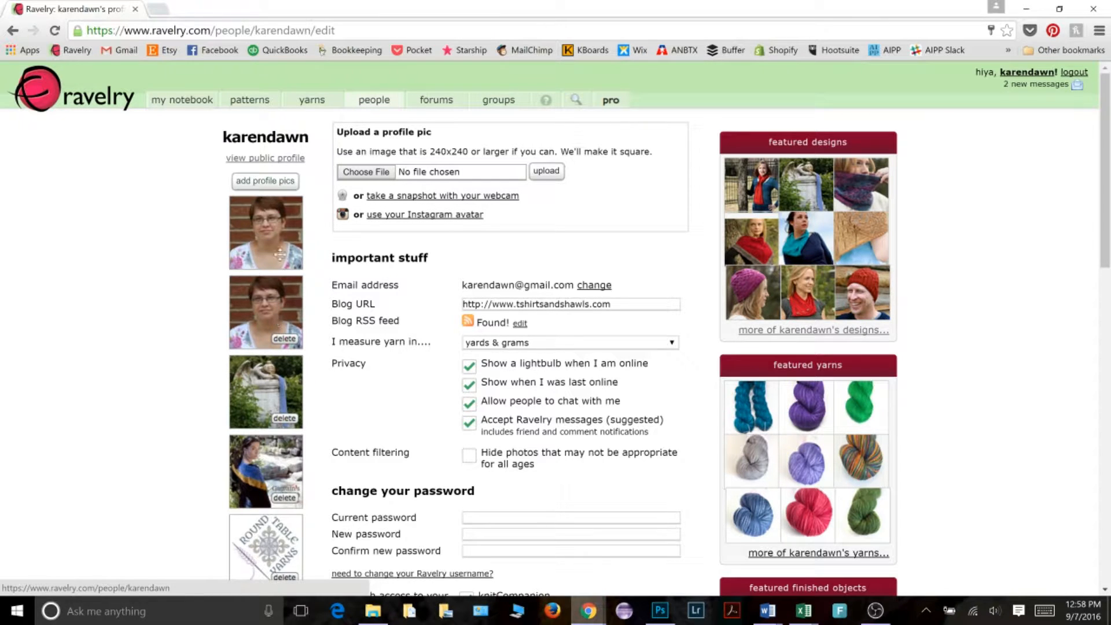
pyautogui.click(424, 214)
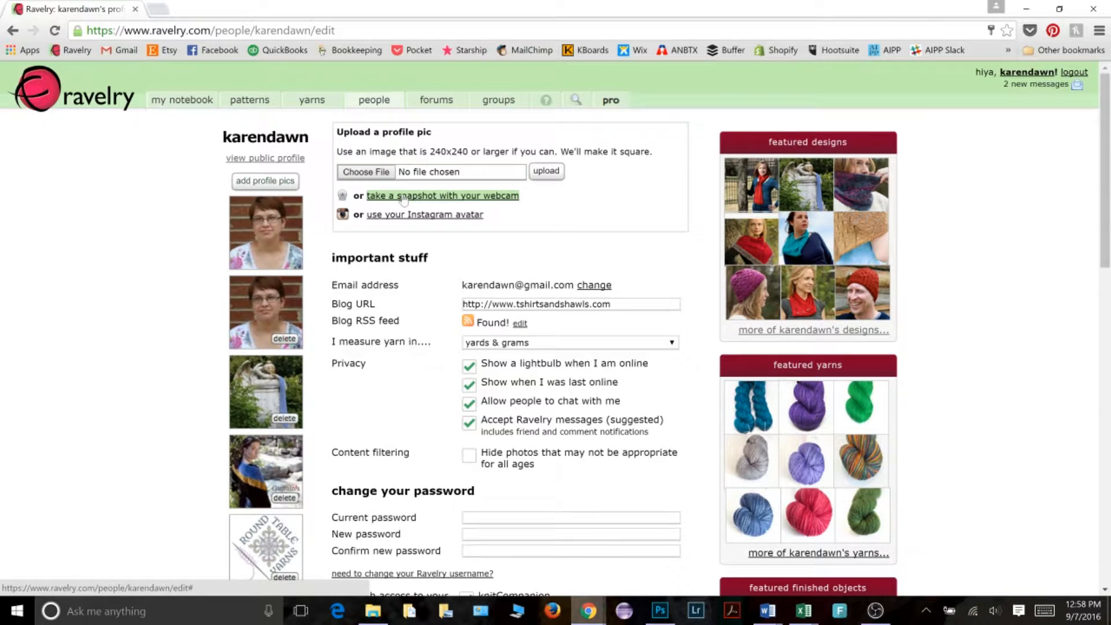
# Start the webcam photo booth, allow camera access in Flash and browser, and capture a snapshot.
pyautogui.click(442, 196)
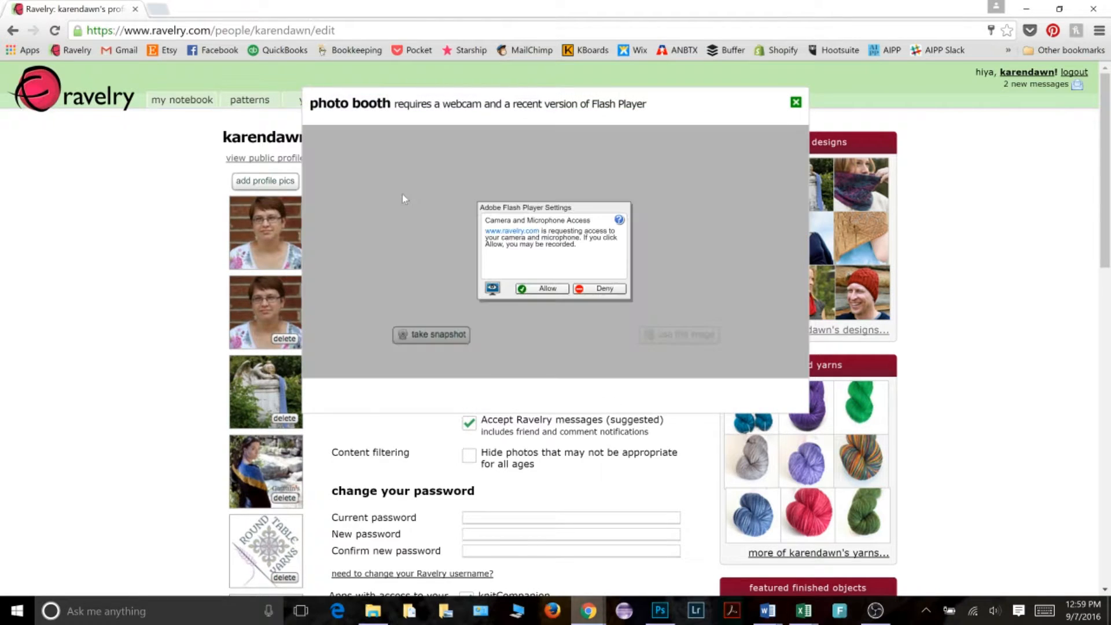
pyautogui.moveTo(556, 151)
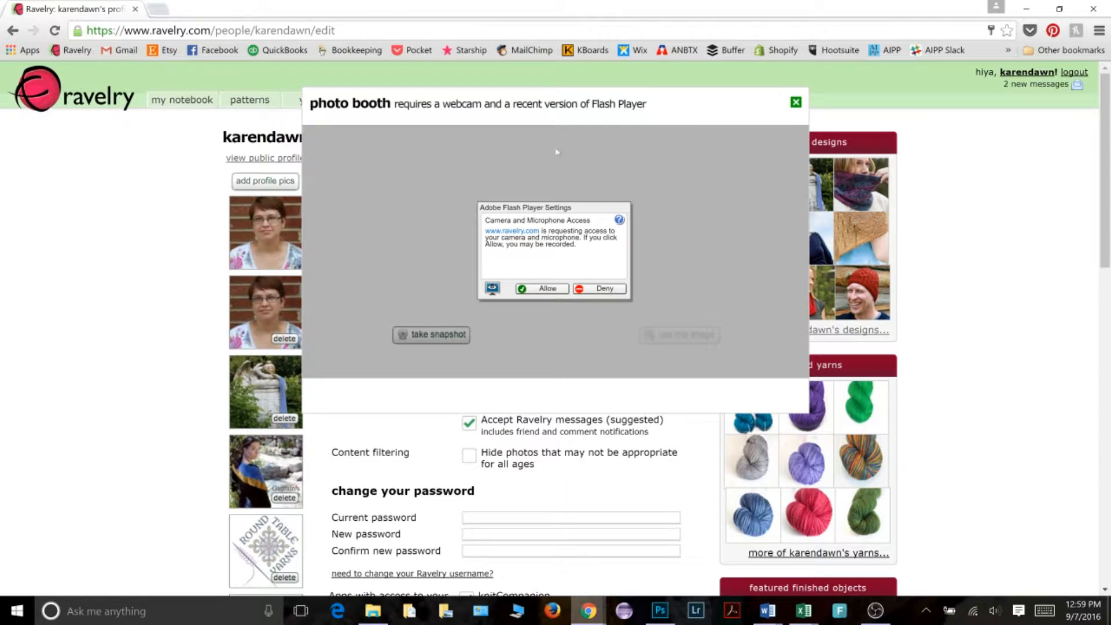
pyautogui.moveTo(425, 149)
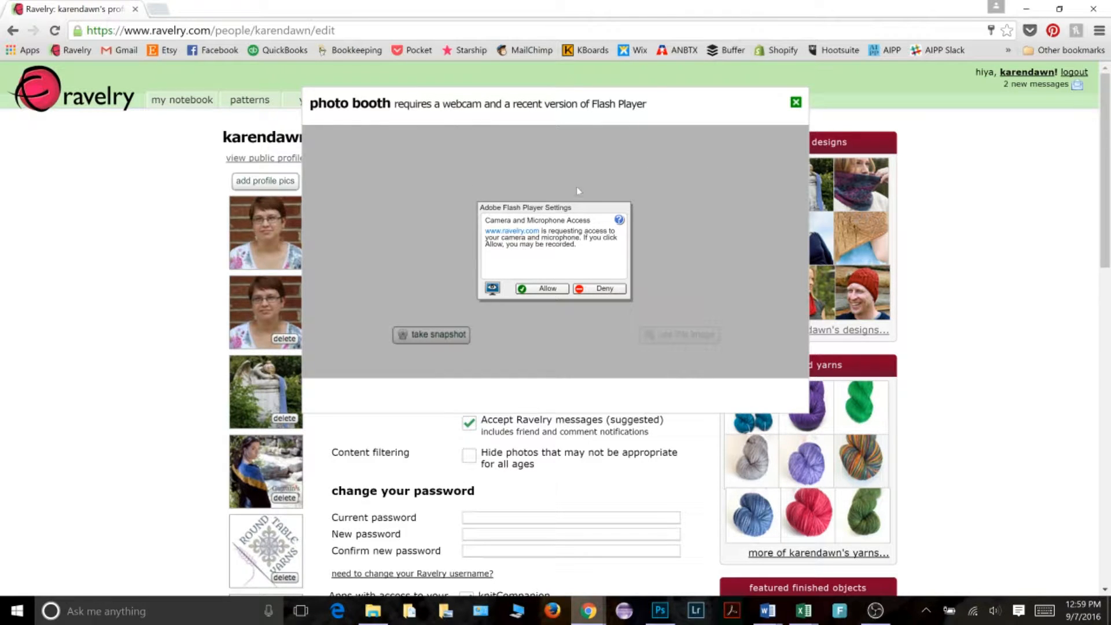
pyautogui.moveTo(536, 273)
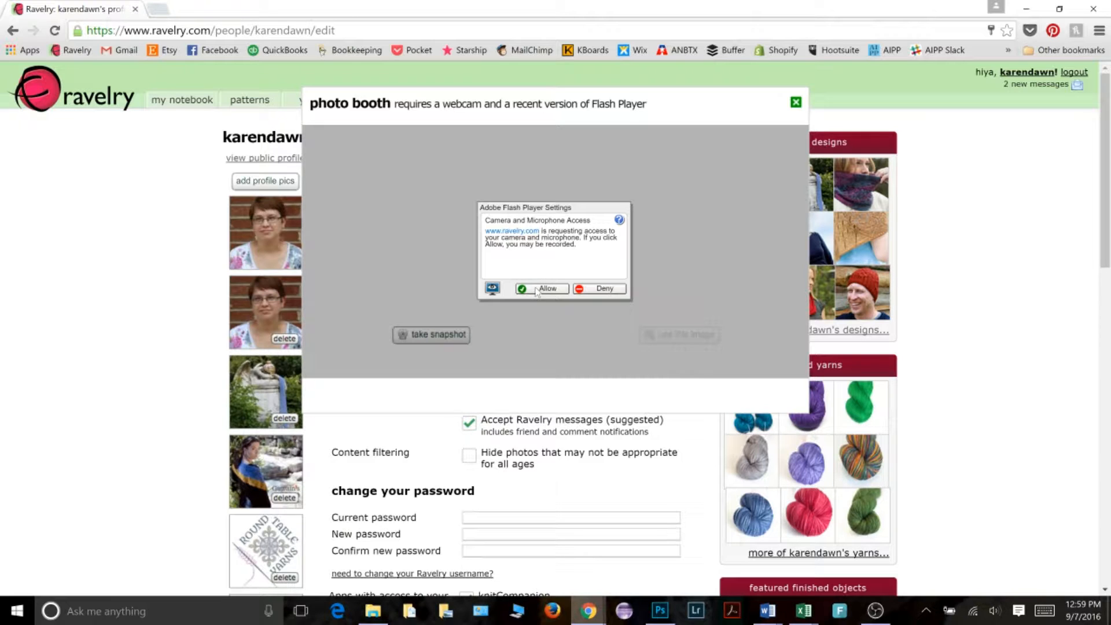
pyautogui.click(546, 288)
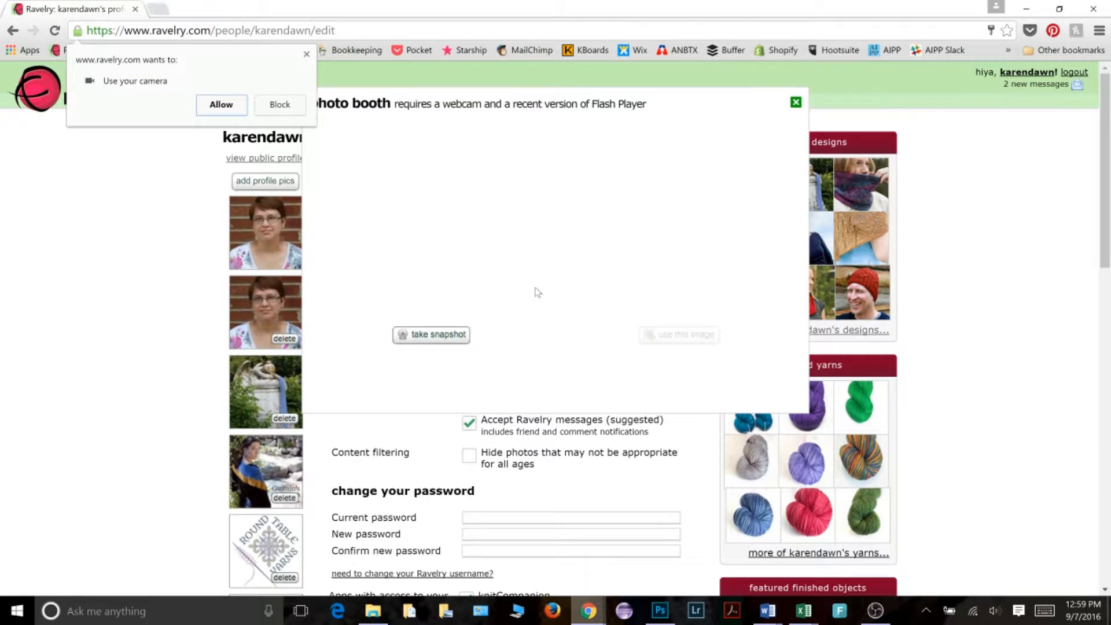
pyautogui.moveTo(131, 94)
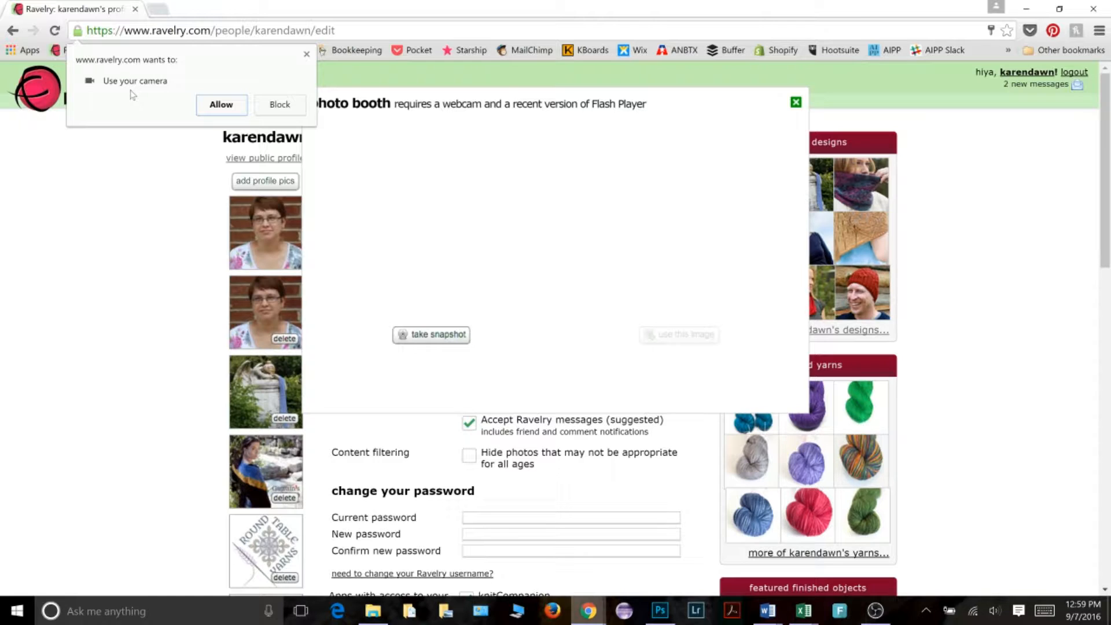
pyautogui.moveTo(144, 98)
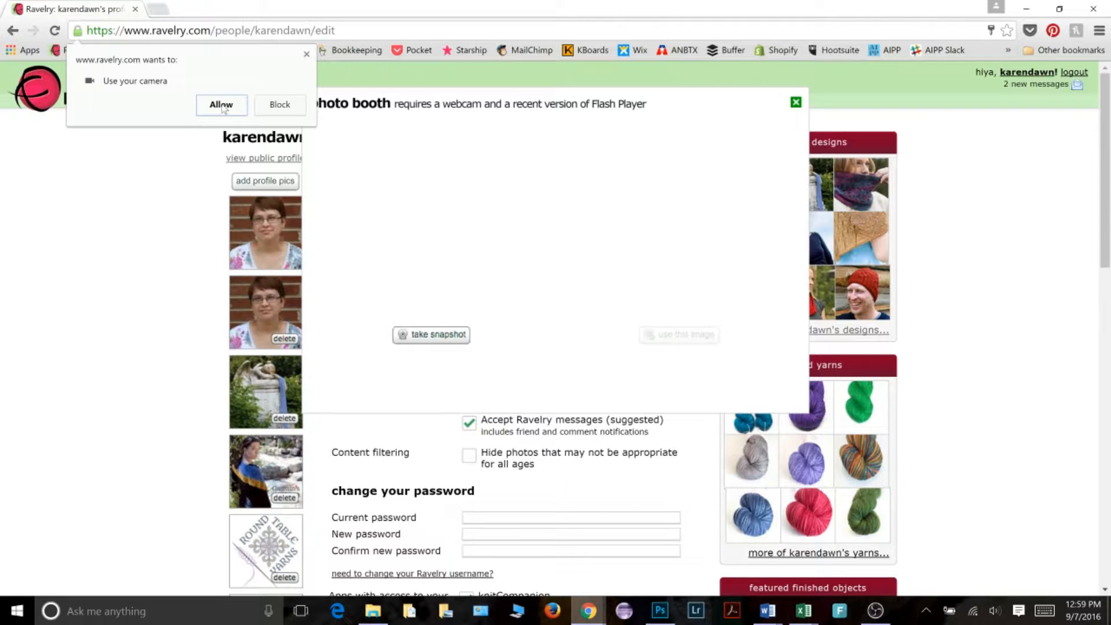
pyautogui.click(221, 104)
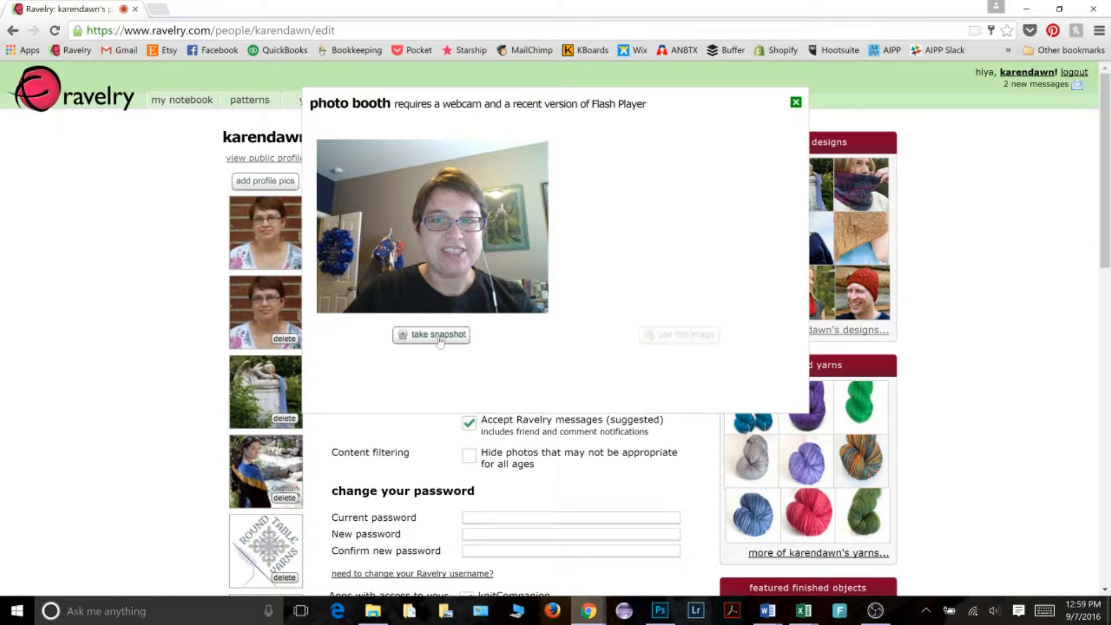
pyautogui.moveTo(492, 333)
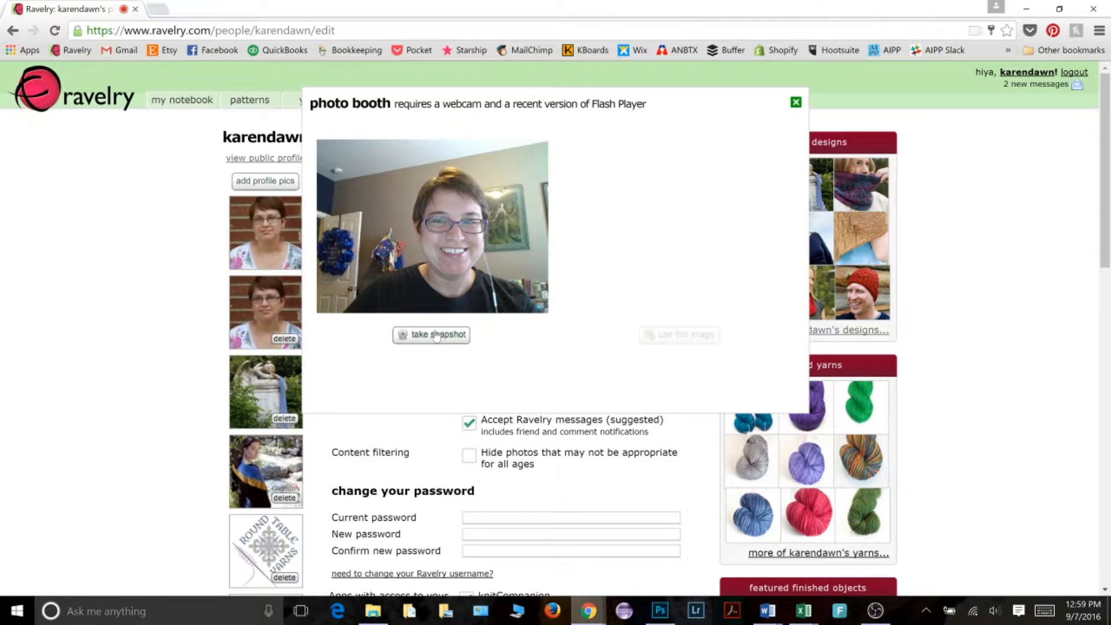
pyautogui.click(430, 334)
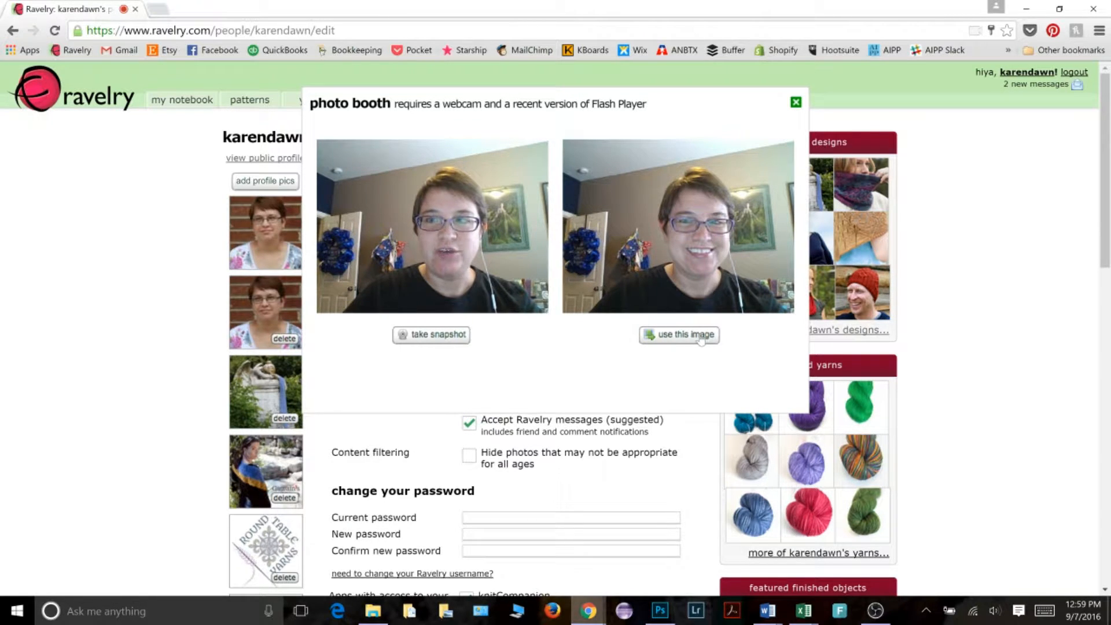
# Use the captured webcam snapshot as the profile picture.
pyautogui.click(795, 101)
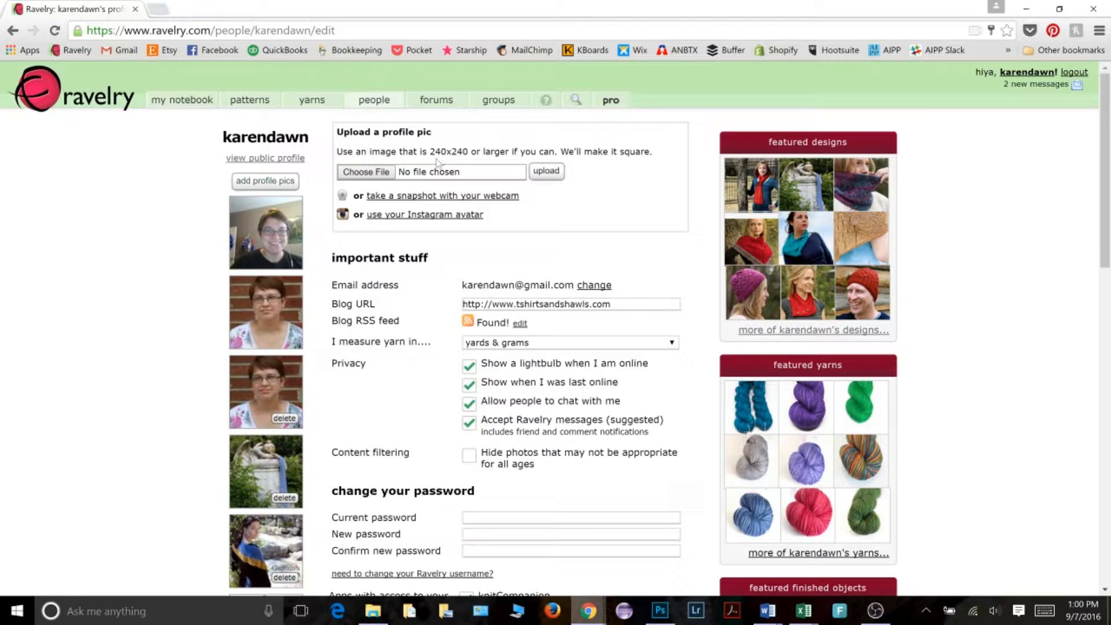
pyautogui.moveTo(574, 165)
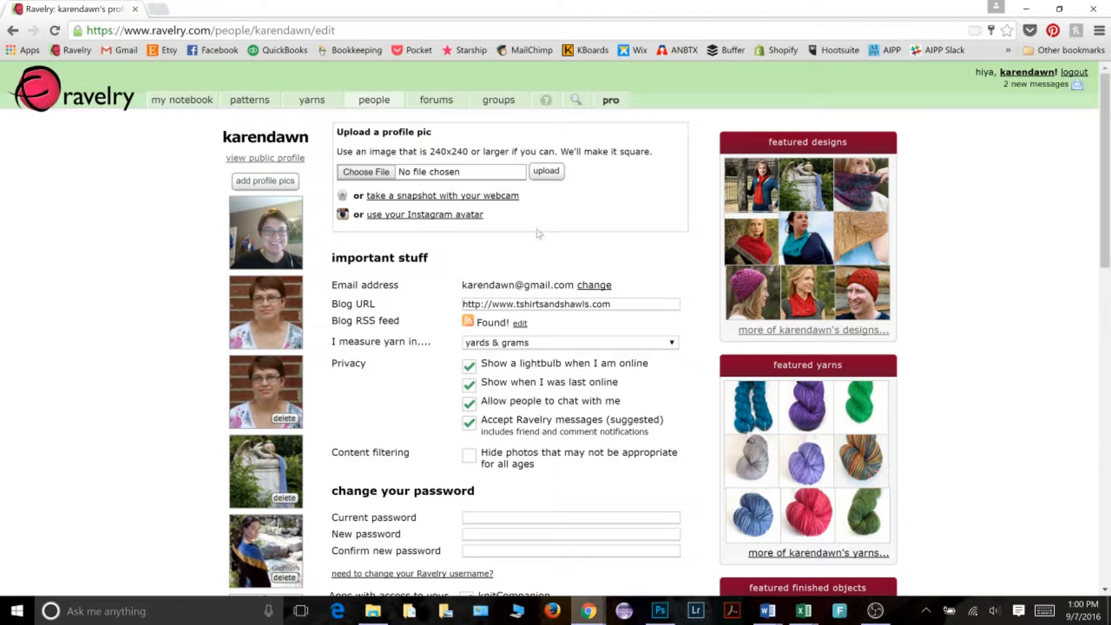
pyautogui.moveTo(512, 220)
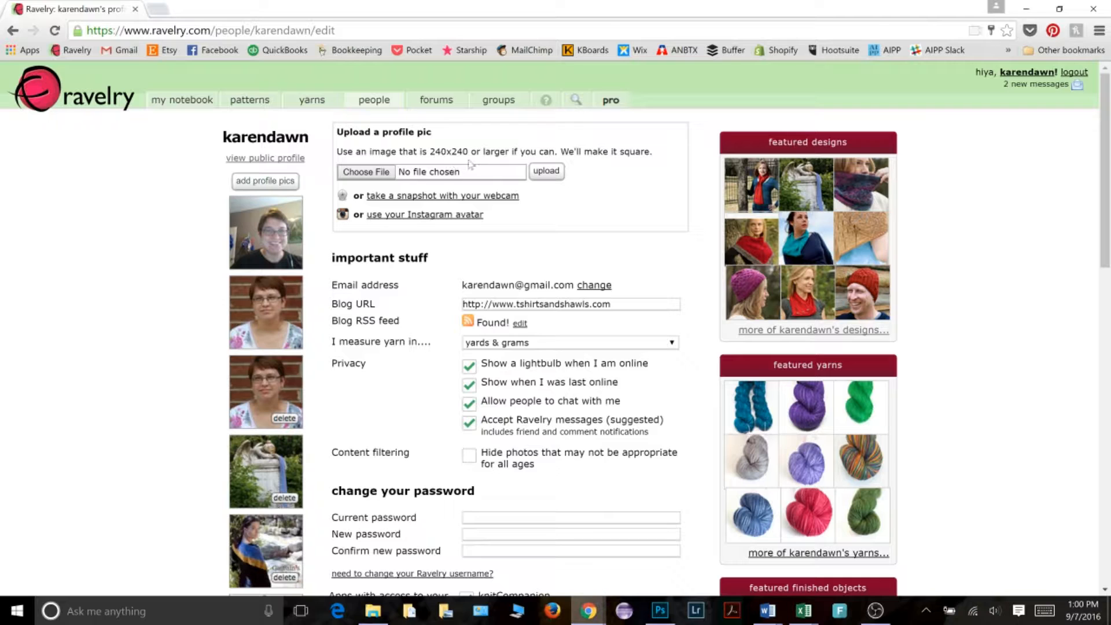
pyautogui.moveTo(573, 164)
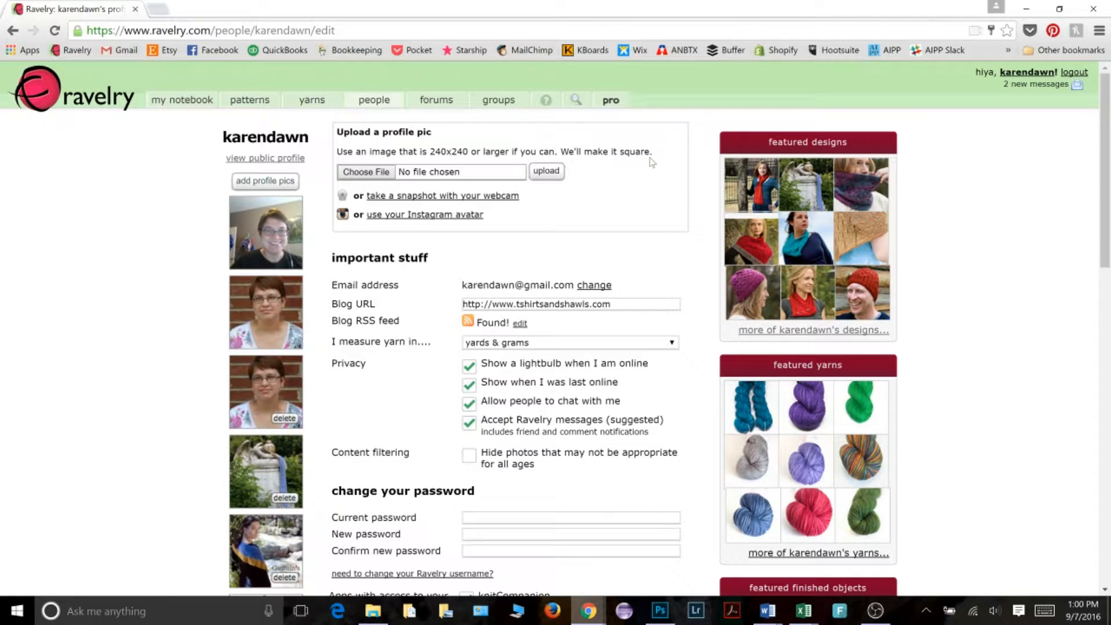
pyautogui.moveTo(637, 177)
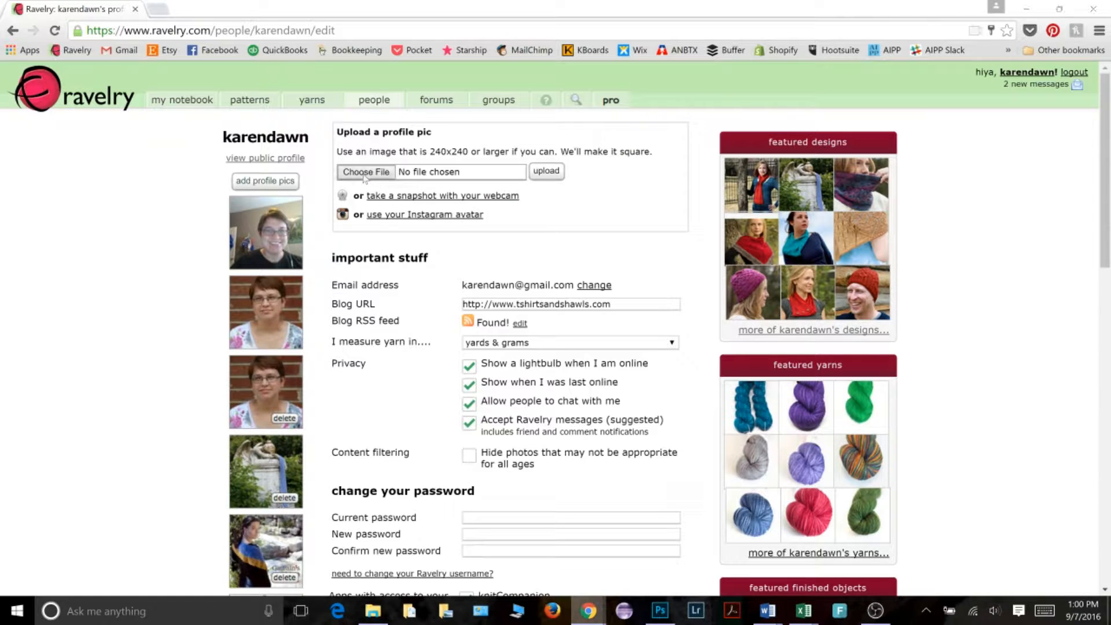
# Upload Polyxena (2).jpg, the purple shawl photo, as a profile picture.
pyautogui.click(365, 171)
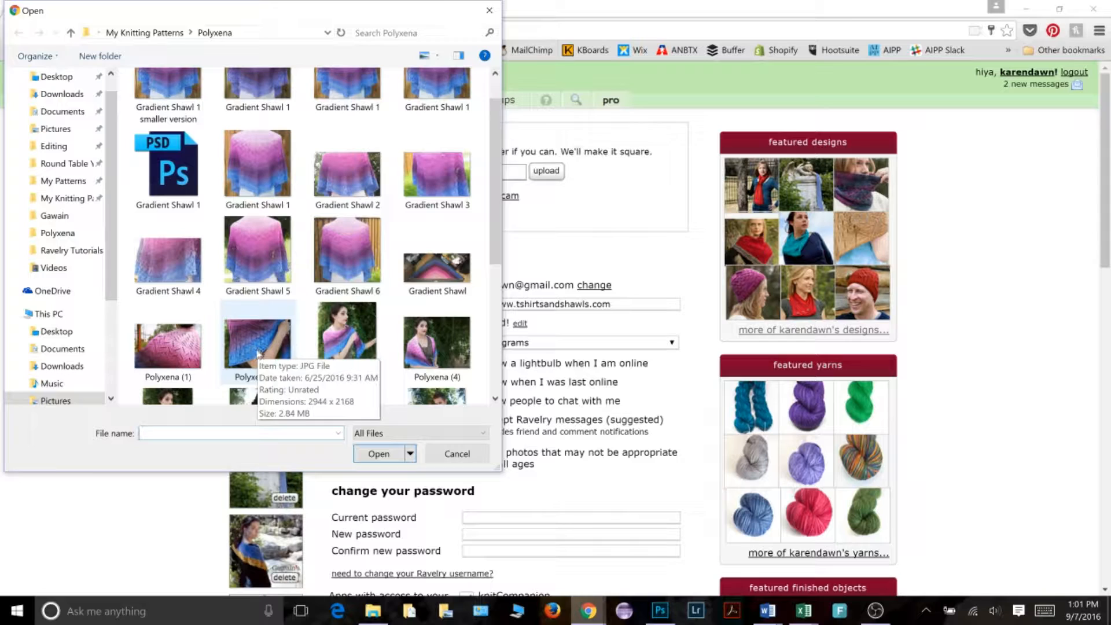
pyautogui.click(257, 344)
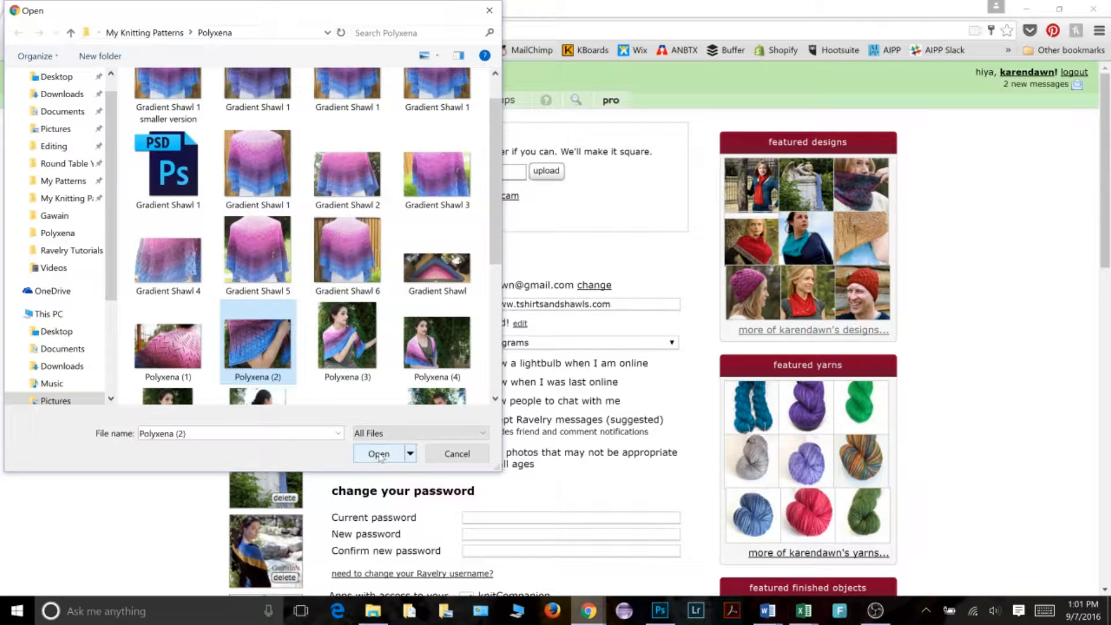
pyautogui.click(378, 454)
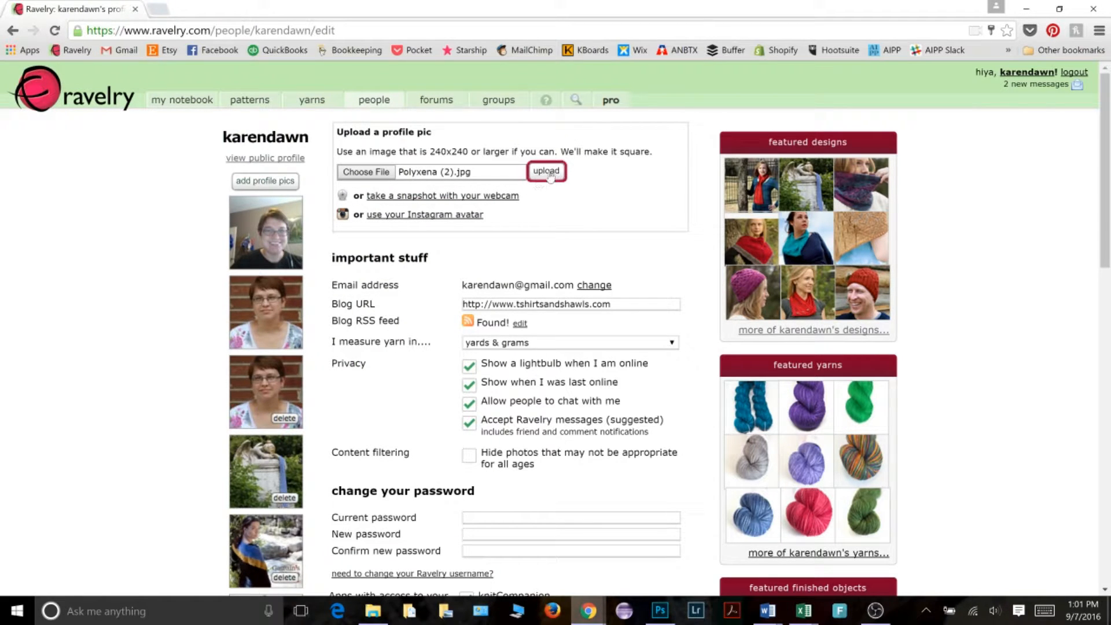
pyautogui.click(545, 170)
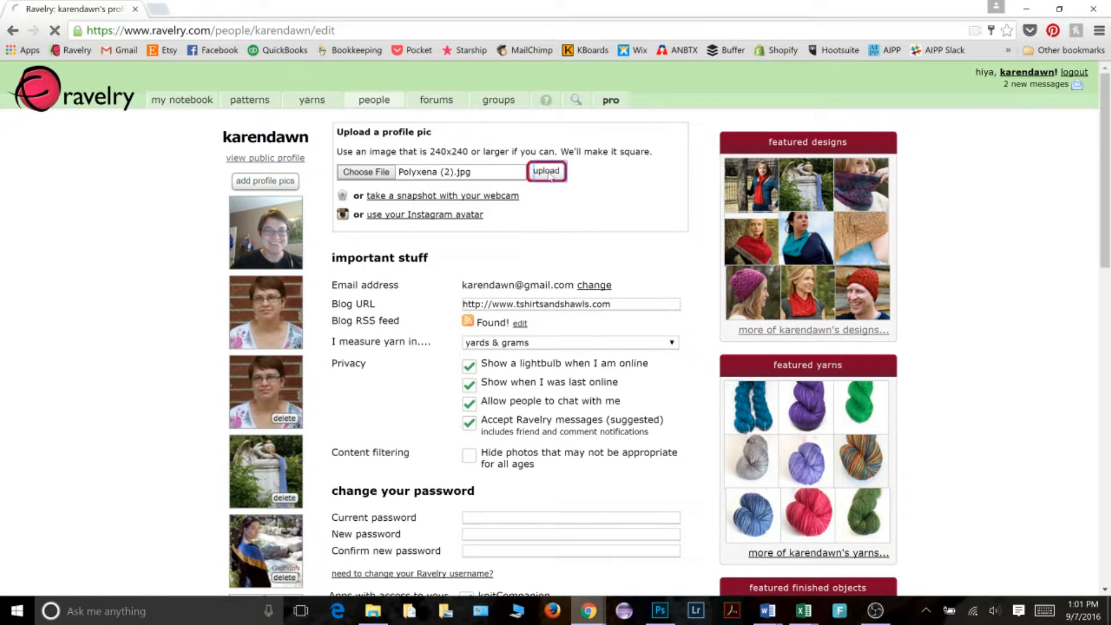
pyautogui.click(545, 170)
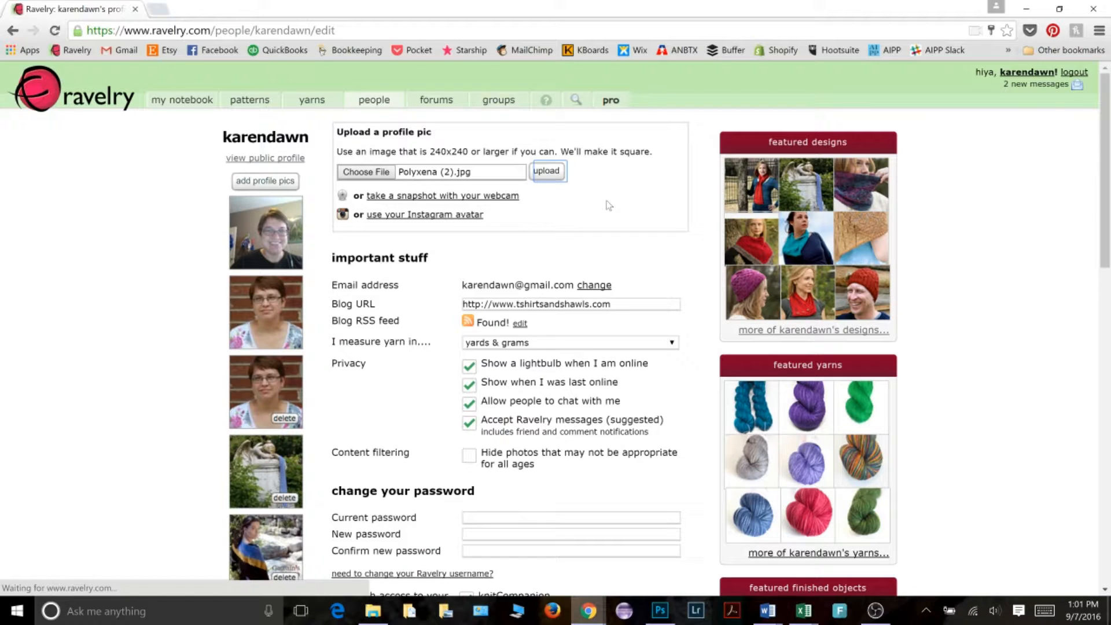
pyautogui.click(546, 170)
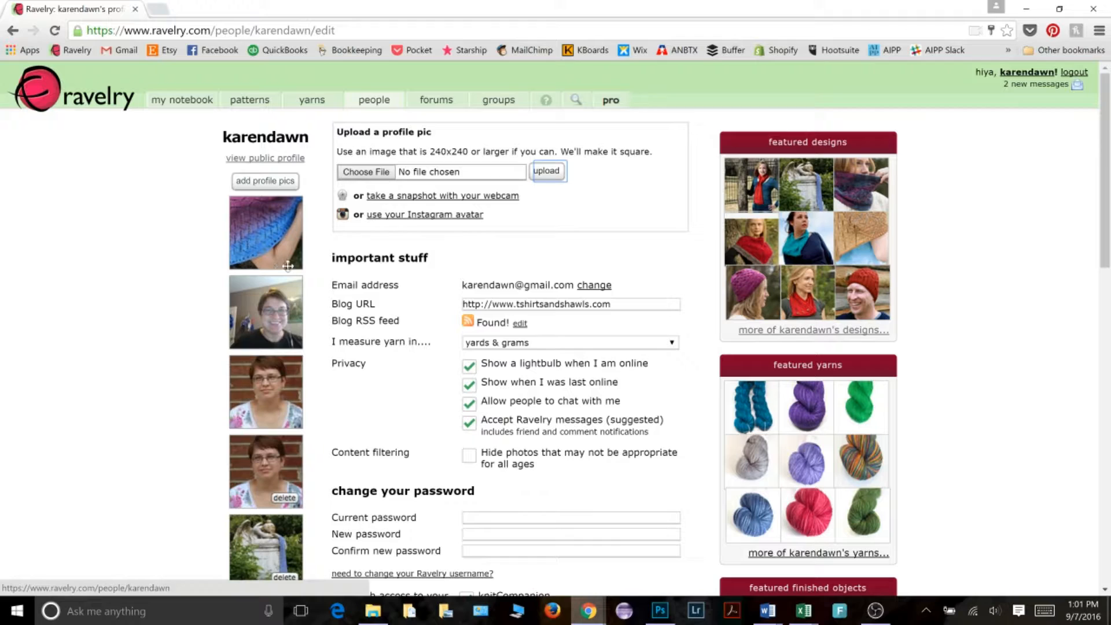
pyautogui.moveTo(287, 245)
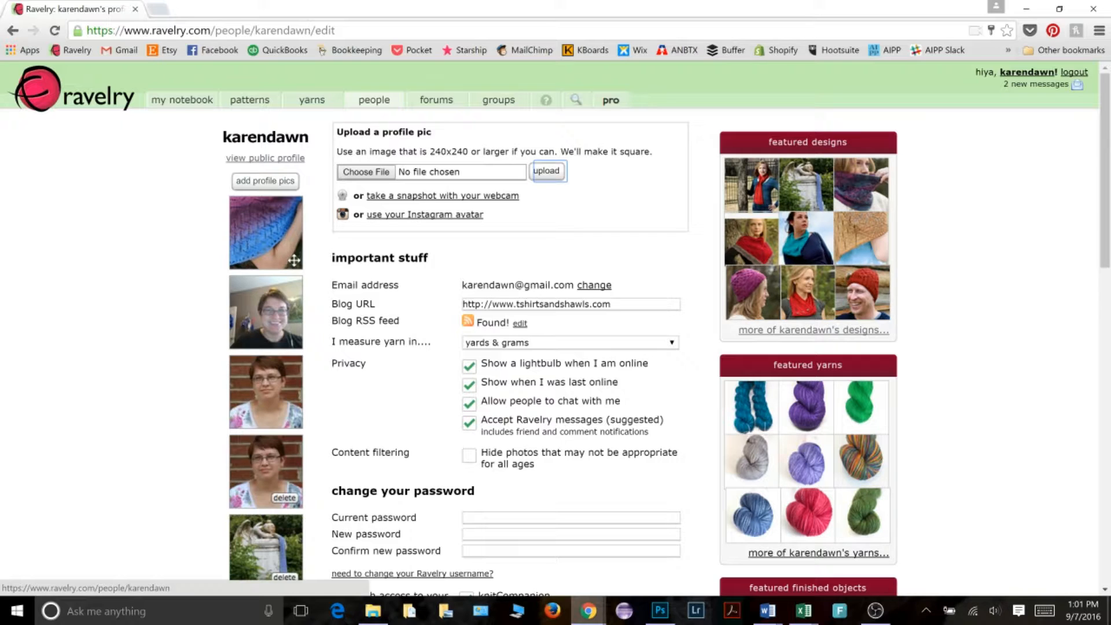
pyautogui.moveTo(333, 275)
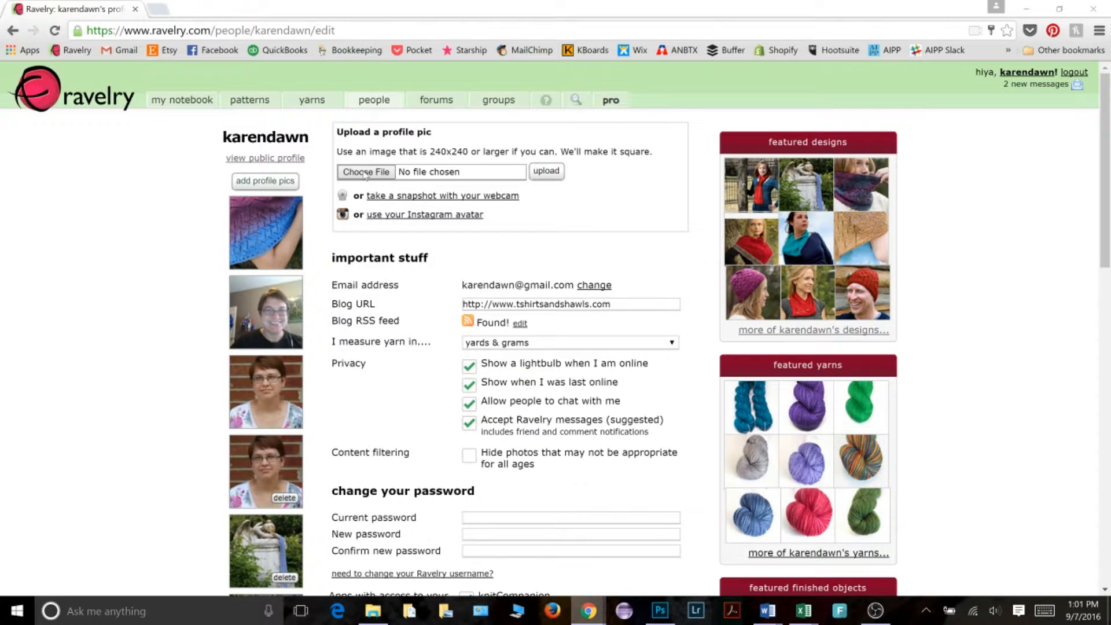
# Upload Polyxena (4).jpg, the woman wearing the shawl, as a profile picture.
pyautogui.click(365, 171)
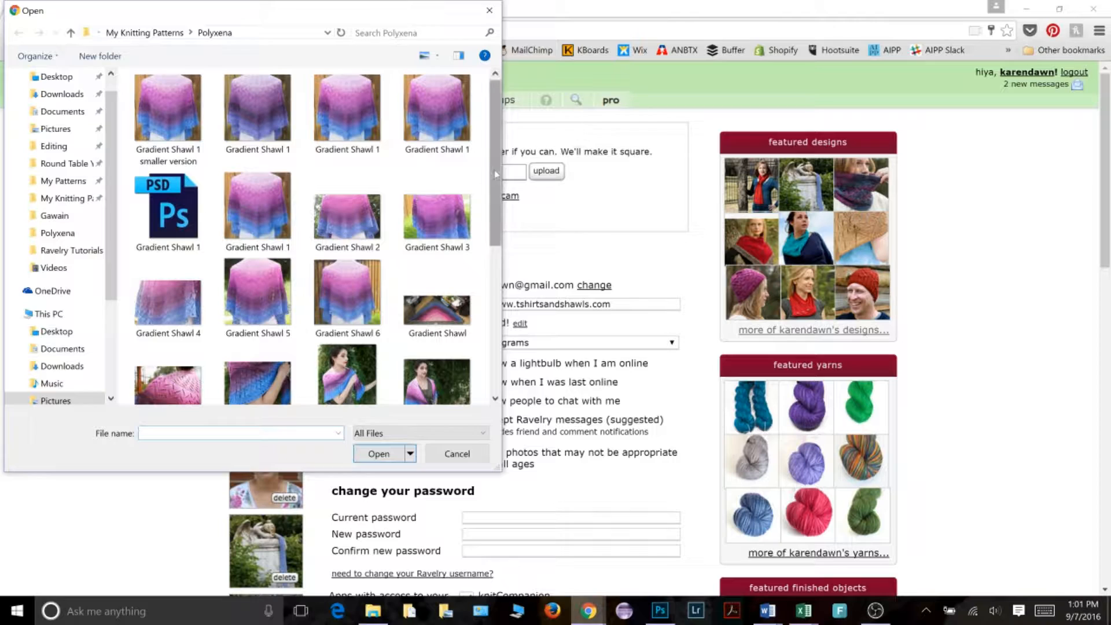
pyautogui.scroll(-3)
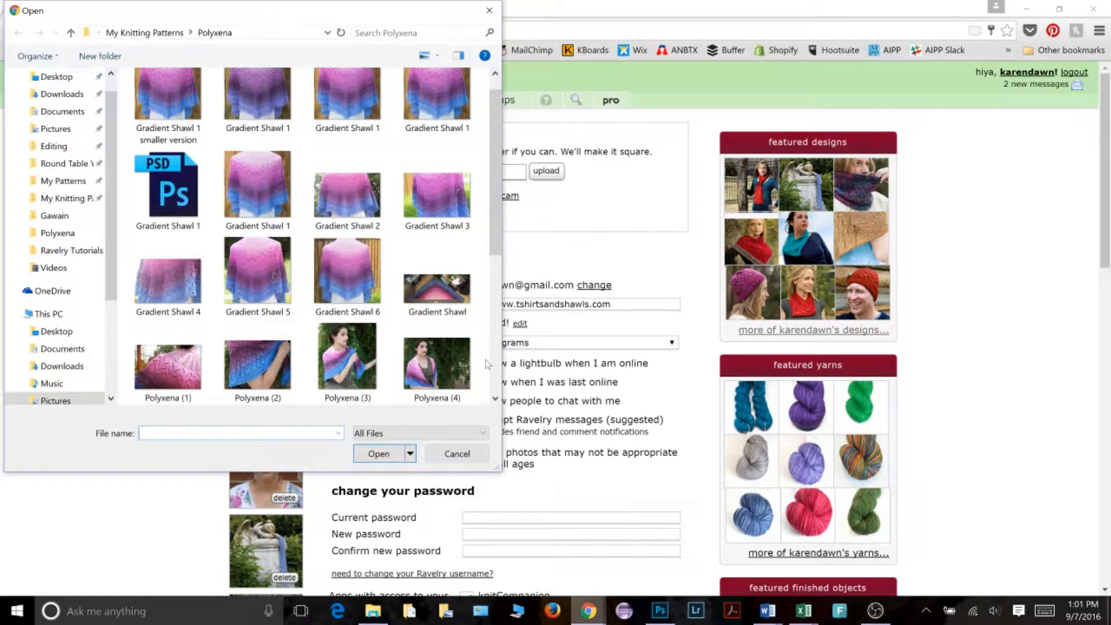
pyautogui.click(436, 363)
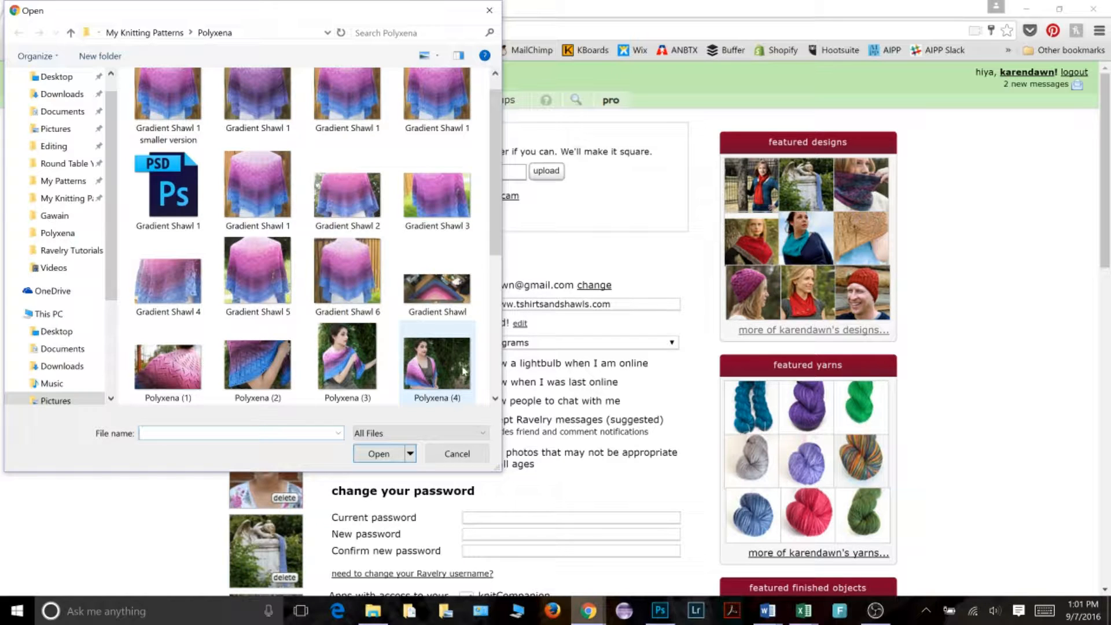
pyautogui.moveTo(456, 347)
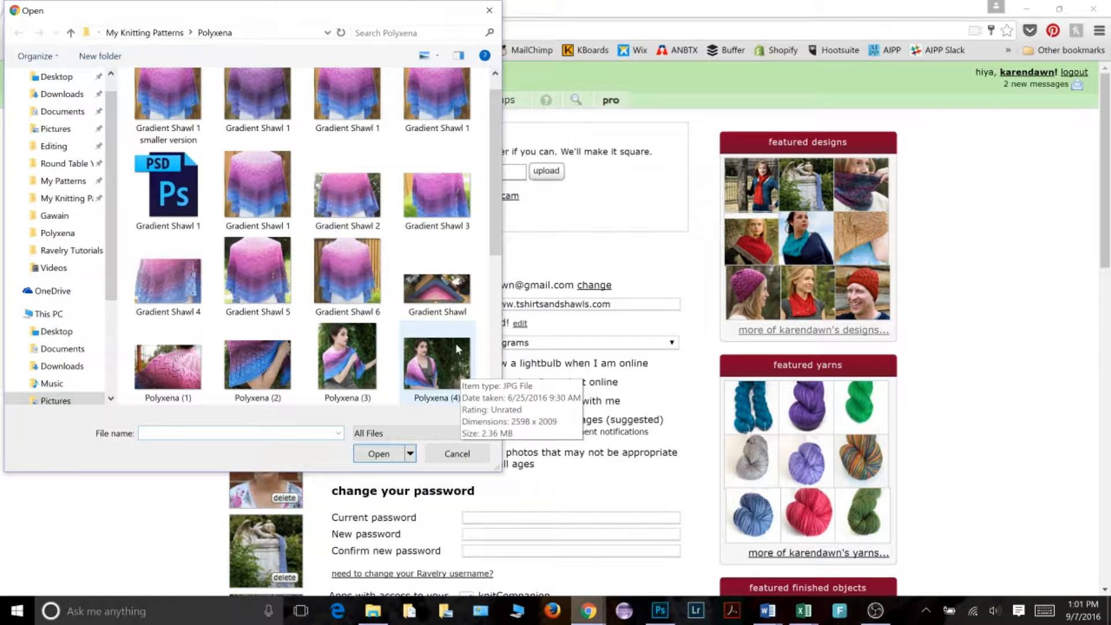
pyautogui.moveTo(410, 345)
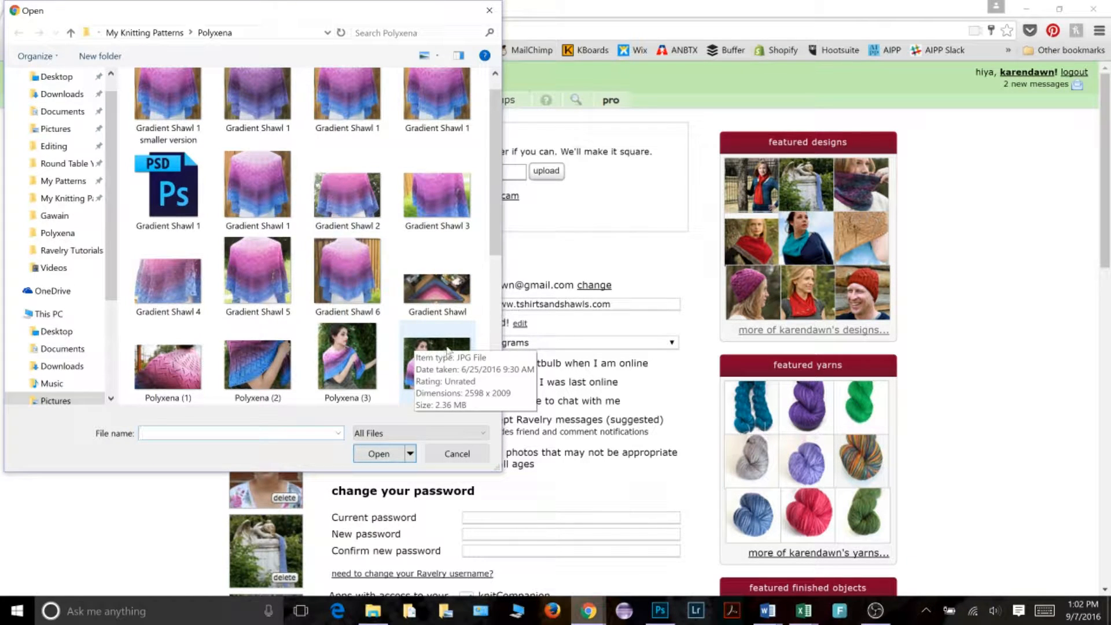
pyautogui.click(436, 361)
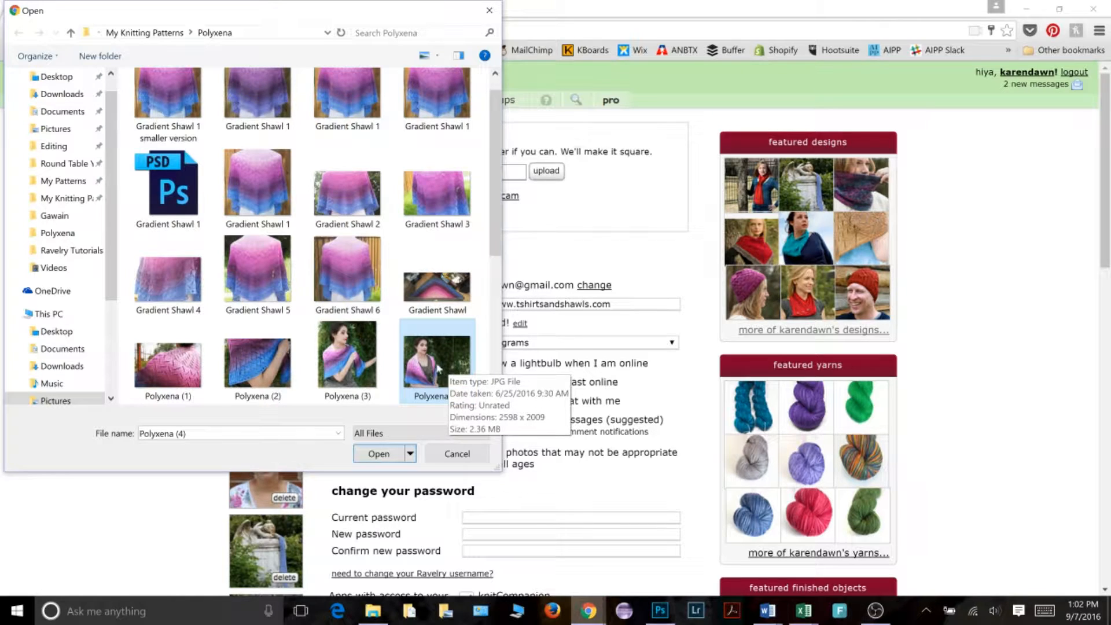
pyautogui.click(456, 454)
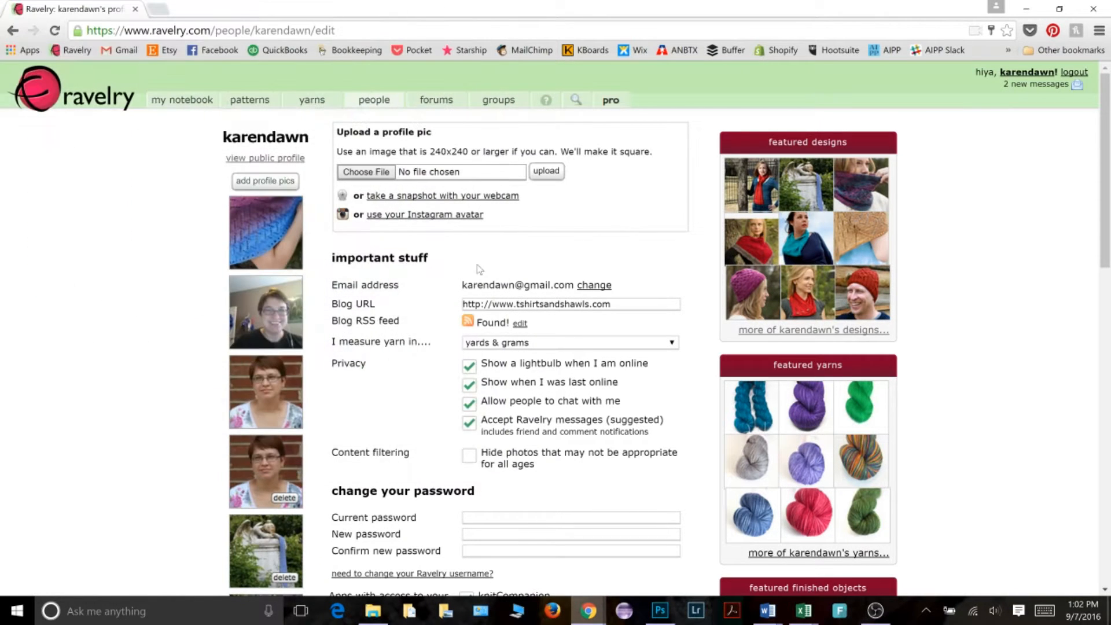
pyautogui.click(366, 171)
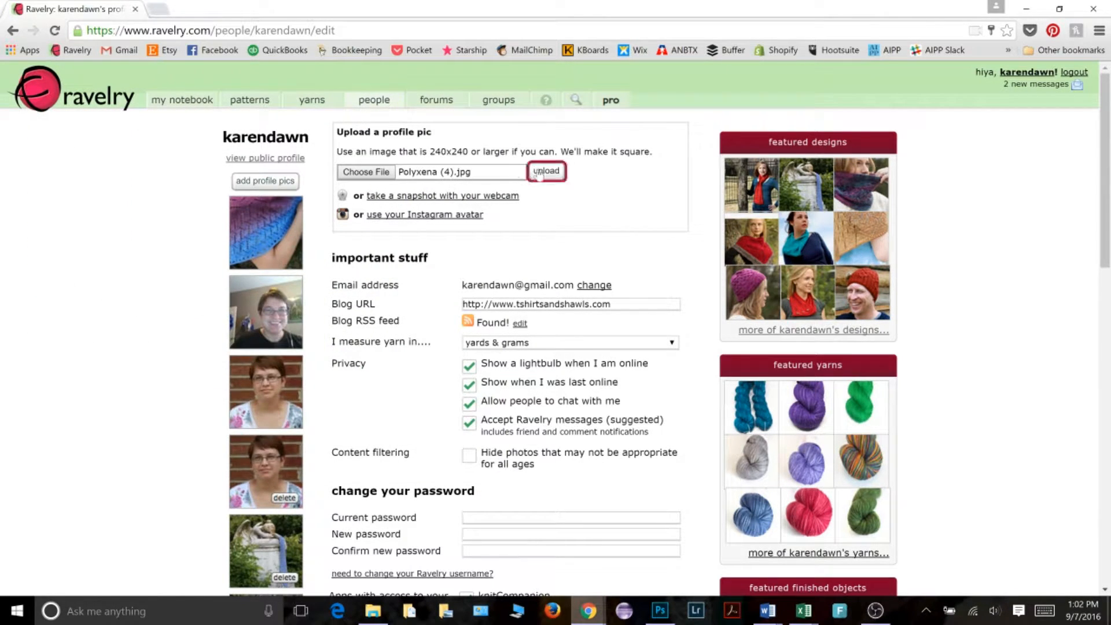
pyautogui.click(545, 171)
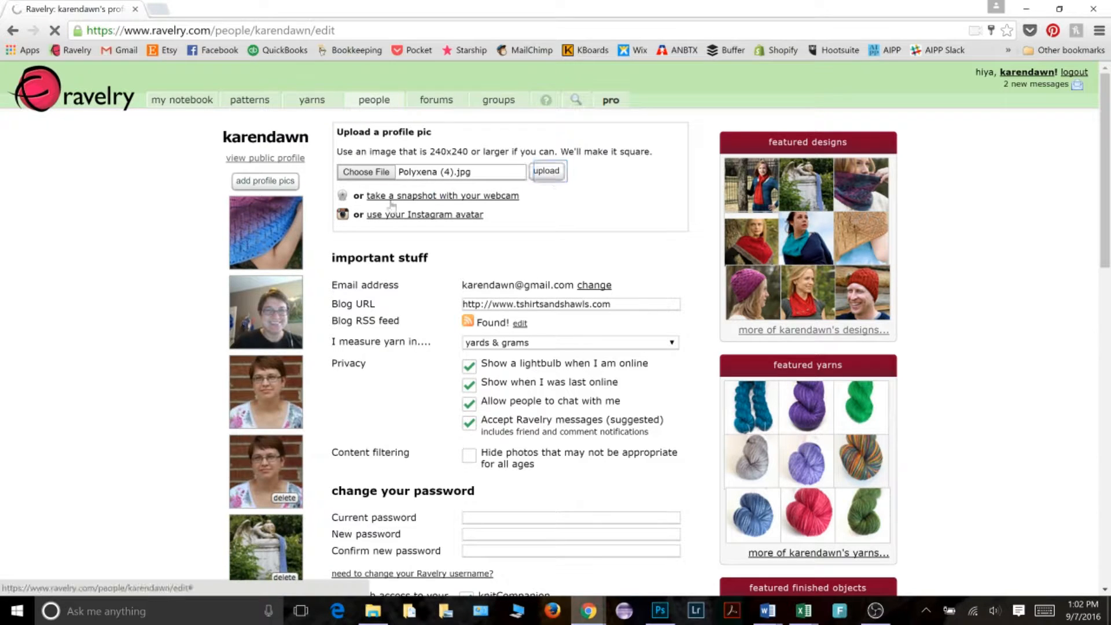
pyautogui.click(545, 171)
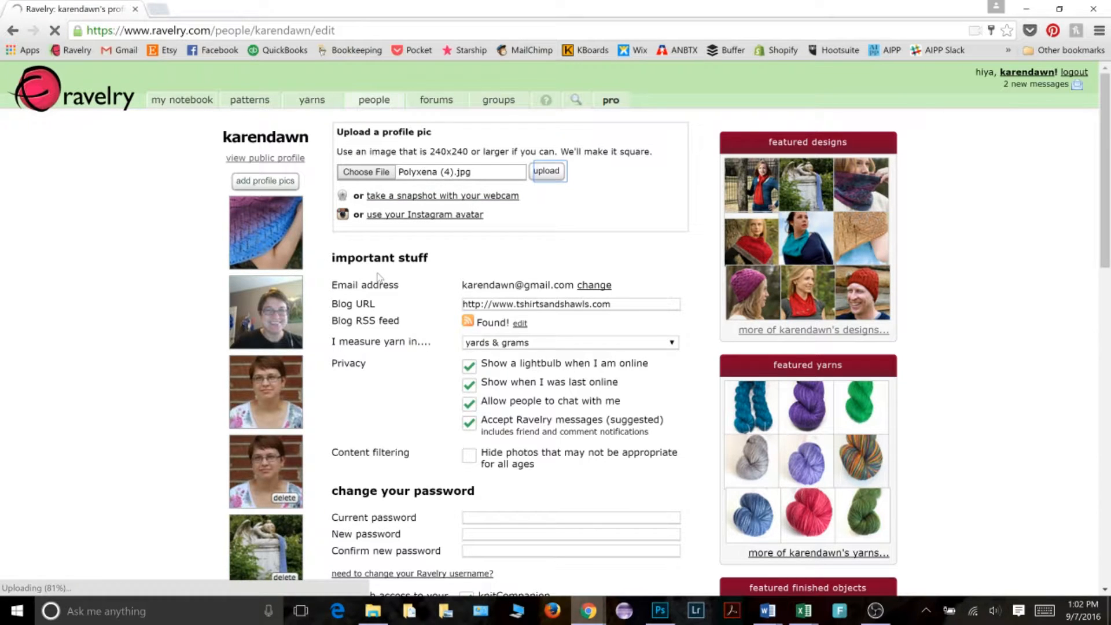
pyautogui.click(545, 171)
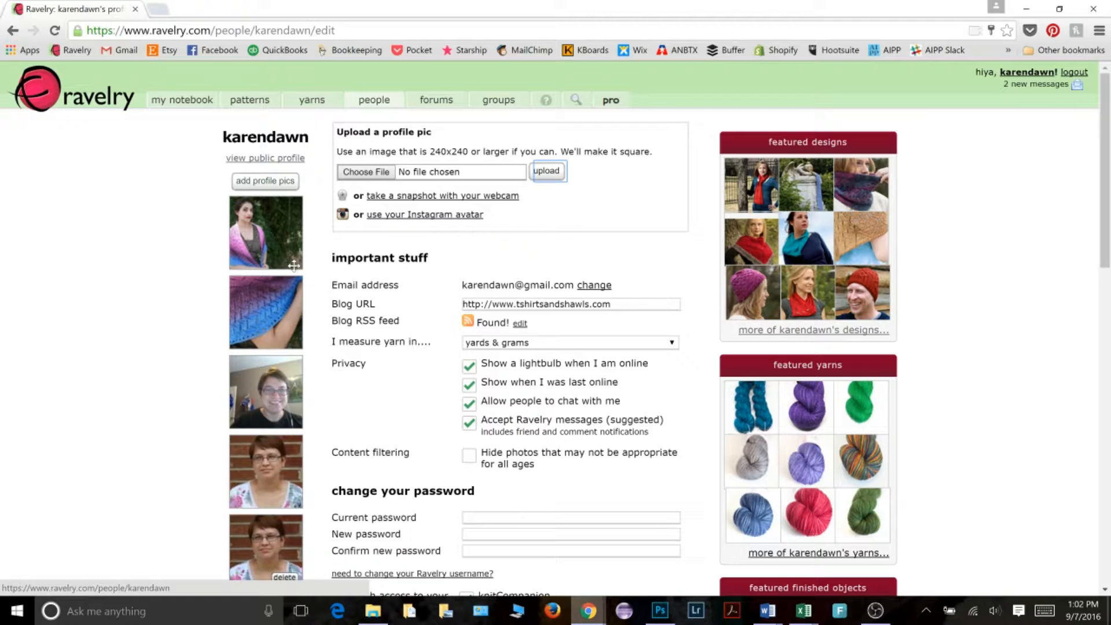
pyautogui.moveTo(267, 253)
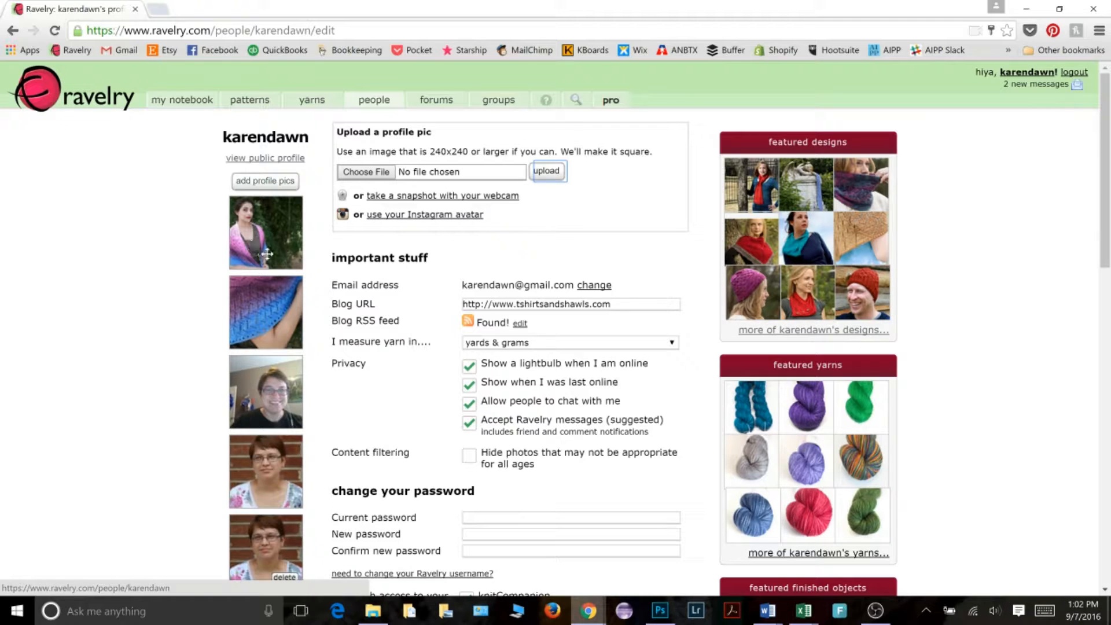
pyautogui.moveTo(286, 242)
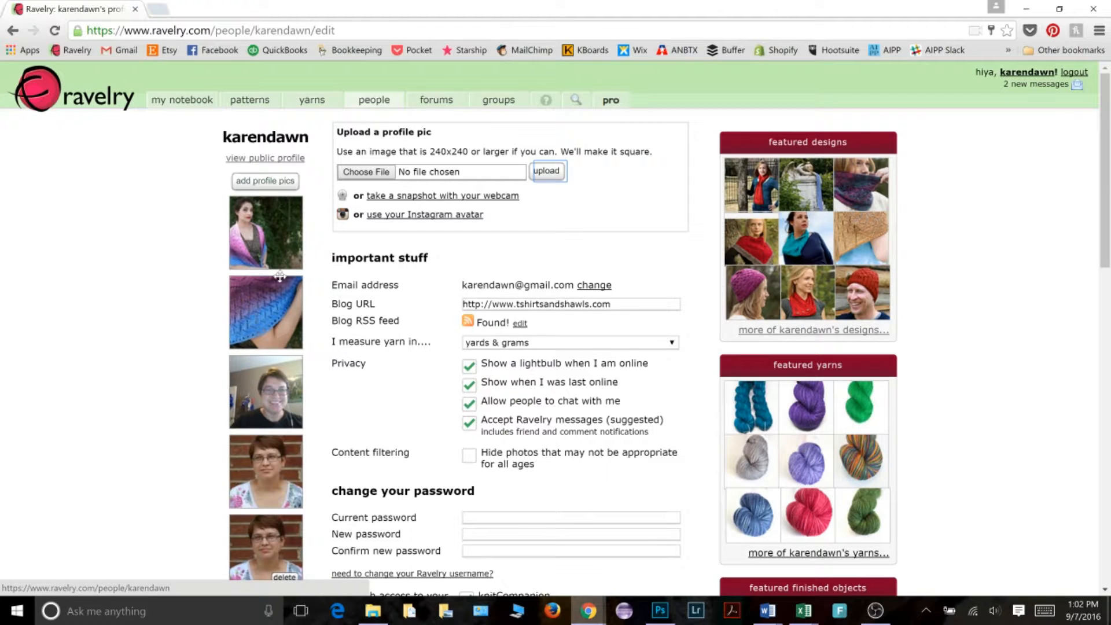
pyautogui.moveTo(252, 255)
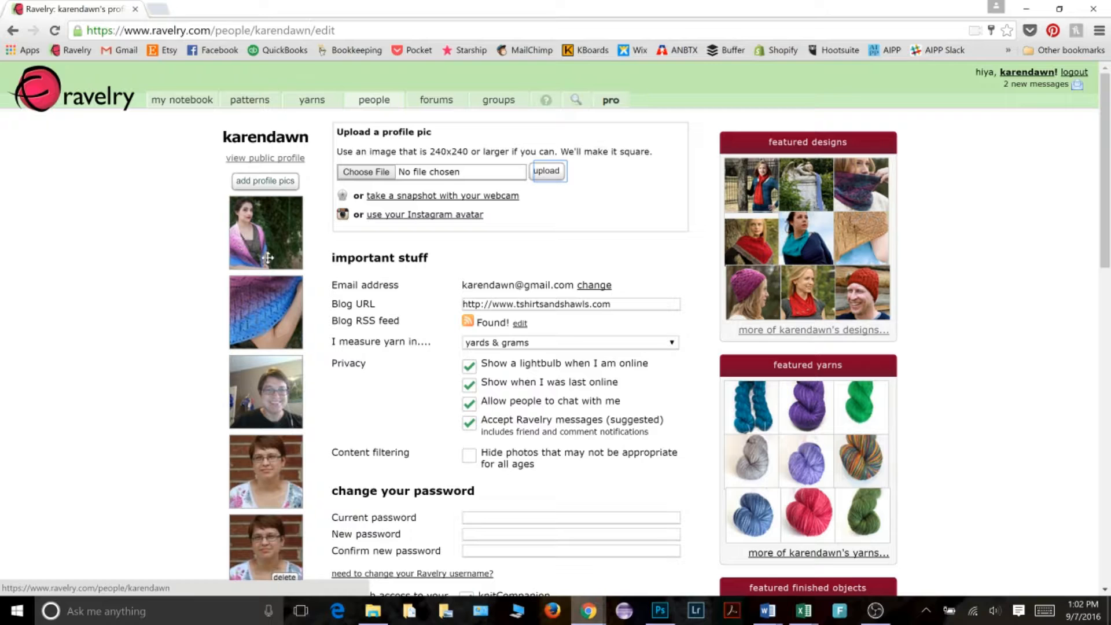
pyautogui.moveTo(252, 243)
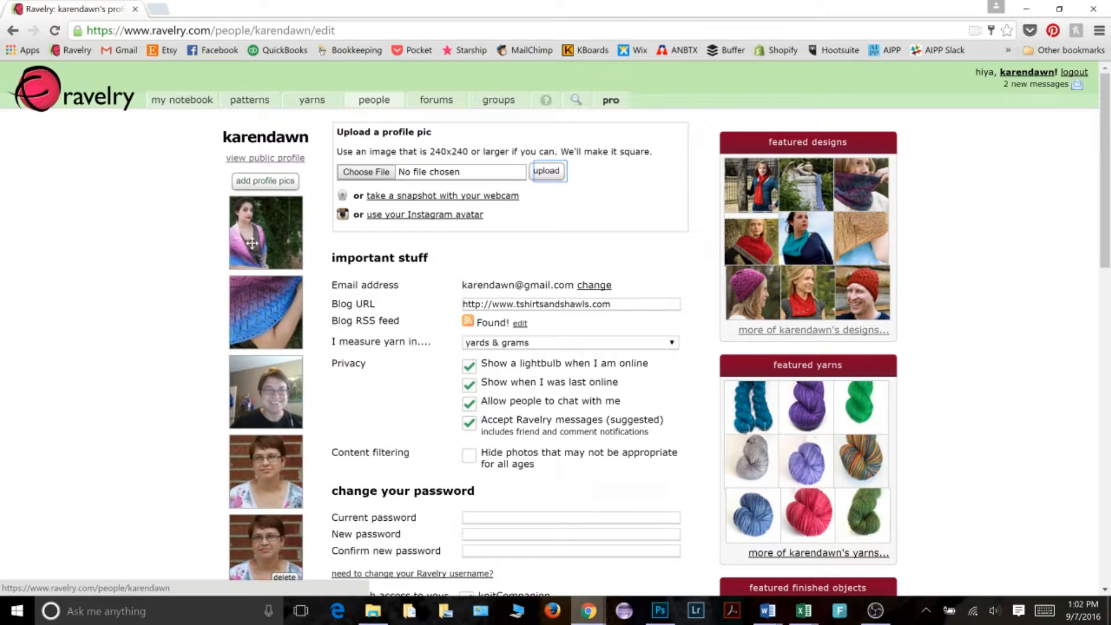
pyautogui.moveTo(249, 251)
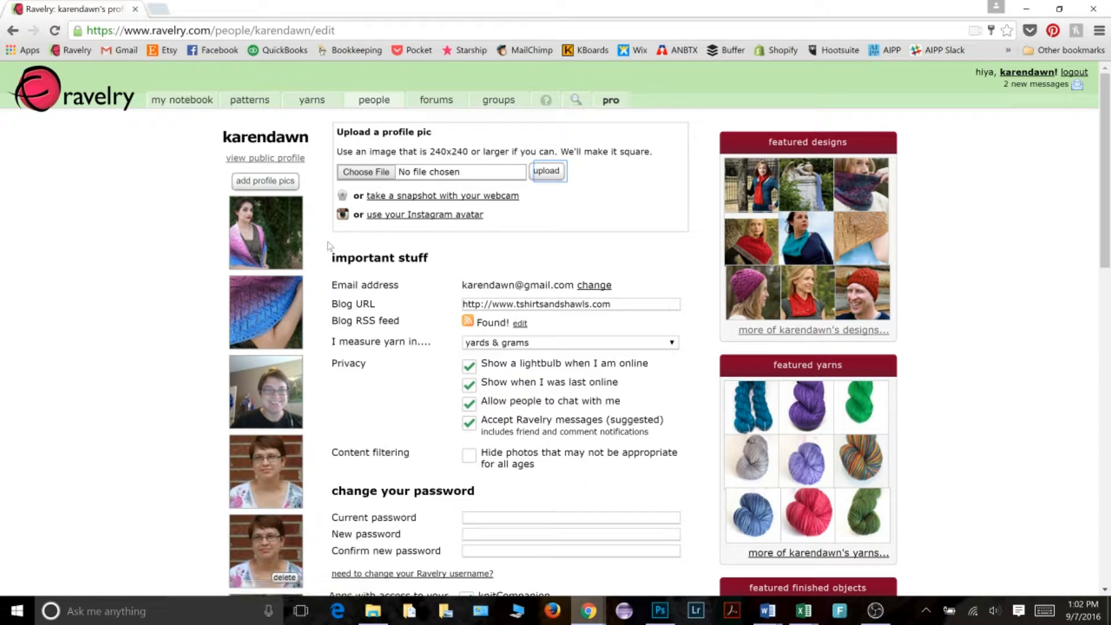
# Save the profile changes, then return to the profile editor.
pyautogui.scroll(-3)
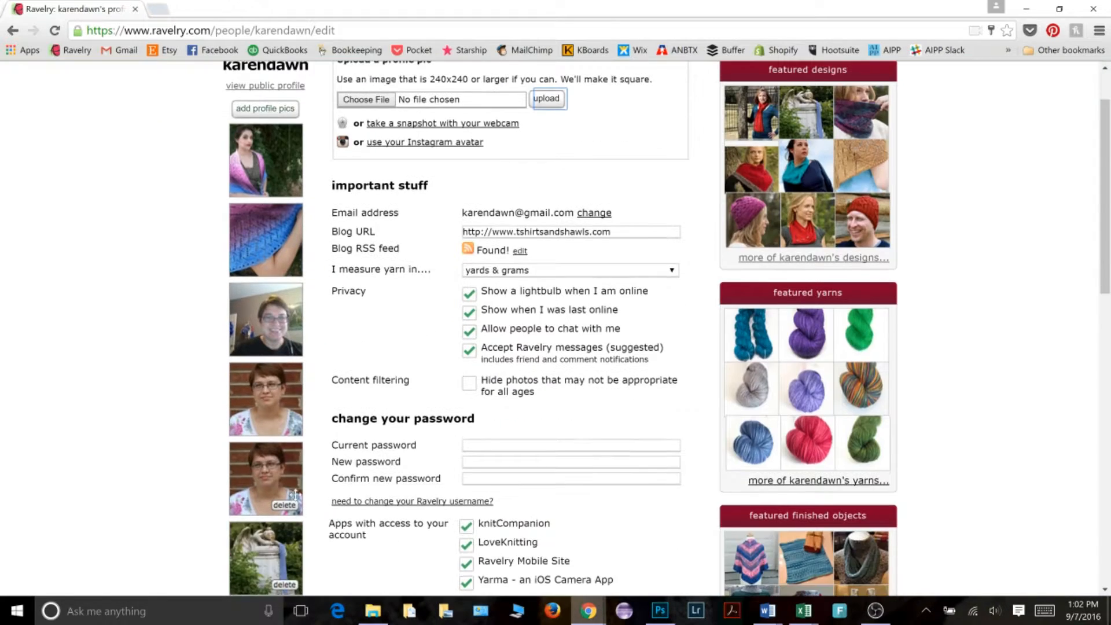
pyautogui.moveTo(257, 147)
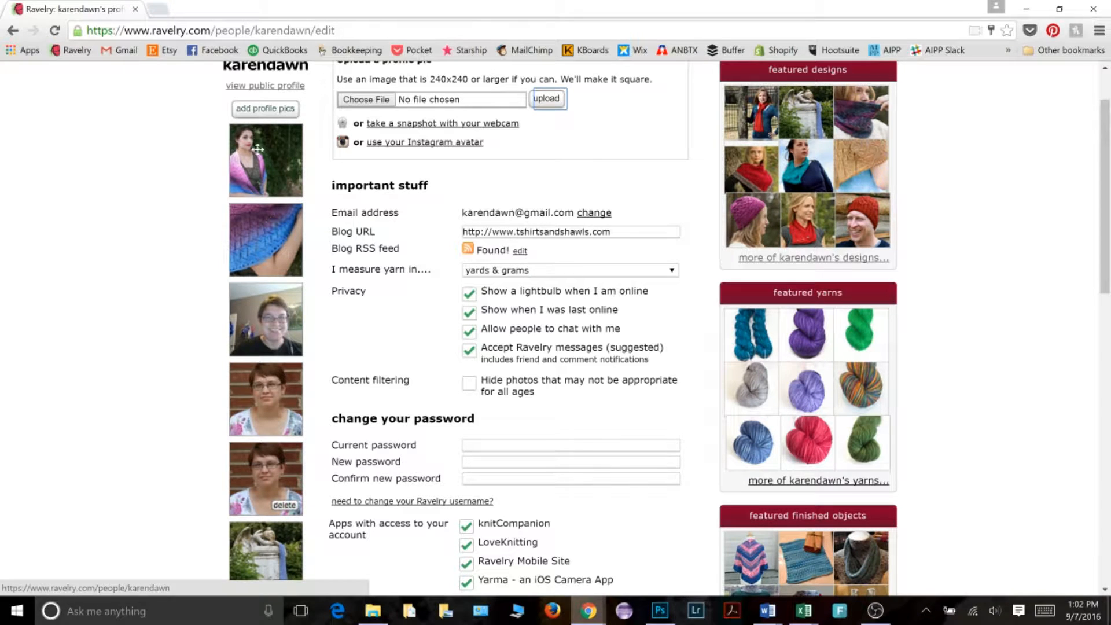
pyautogui.moveTo(284, 477)
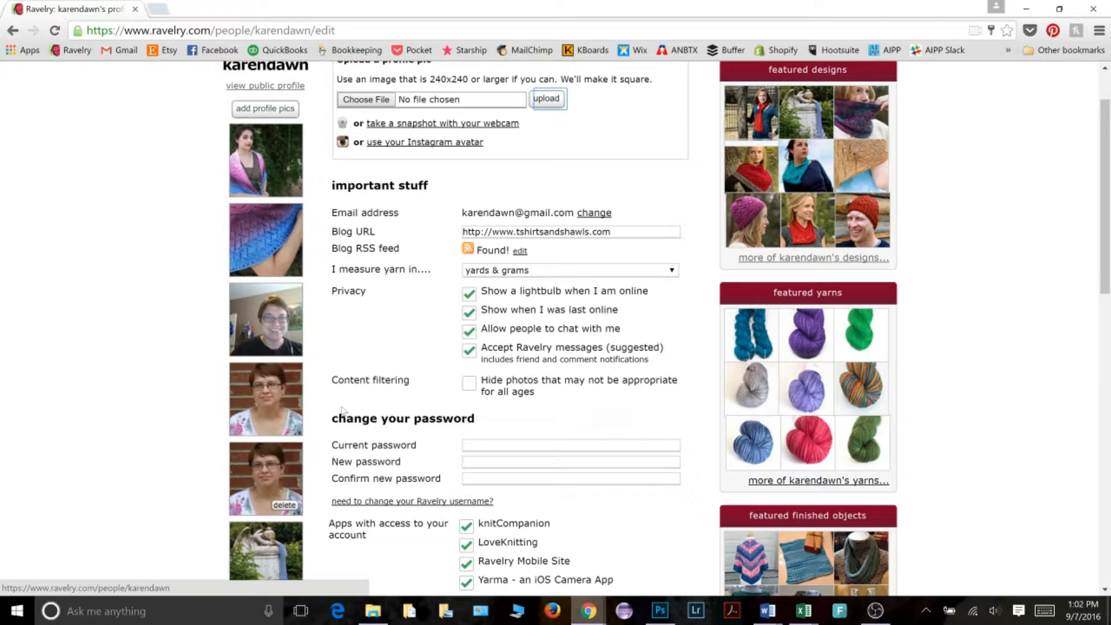
pyautogui.scroll(-3)
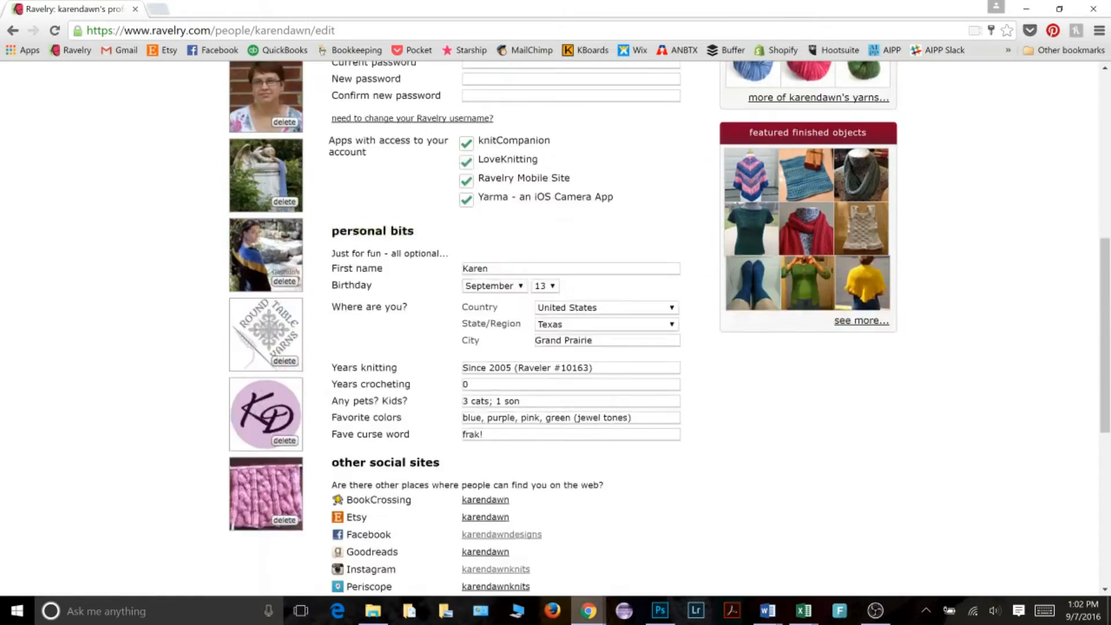
pyautogui.scroll(-3)
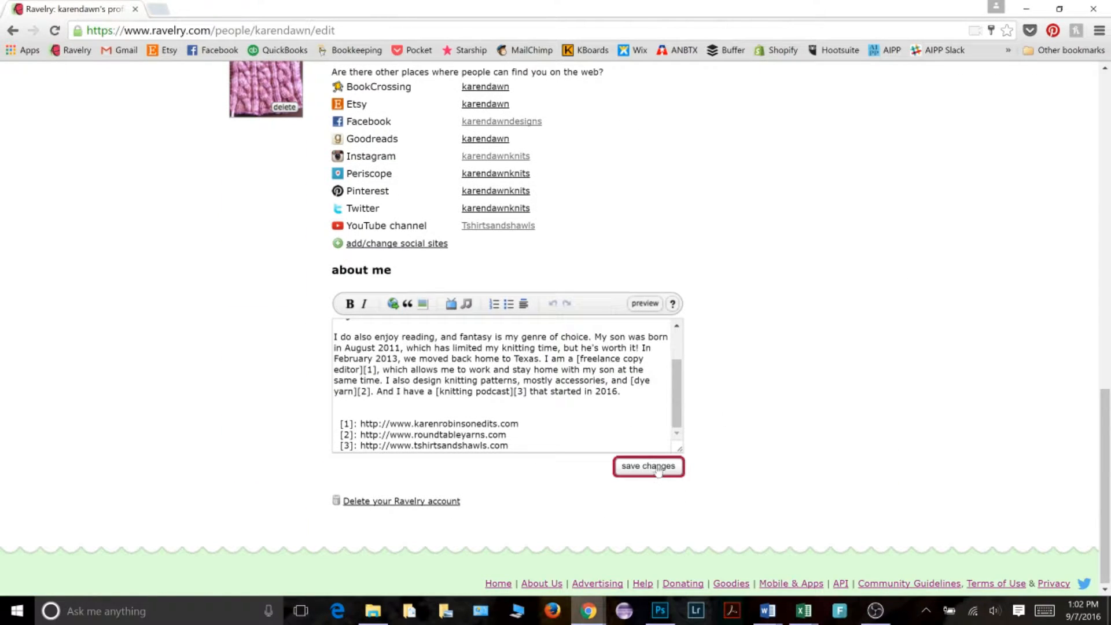
pyautogui.click(647, 465)
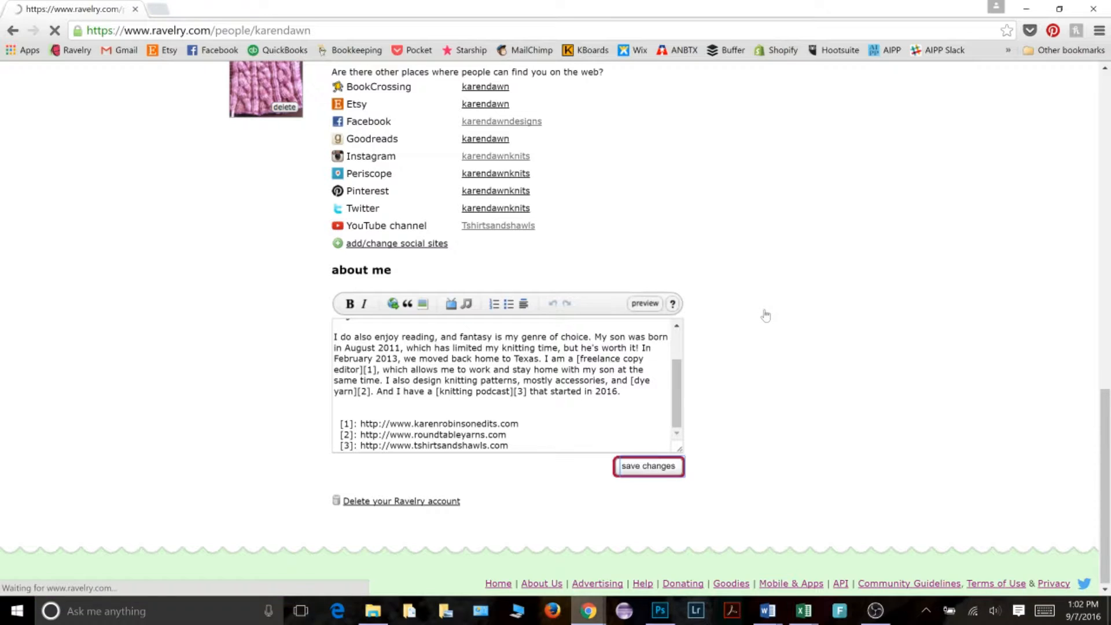
pyautogui.click(647, 465)
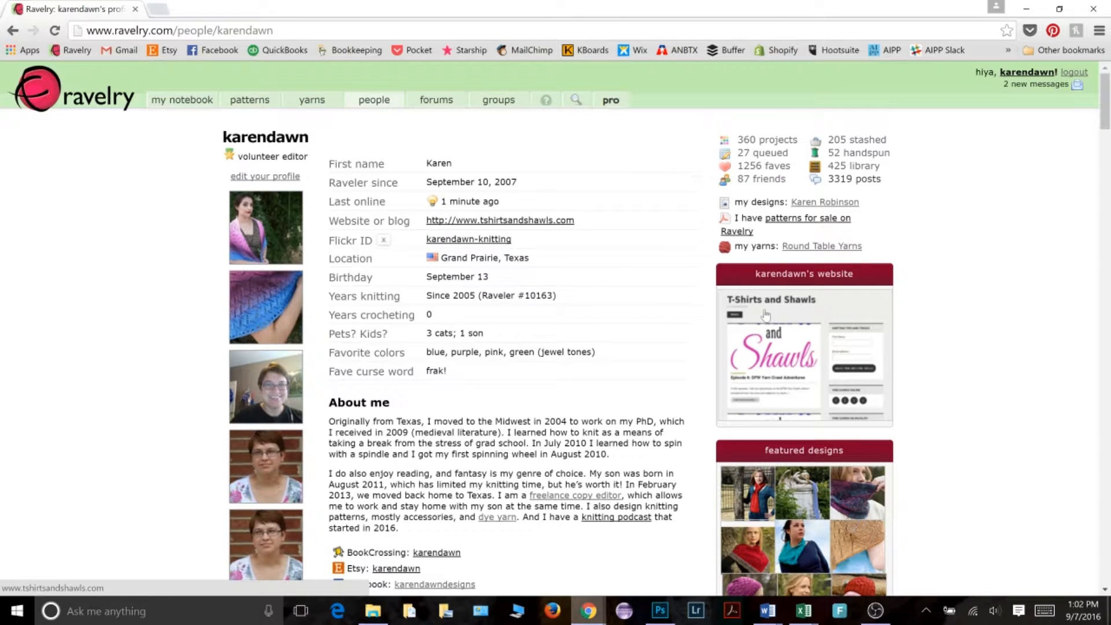
pyautogui.scroll(-3)
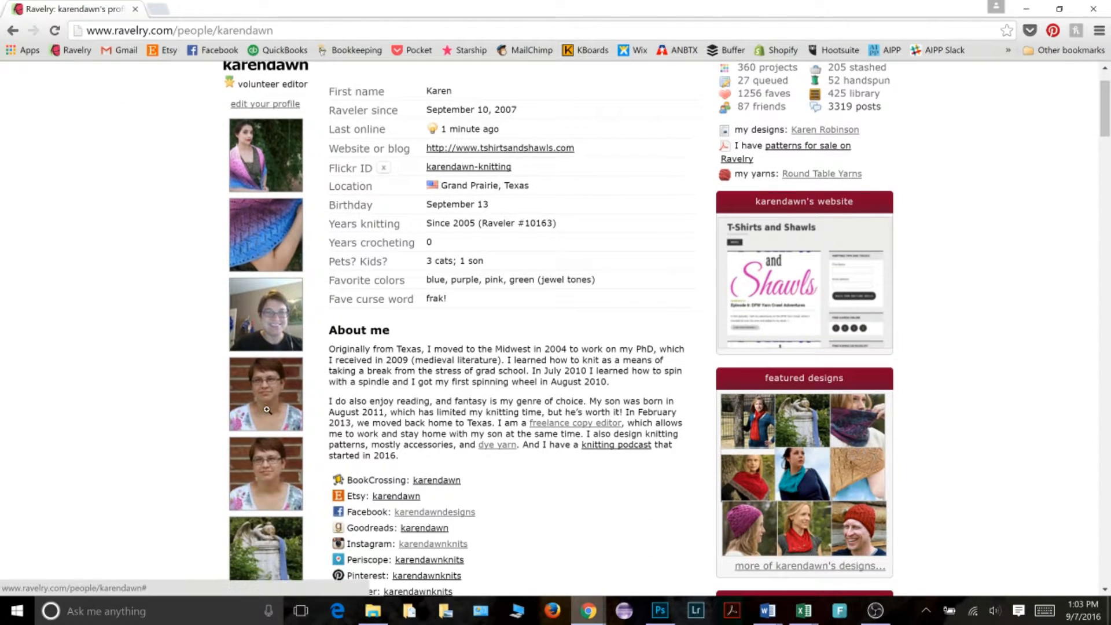
pyautogui.click(265, 104)
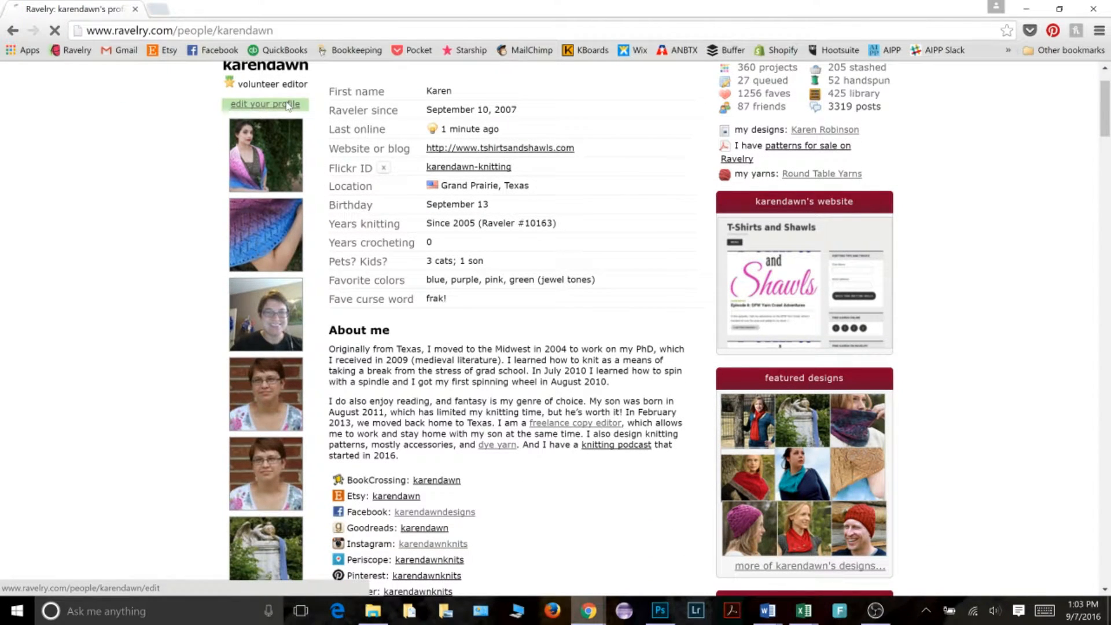
pyautogui.click(264, 103)
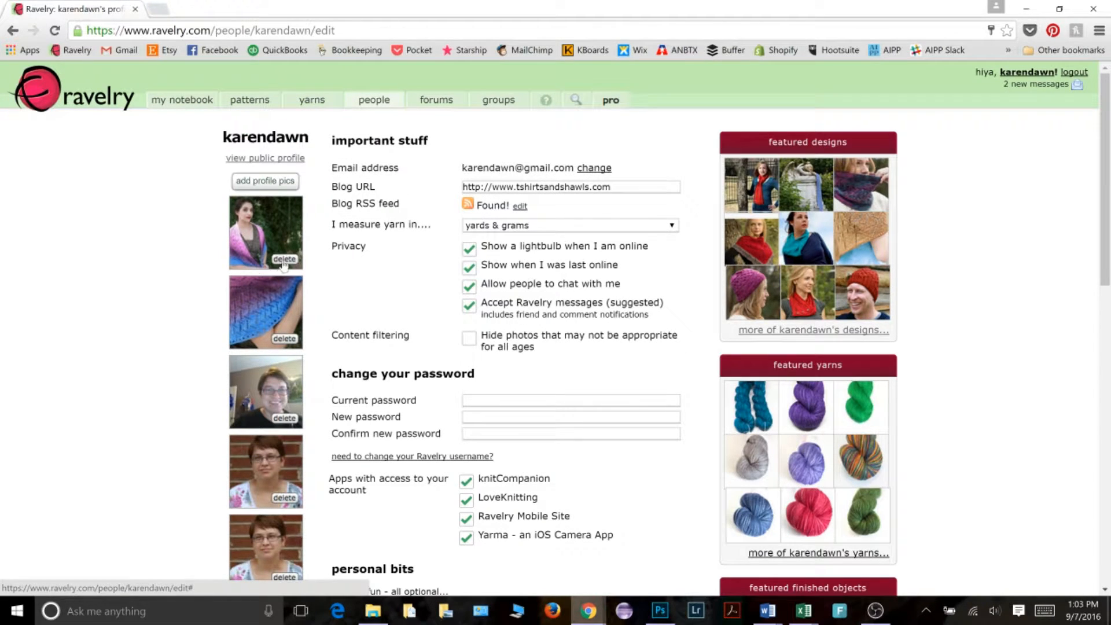
pyautogui.click(284, 258)
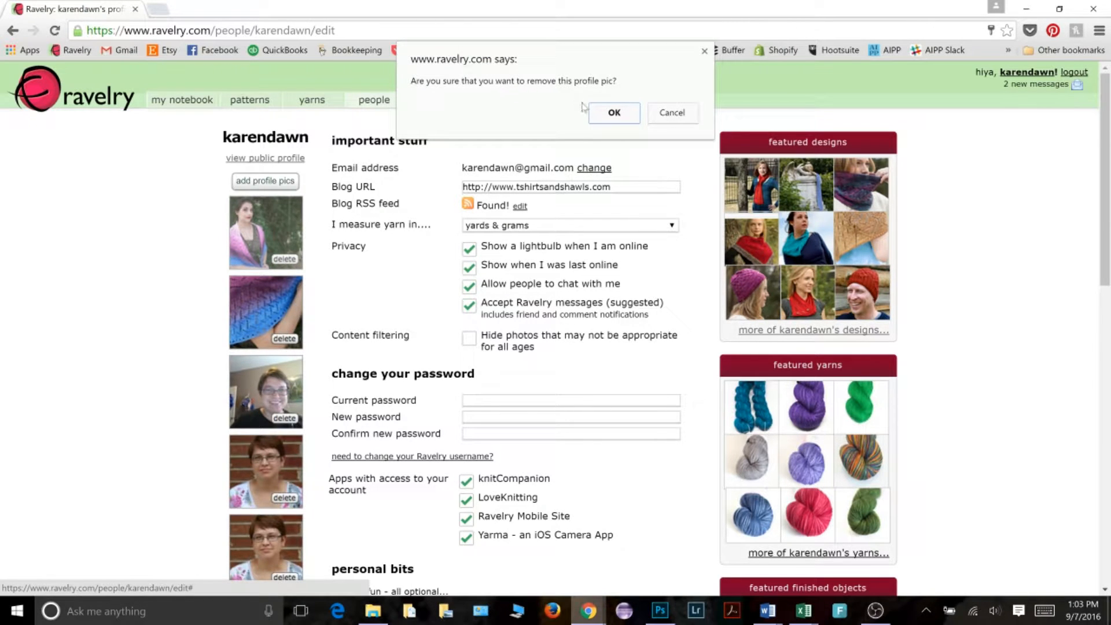
pyautogui.click(612, 113)
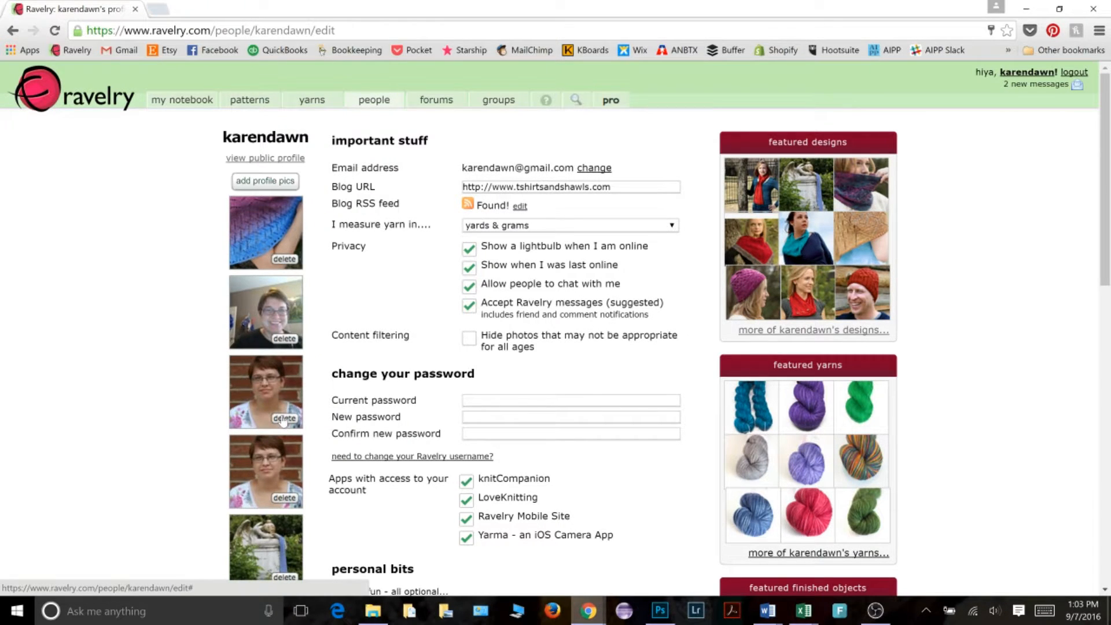
pyautogui.click(283, 418)
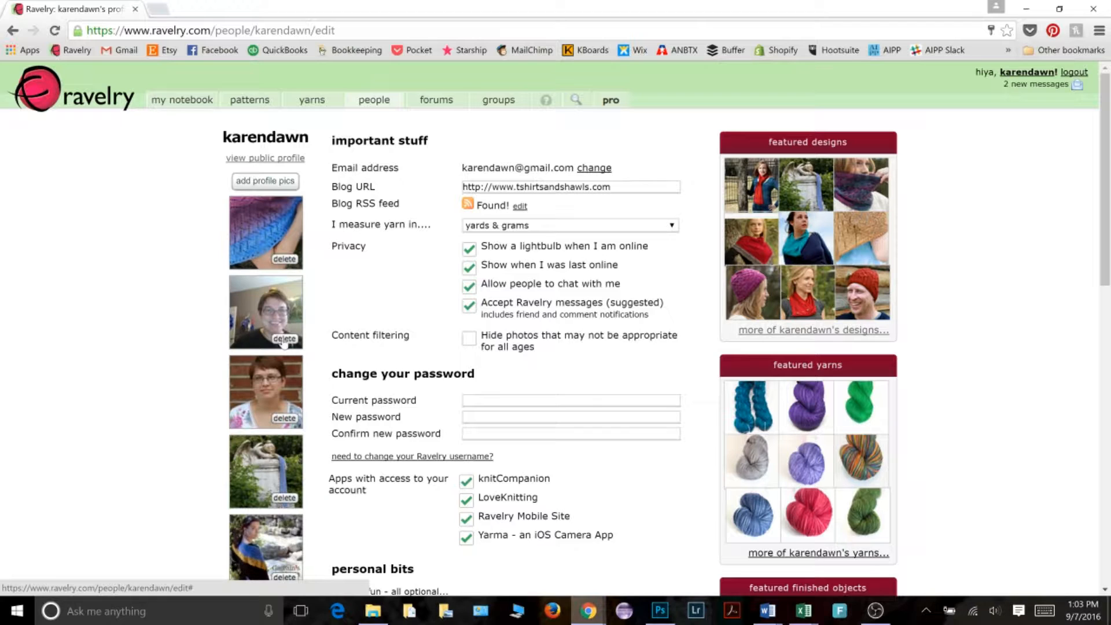
pyautogui.click(284, 338)
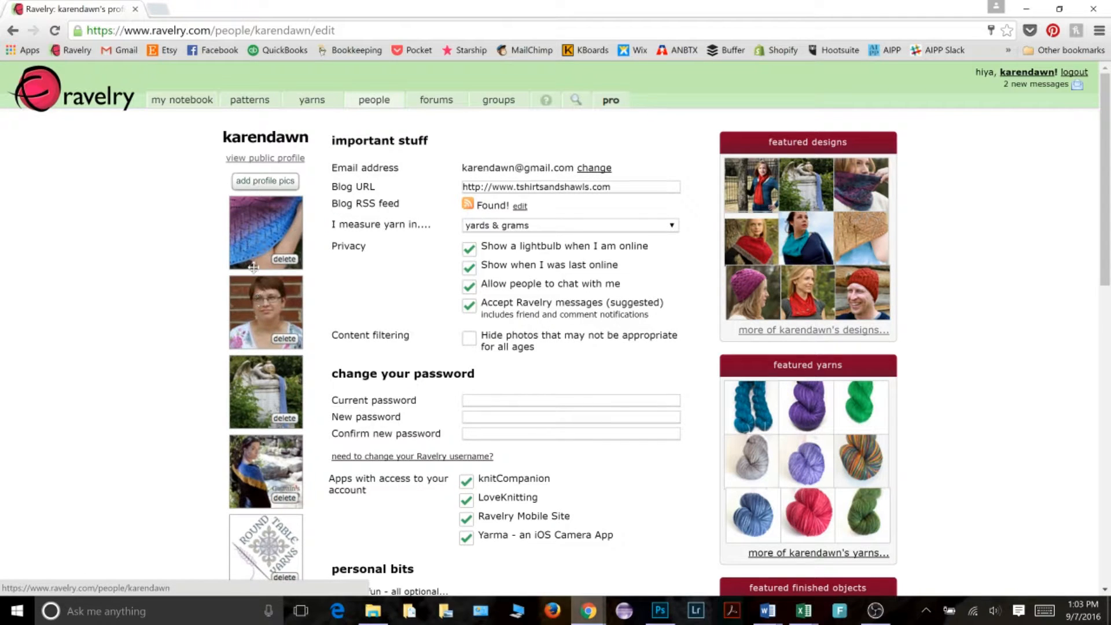
pyautogui.moveTo(290, 227)
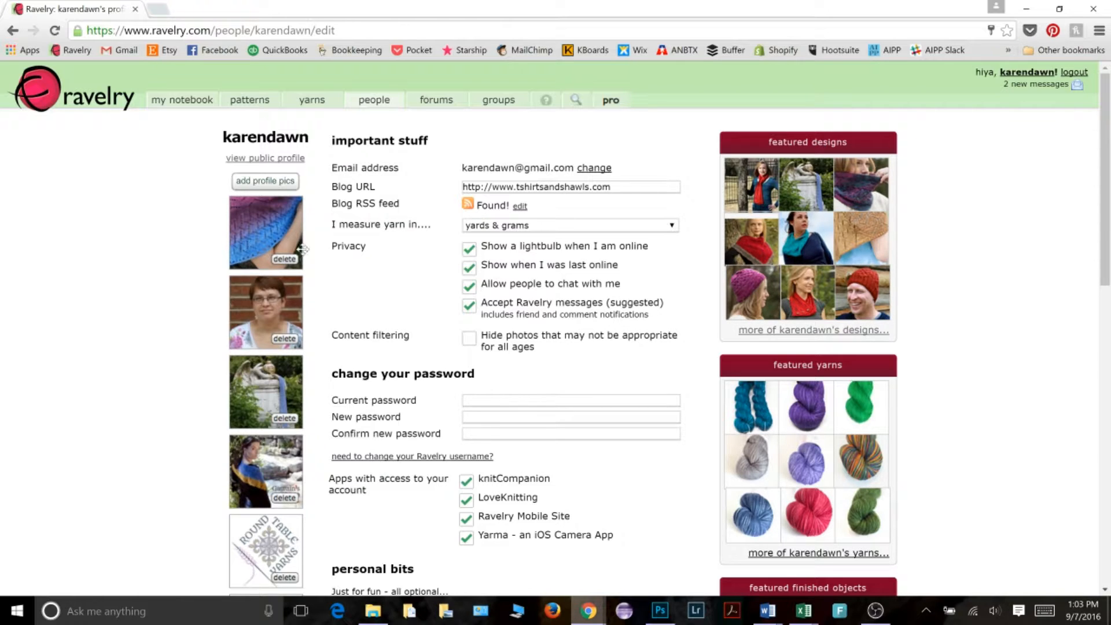
pyautogui.moveTo(316, 246)
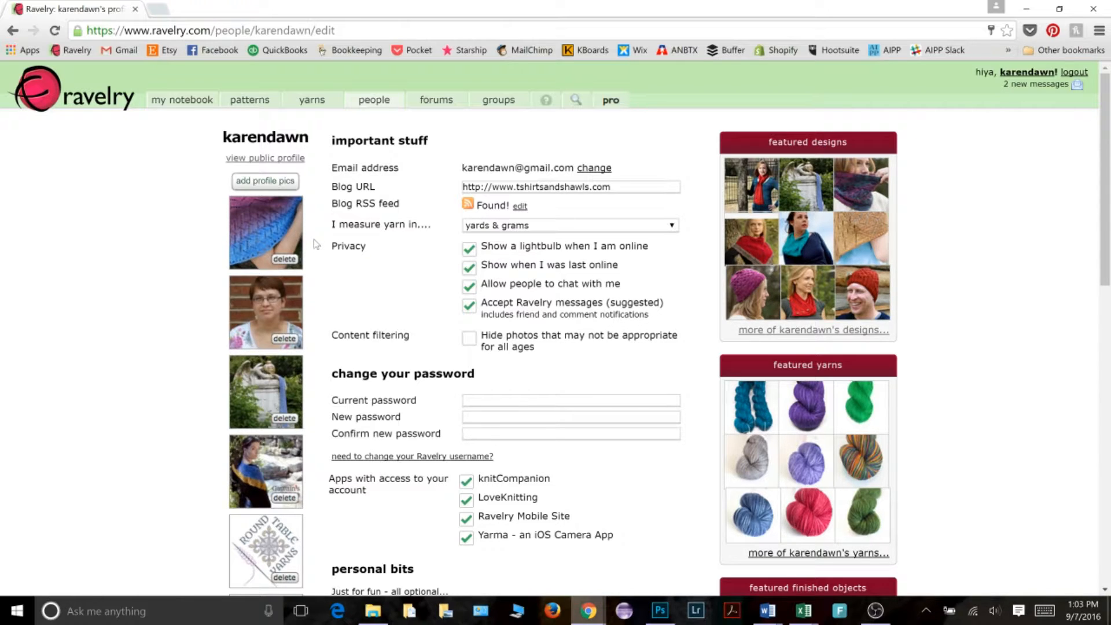
pyautogui.moveTo(306, 218)
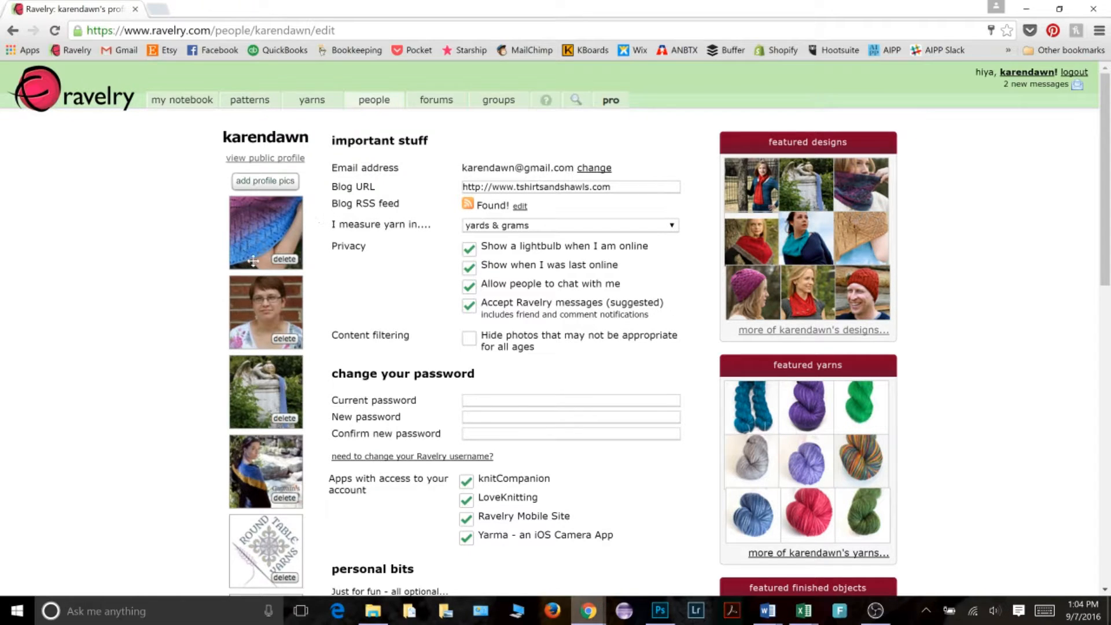
pyautogui.moveTo(315, 257)
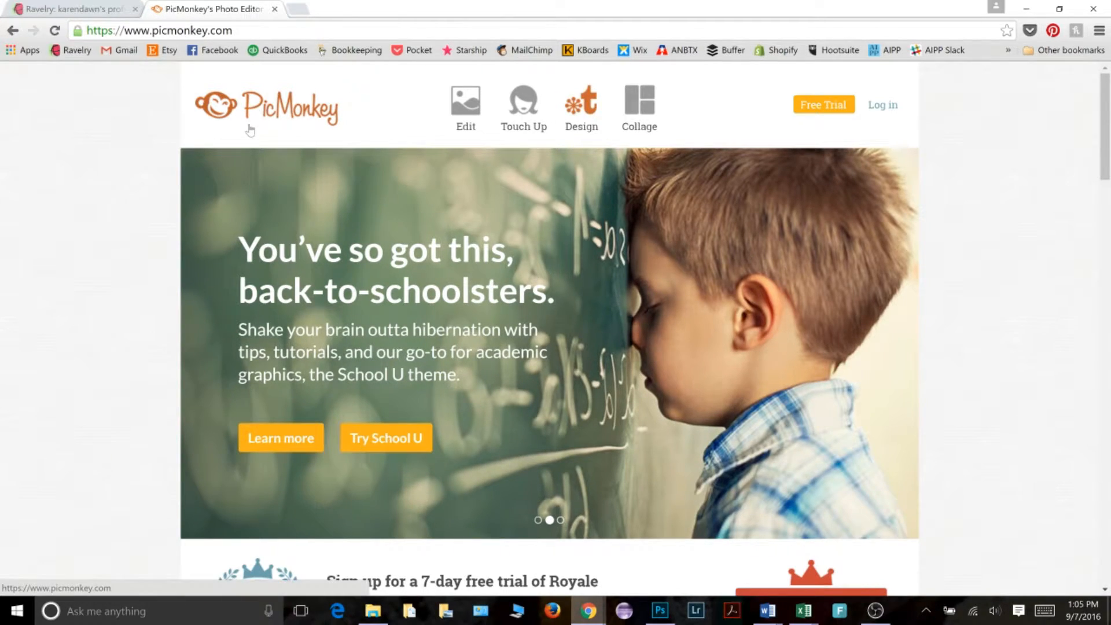
# Open PicMonkey in a new tab and reveal its choose-a-photo-to-edit options.
pyautogui.click(580, 106)
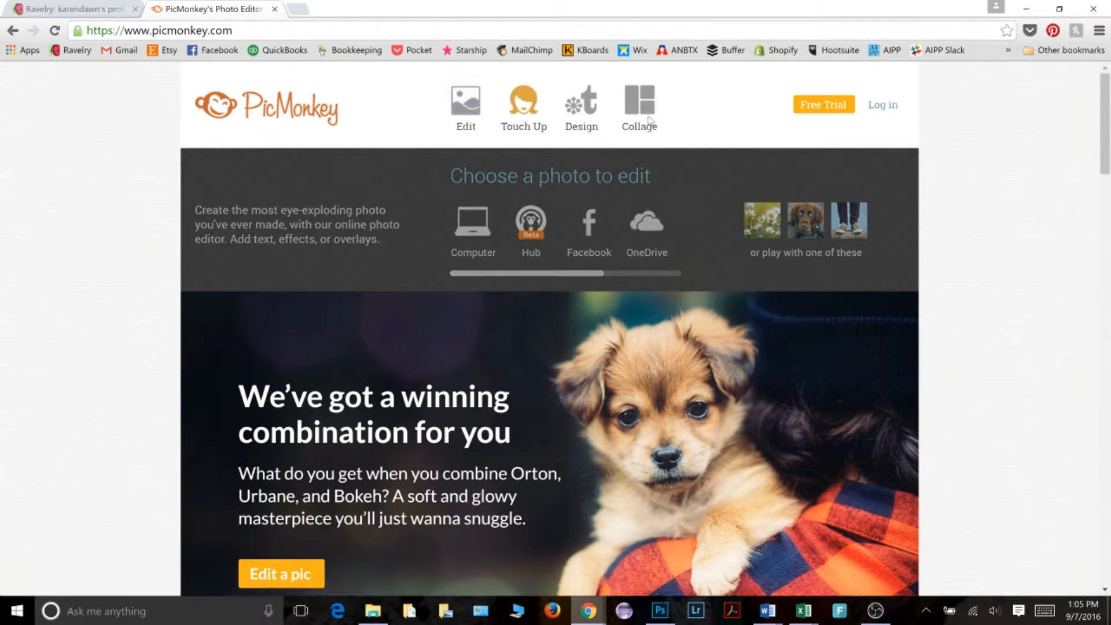
pyautogui.click(637, 106)
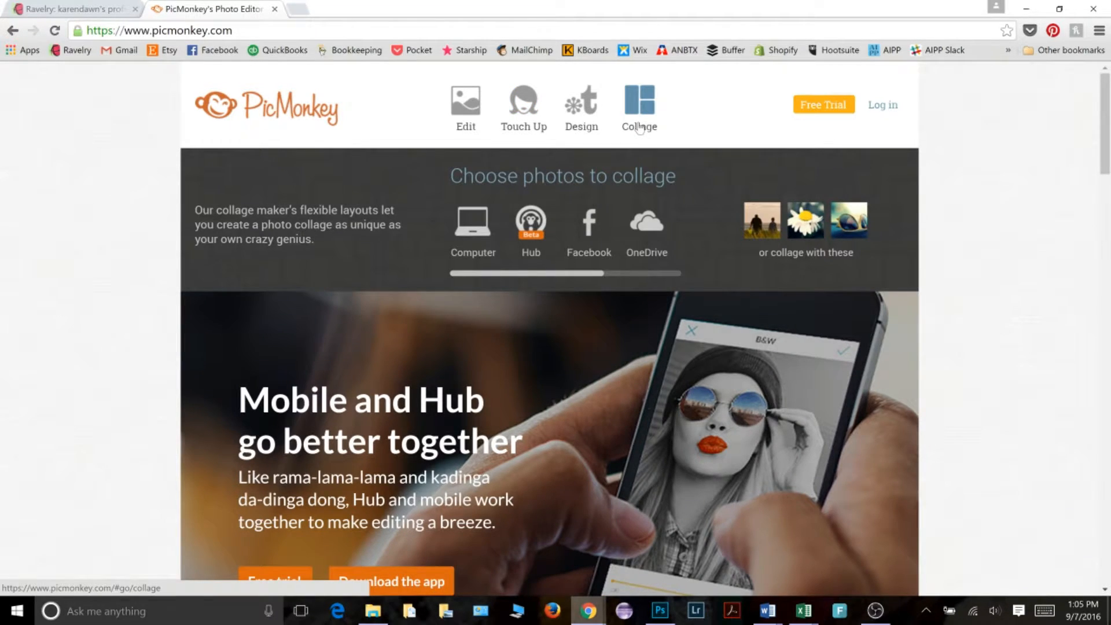
pyautogui.click(465, 107)
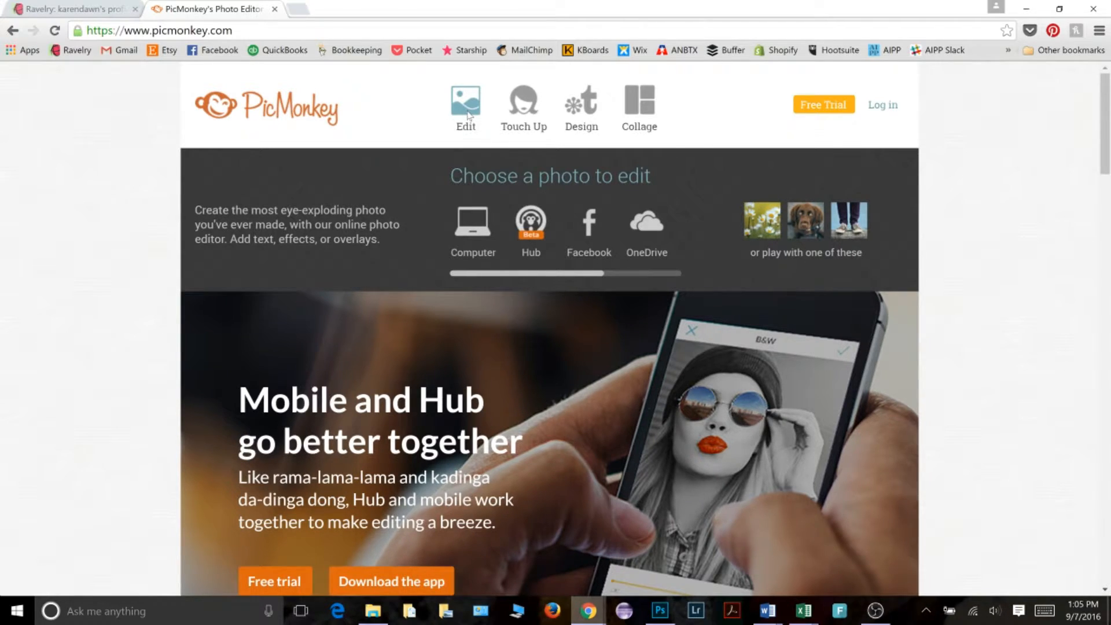
# Open Polyxena (4) from the computer in PicMonkey's editor.
pyautogui.click(472, 227)
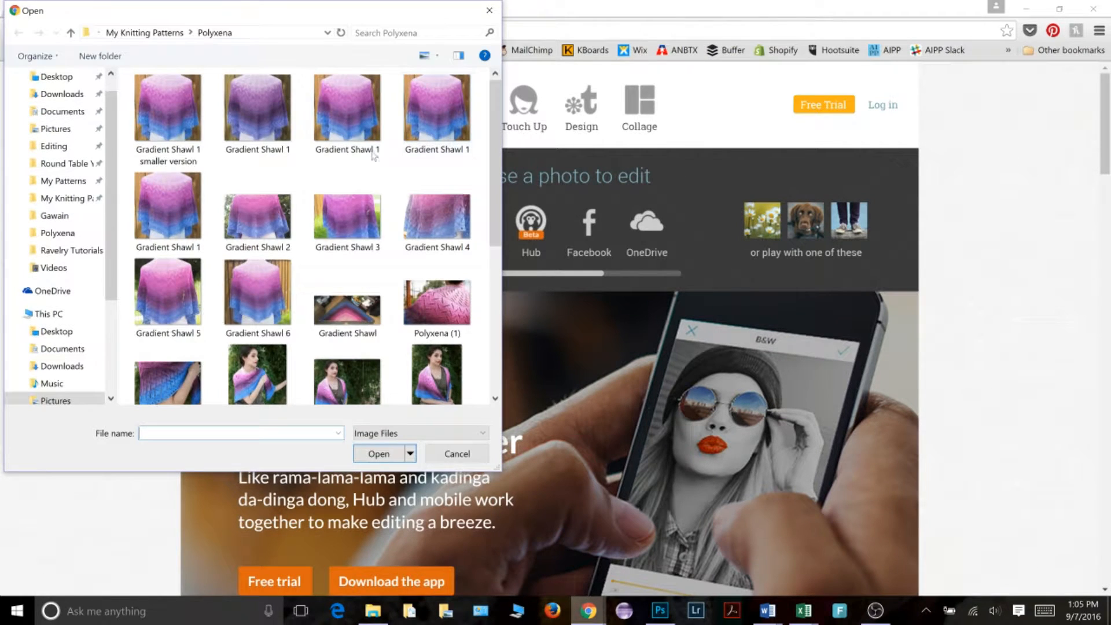
pyautogui.moveTo(347, 212)
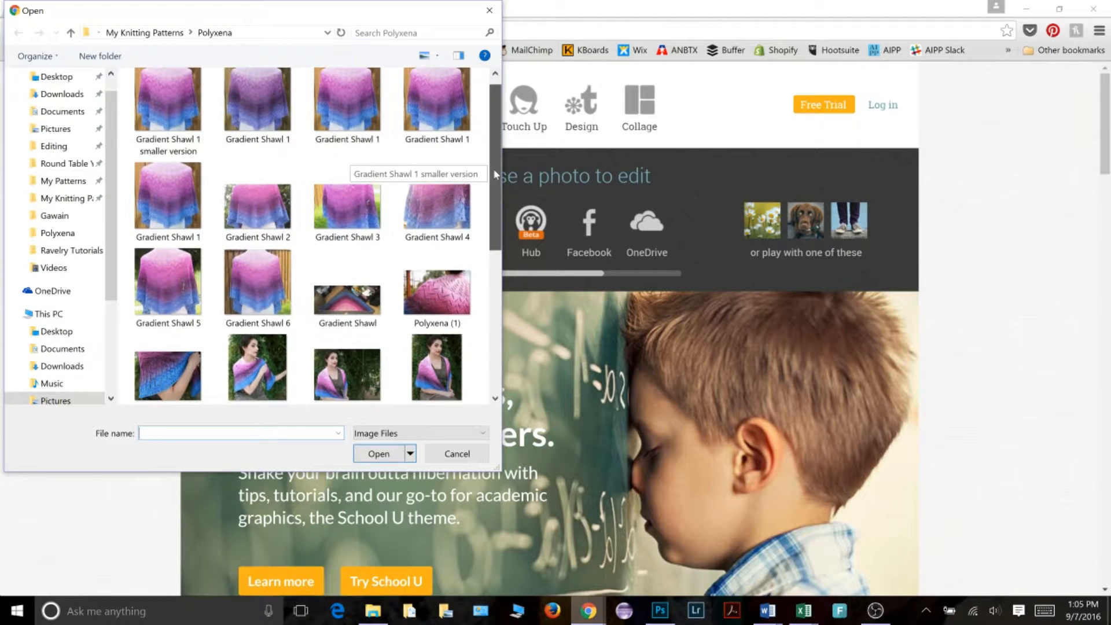
pyautogui.click(346, 362)
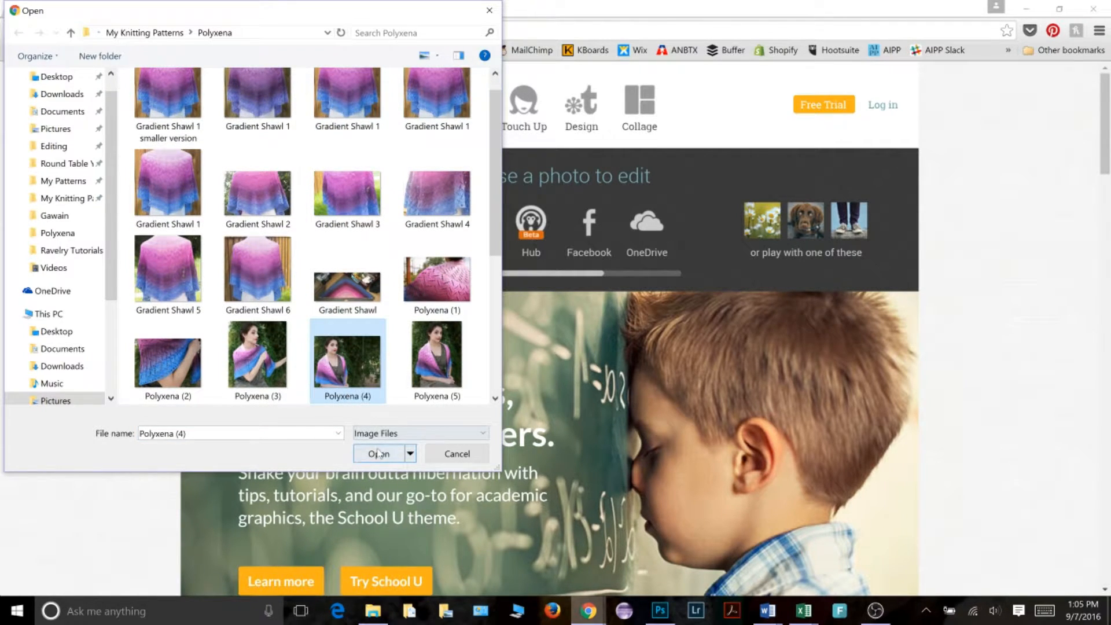
pyautogui.click(379, 453)
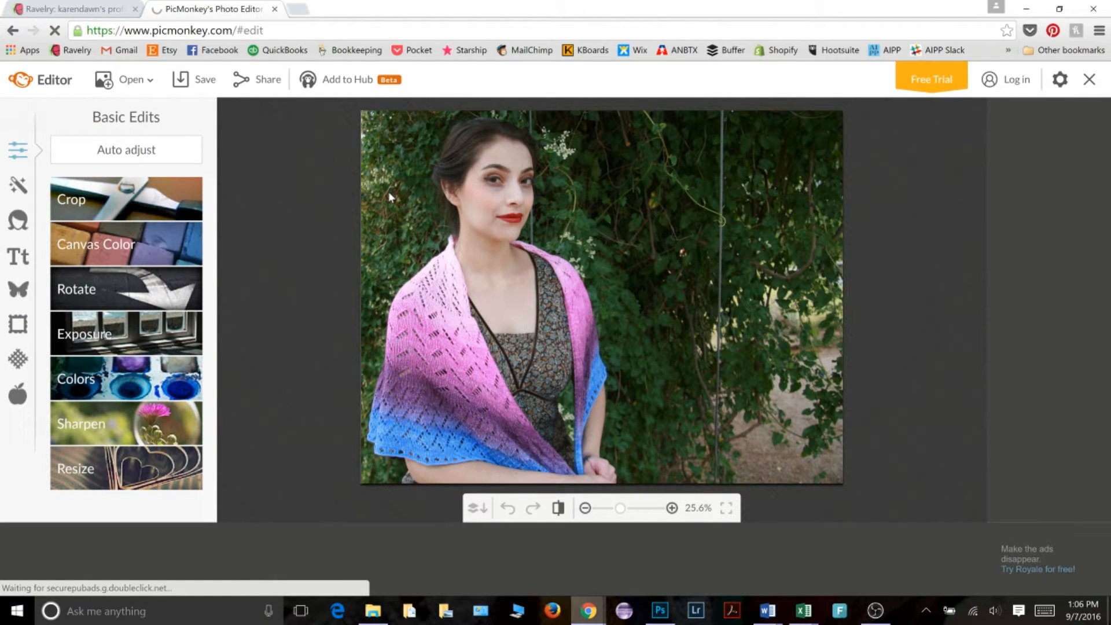
pyautogui.moveTo(391, 296)
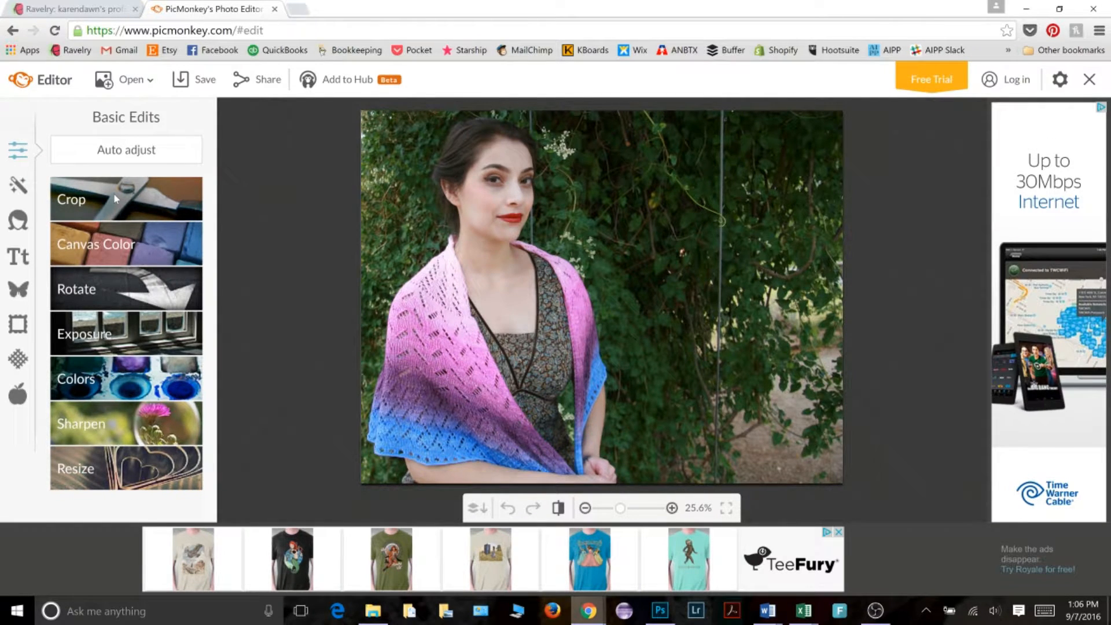
# Draw a crop box around the model and shawl on the photo's left side.
pyautogui.click(70, 198)
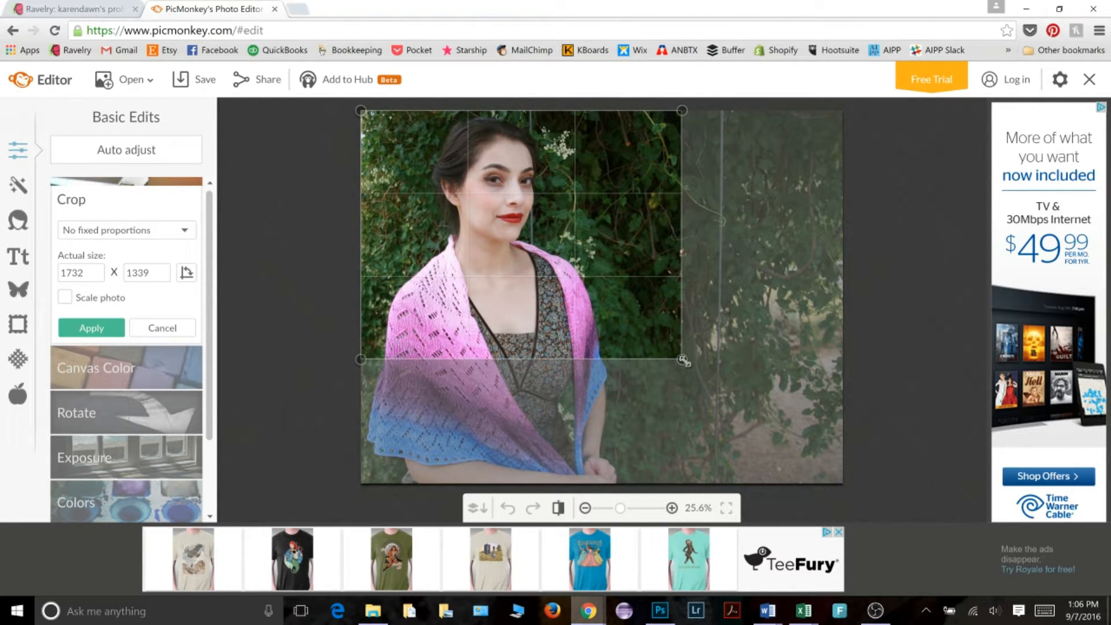
pyautogui.moveTo(682, 360); pyautogui.dragTo(670, 391)
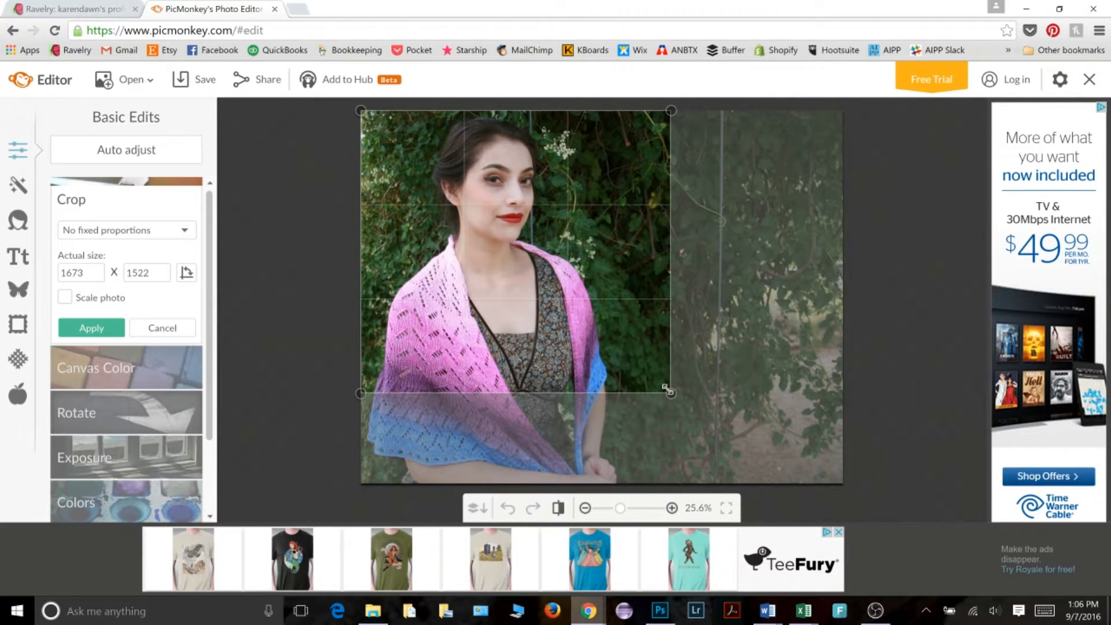
pyautogui.moveTo(669, 391); pyautogui.dragTo(671, 483)
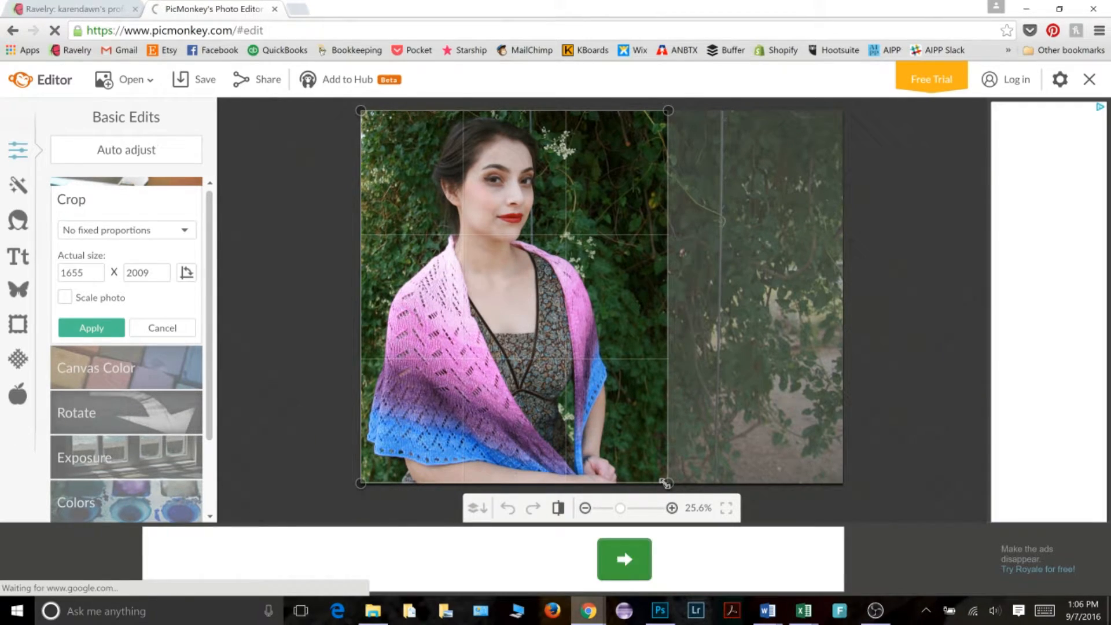
pyautogui.moveTo(667, 482); pyautogui.dragTo(721, 473)
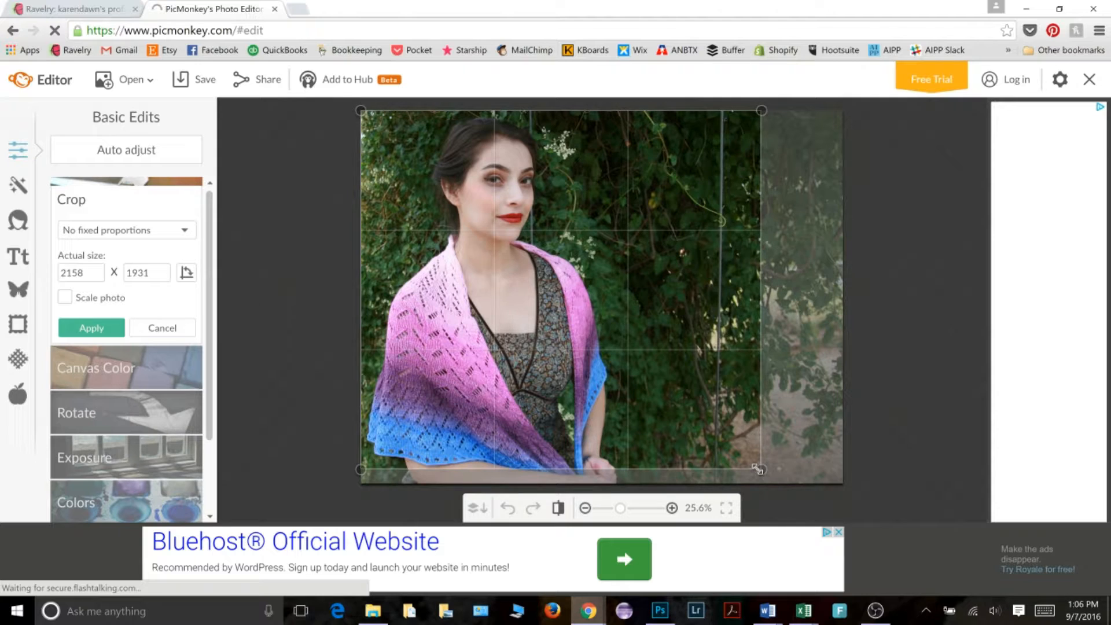
pyautogui.moveTo(760, 290); pyautogui.dragTo(684, 290)
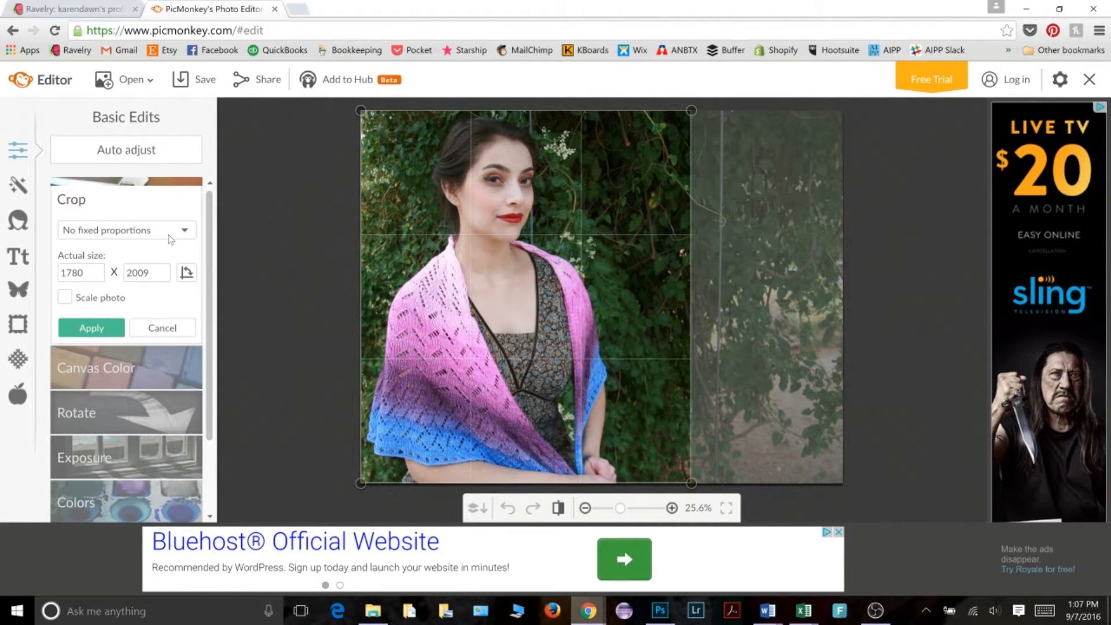
pyautogui.click(126, 230)
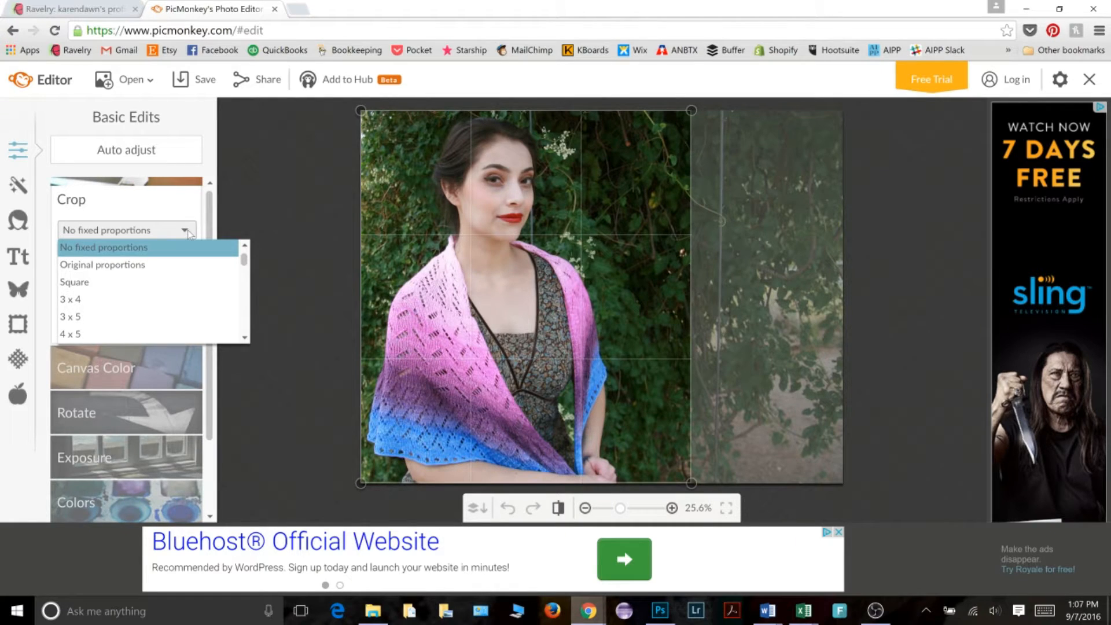
# Set the crop proportion to Square, position it over the model, and apply.
pyautogui.click(104, 247)
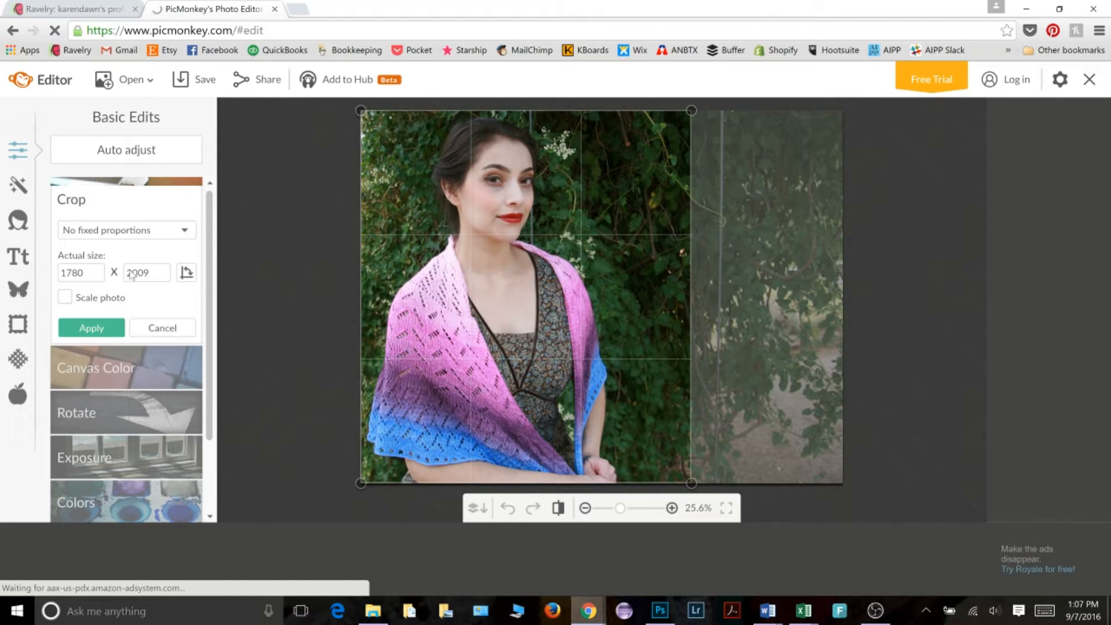
pyautogui.click(126, 230)
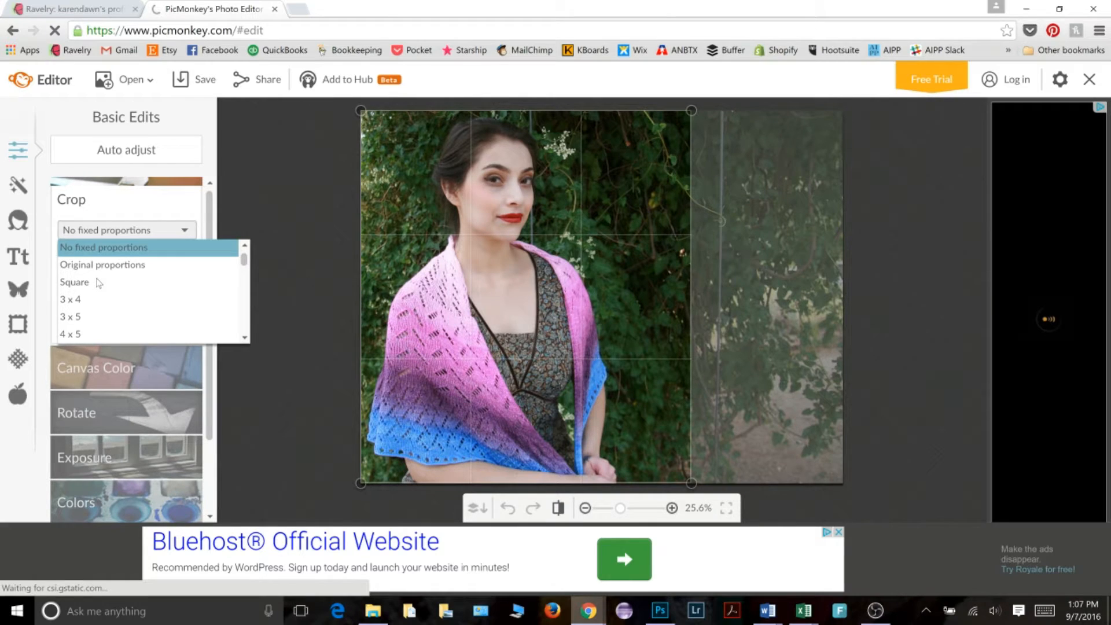
pyautogui.click(74, 282)
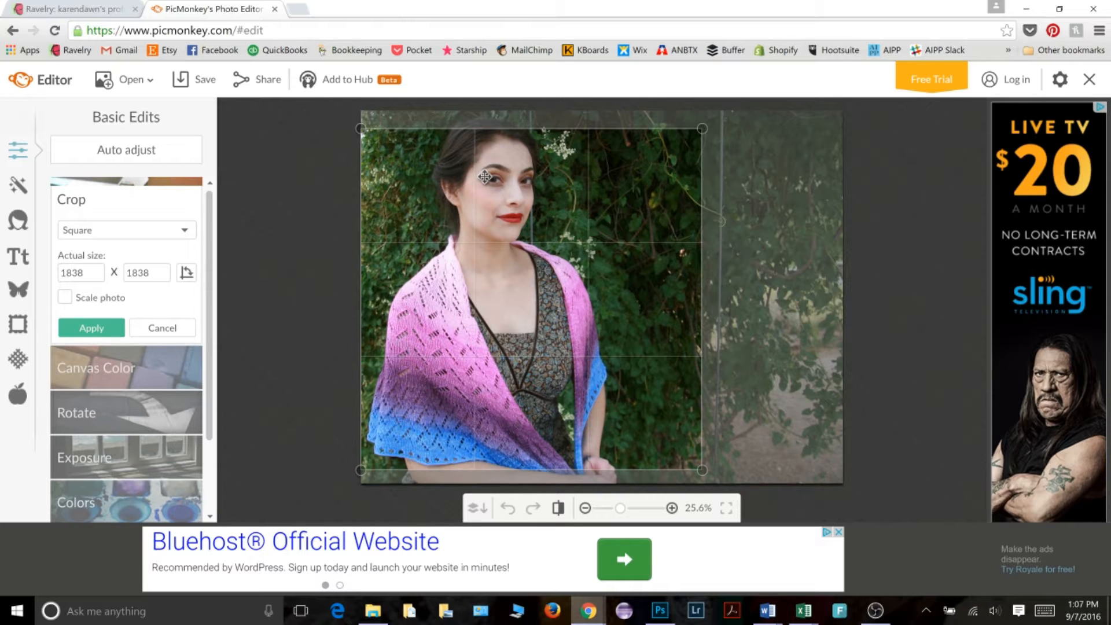
pyautogui.click(91, 328)
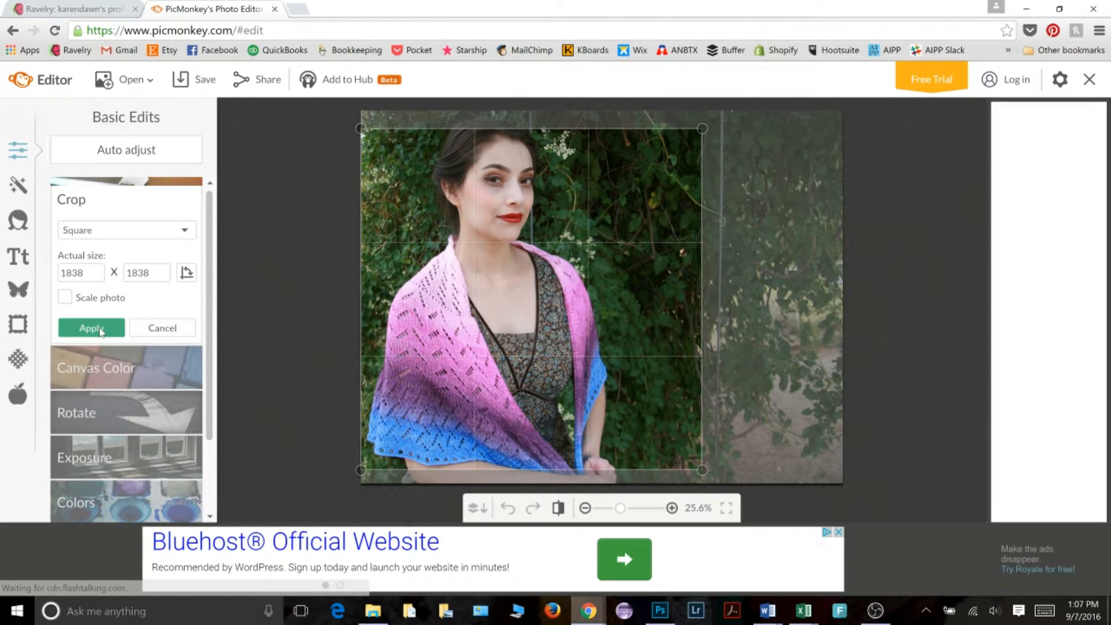
pyautogui.click(91, 331)
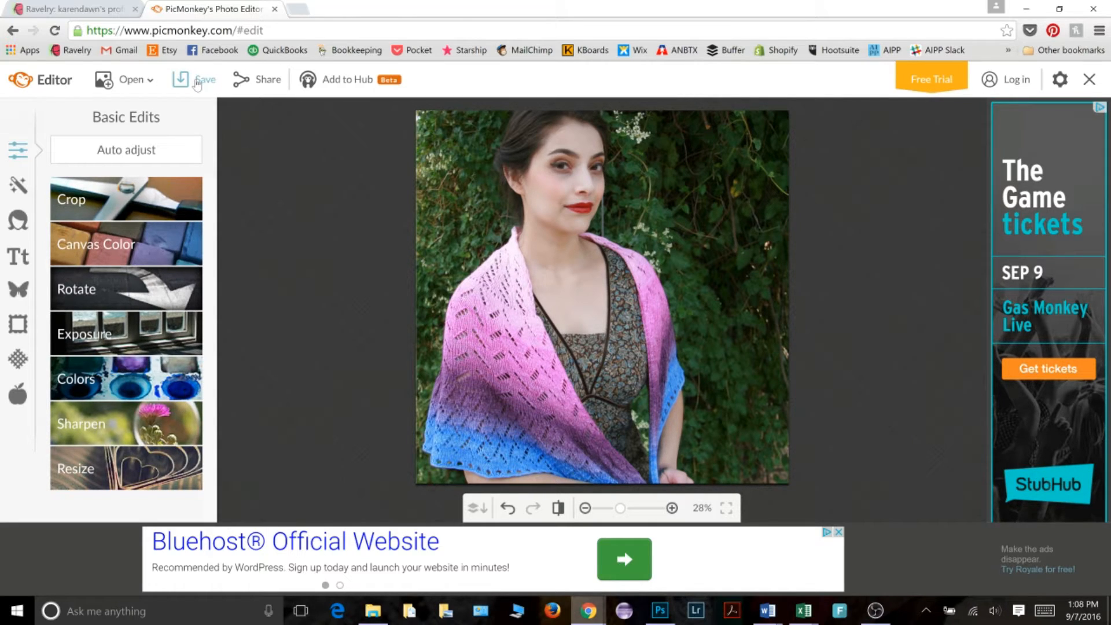
# Start saving the cropped square photo in PicMonkey with good-resolution quality.
pyautogui.click(205, 78)
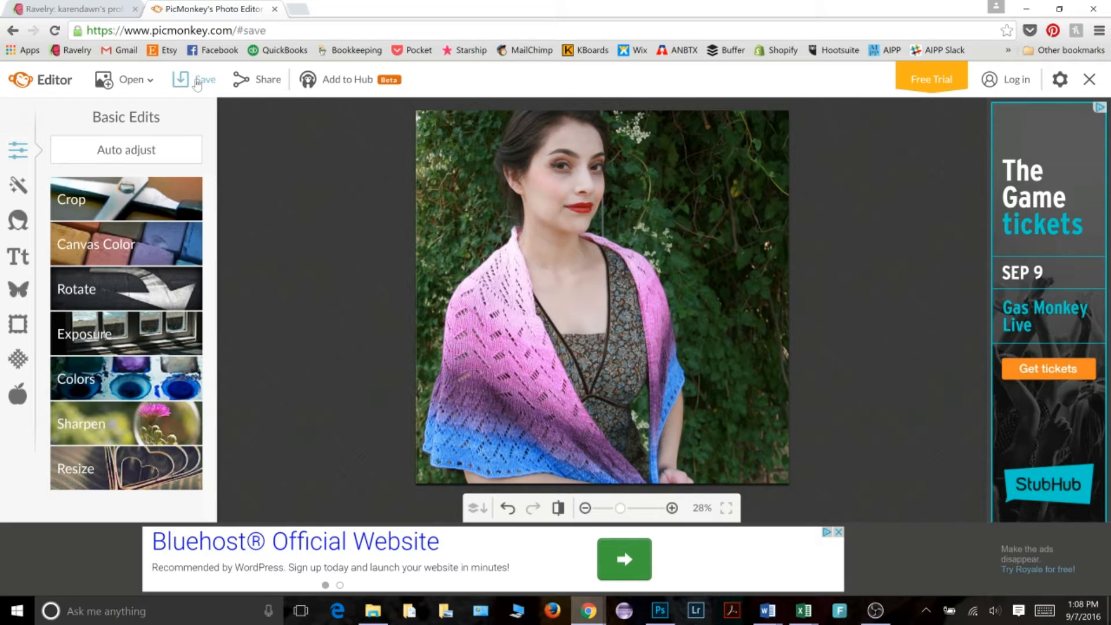
pyautogui.click(205, 79)
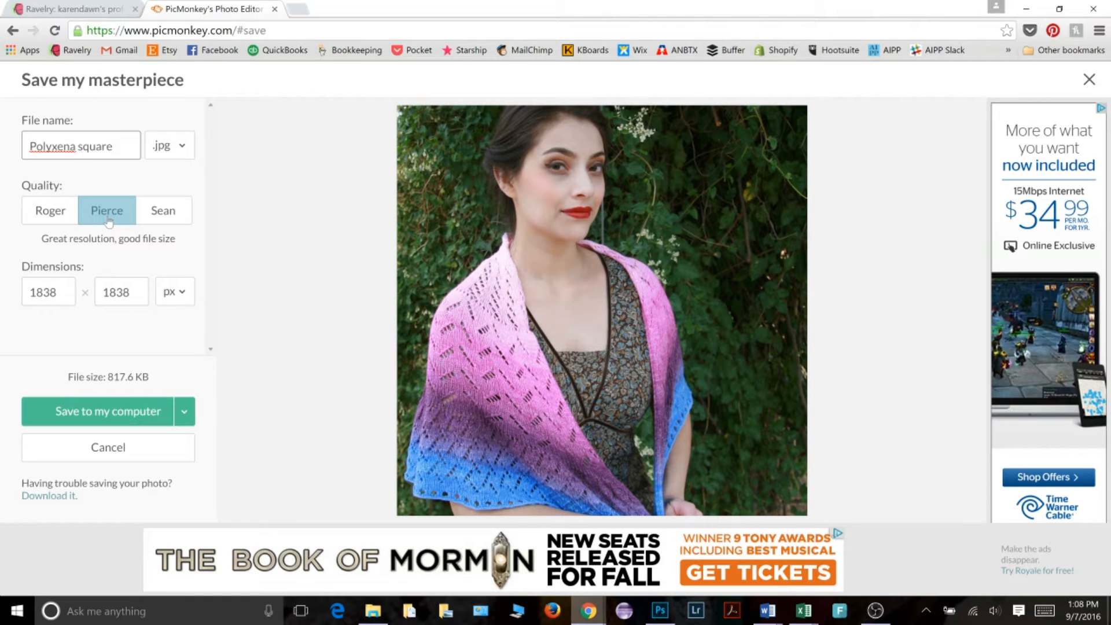
pyautogui.click(81, 146)
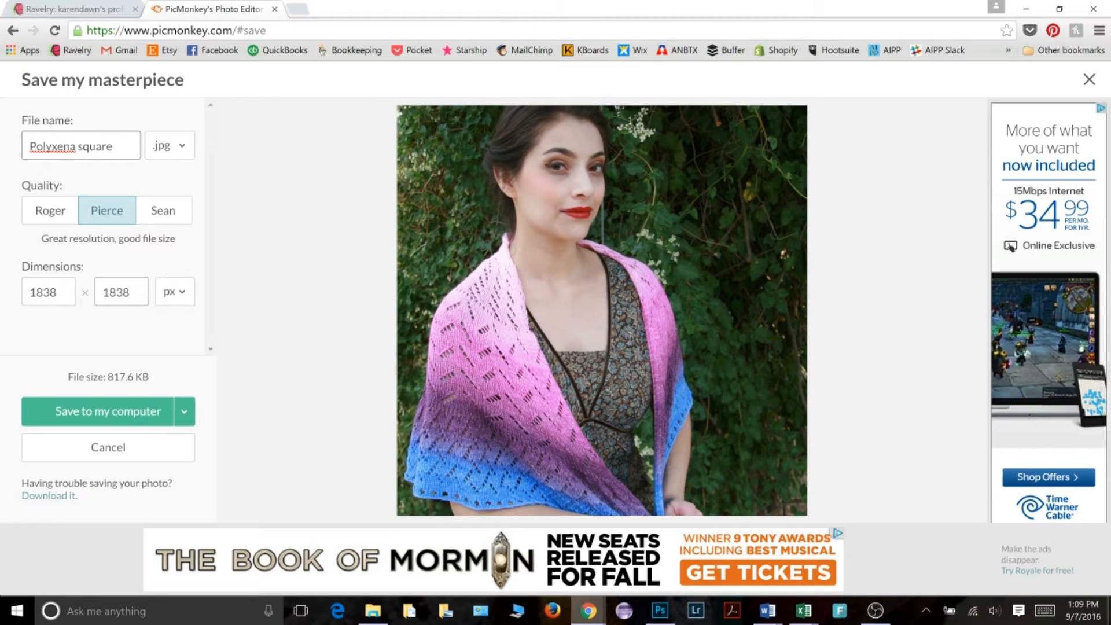
pyautogui.click(110, 146)
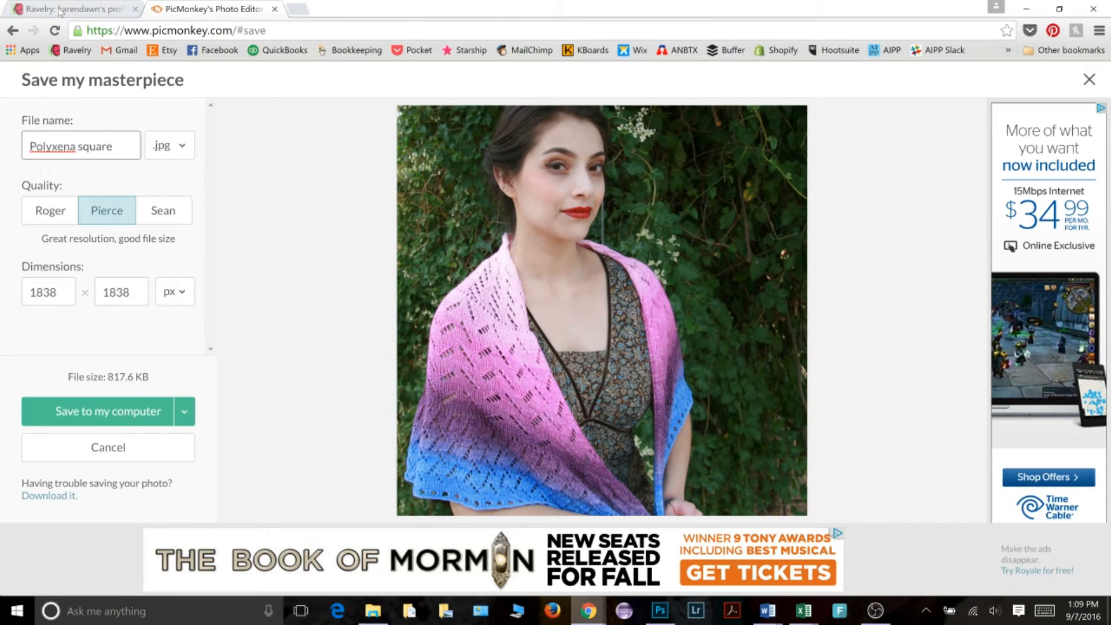
pyautogui.click(71, 9)
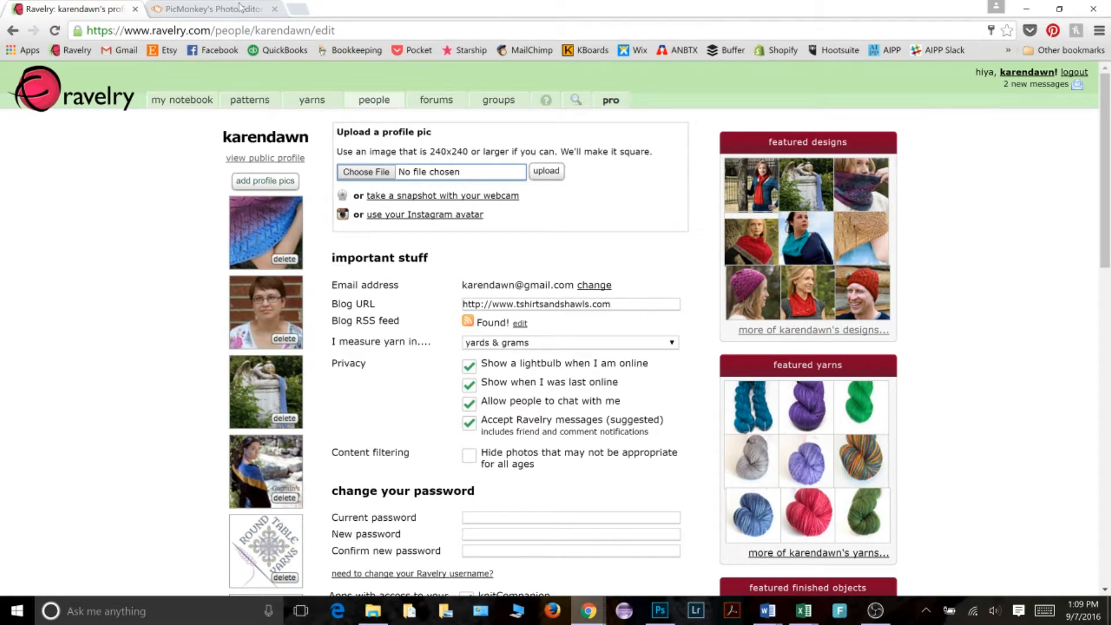
pyautogui.click(213, 9)
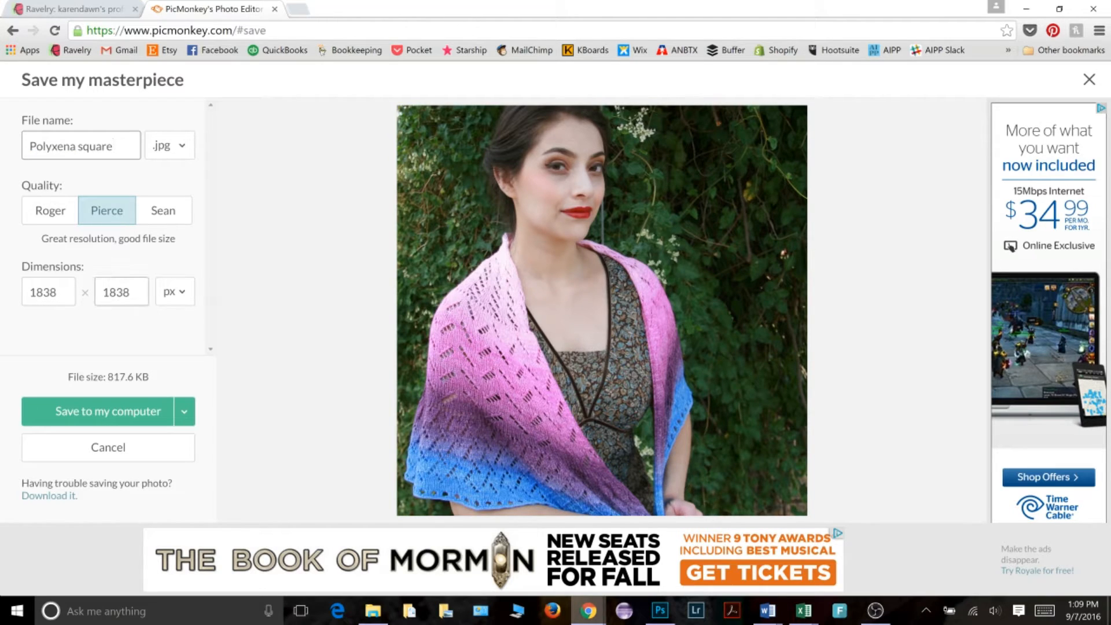
# Resize the image to 800 × 800 pixels and send it to the computer's save dialog.
pyautogui.tripleClick(48, 296)
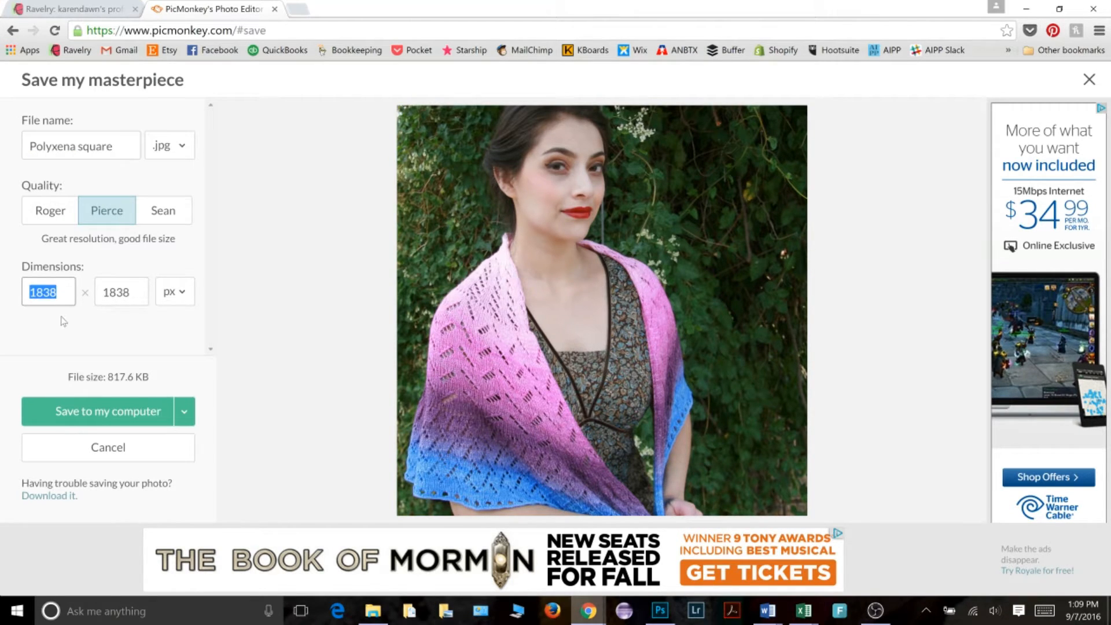
pyautogui.click(99, 410)
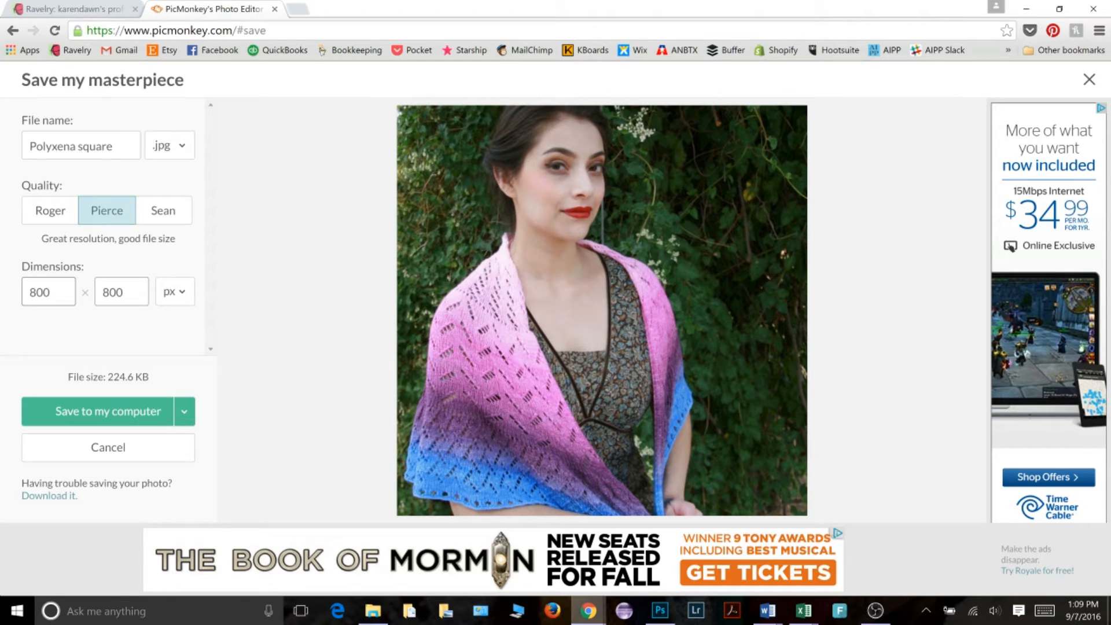
pyautogui.click(120, 291)
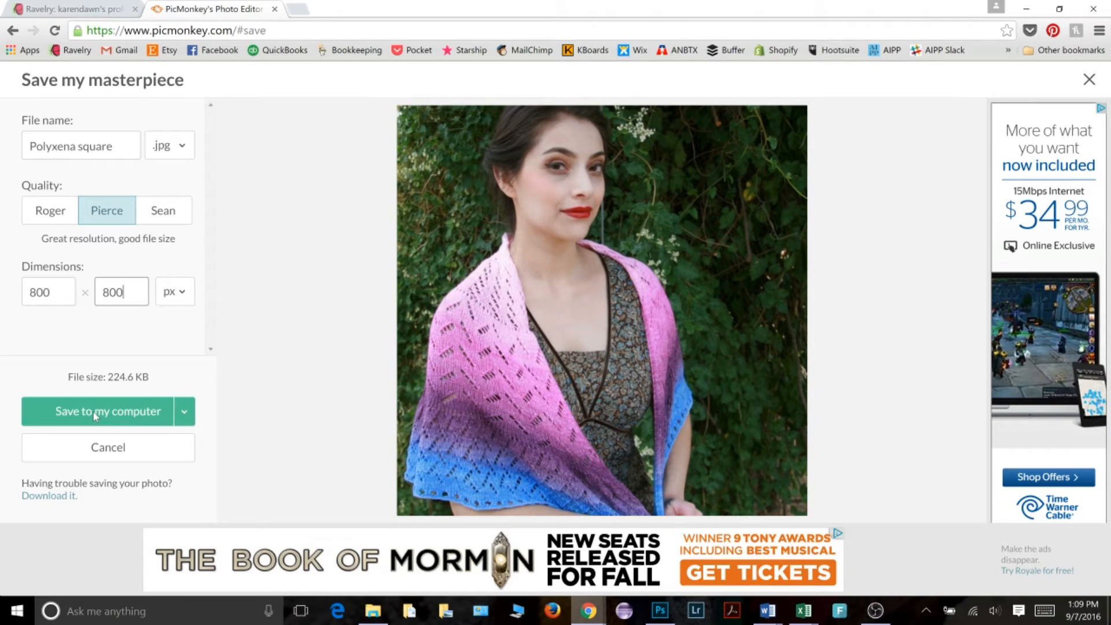
pyautogui.click(108, 411)
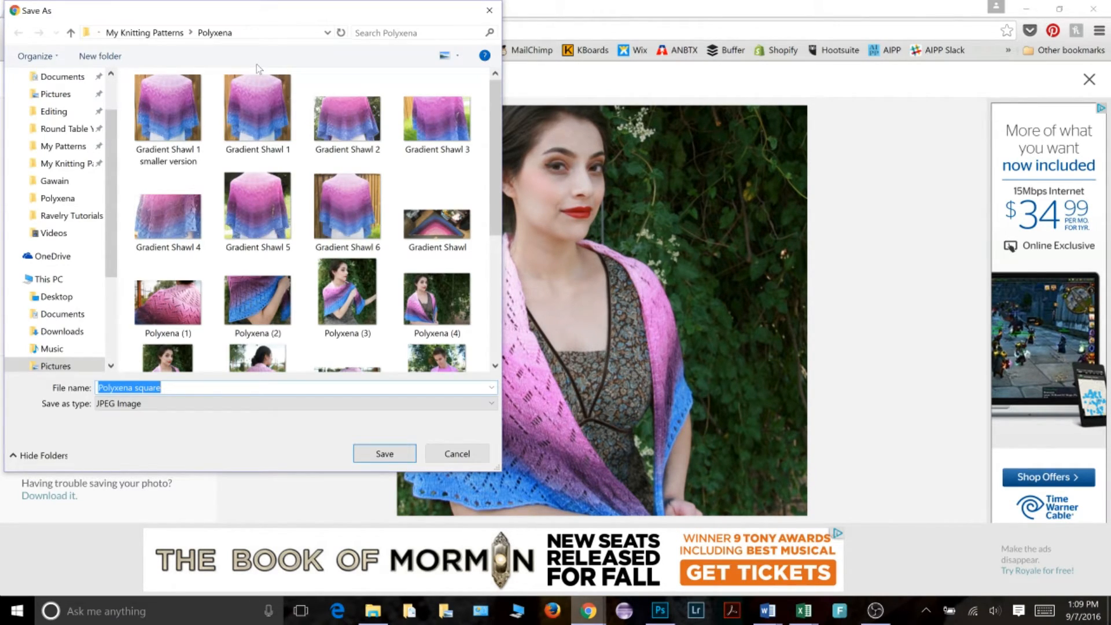
# Name the file 'A Polyxena square' and save it in the Polyxena knitting patterns folder.
pyautogui.click(347, 293)
pyautogui.write('A ')
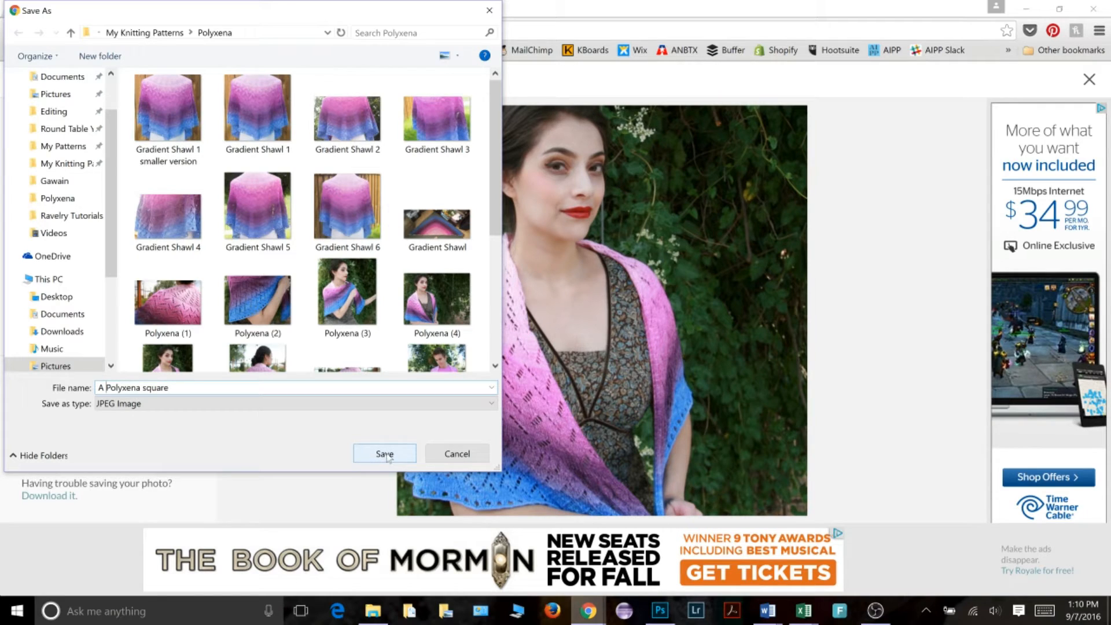
pyautogui.click(384, 454)
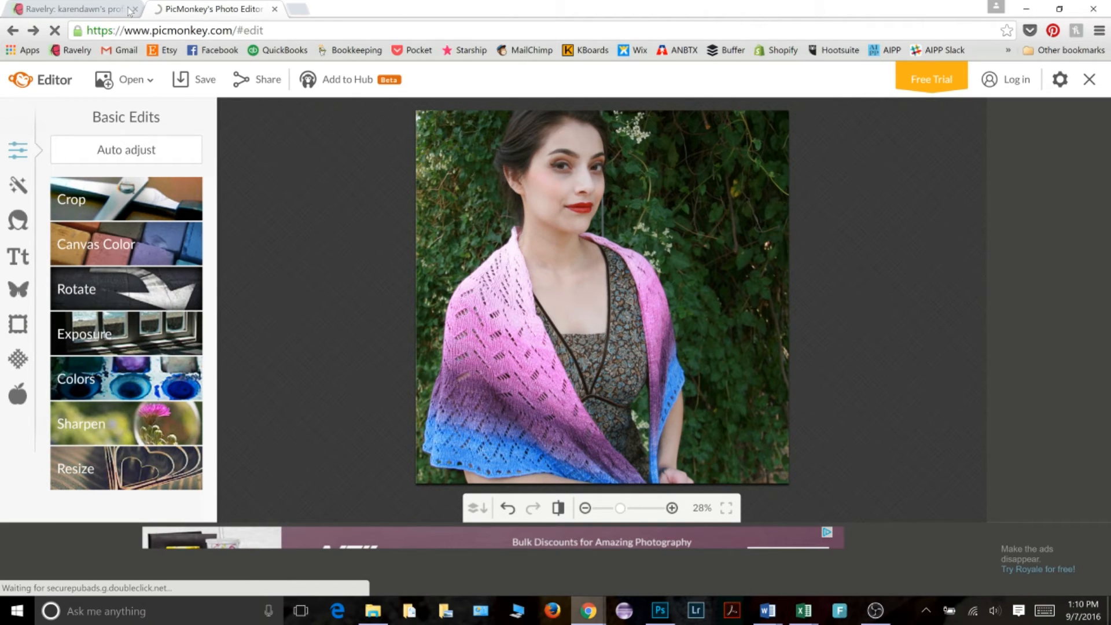
# Upload 'A Polyxena square.jpg' on Ravelry's edit profile page as the first picture.
pyautogui.click(67, 8)
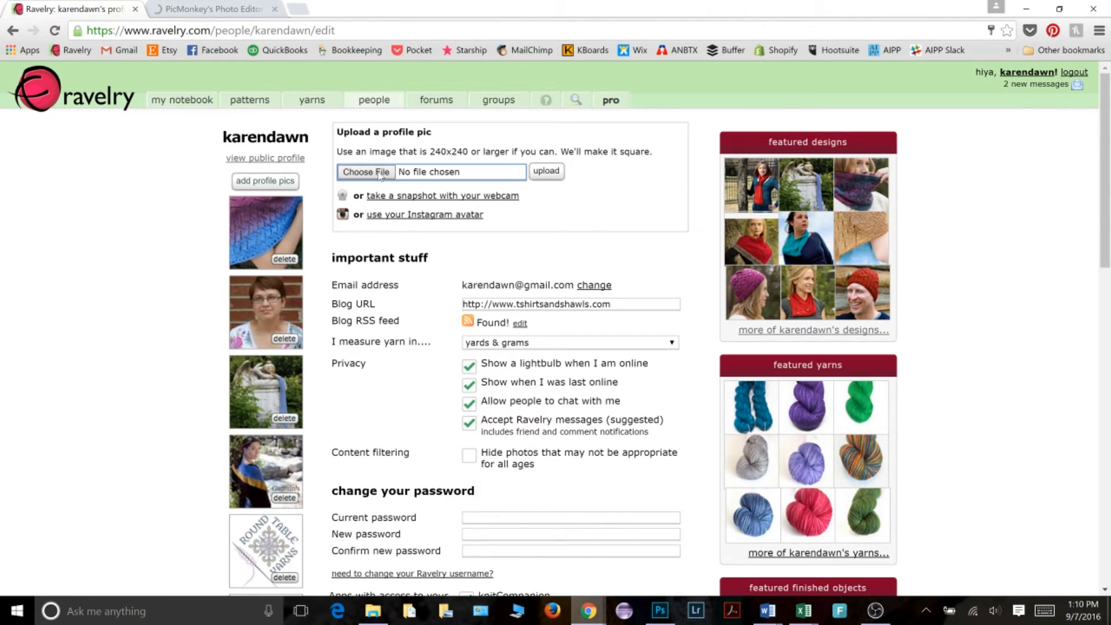
pyautogui.click(365, 172)
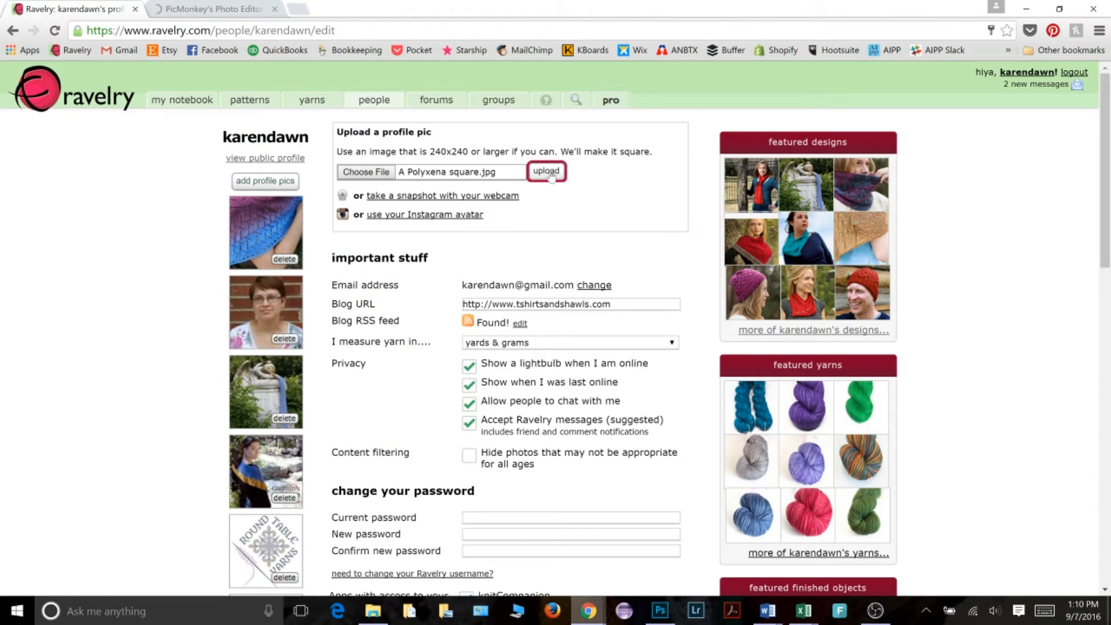
pyautogui.click(545, 171)
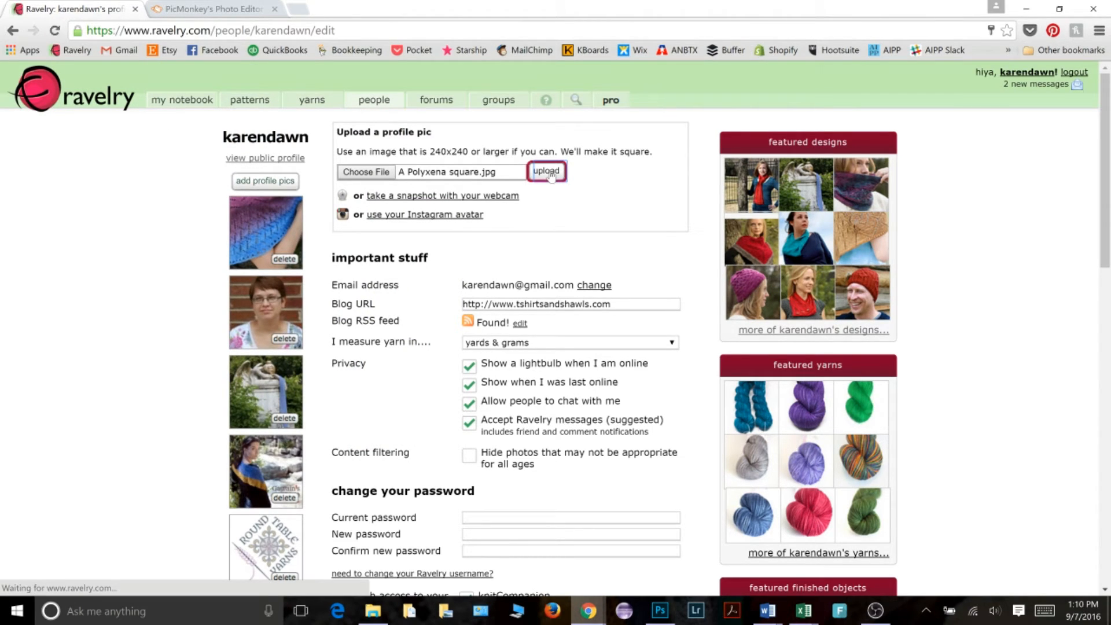
pyautogui.click(545, 170)
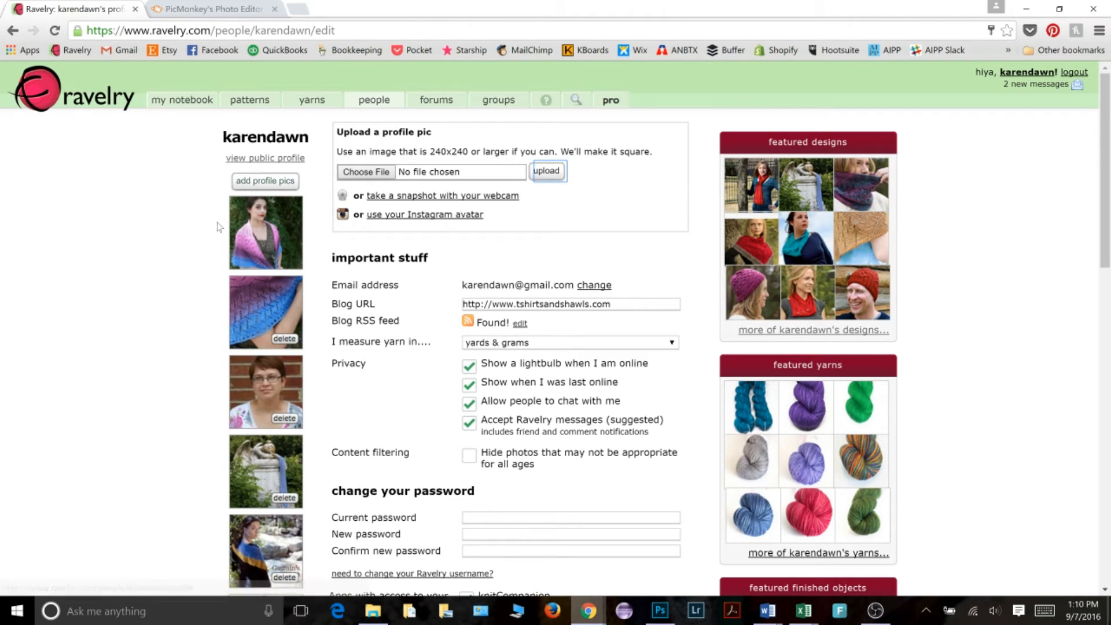
pyautogui.moveTo(308, 252)
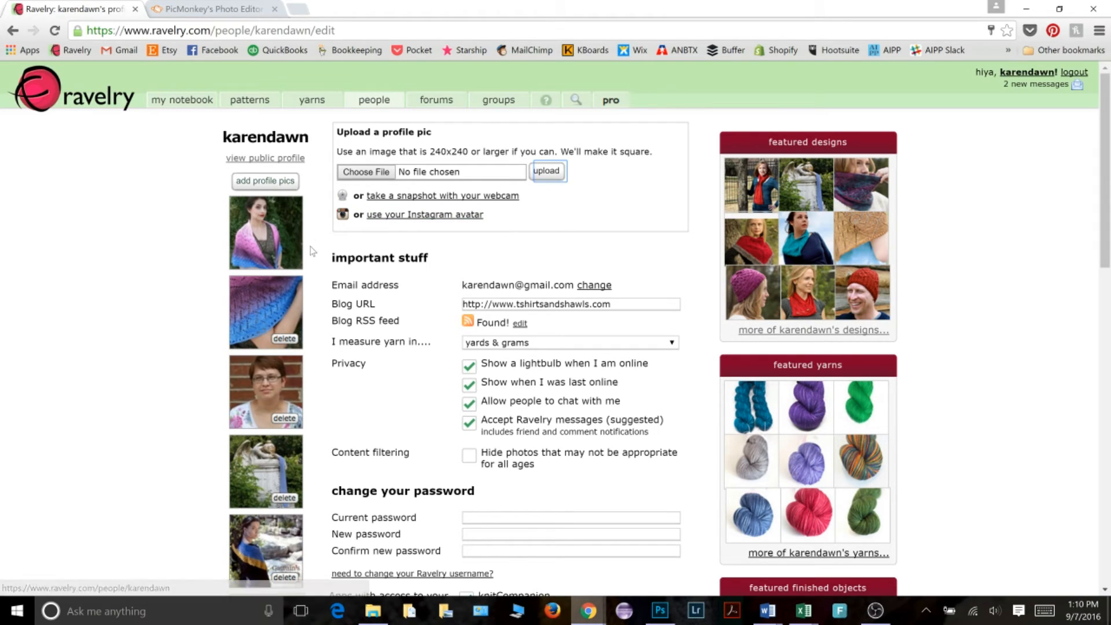
pyautogui.moveTo(244, 202)
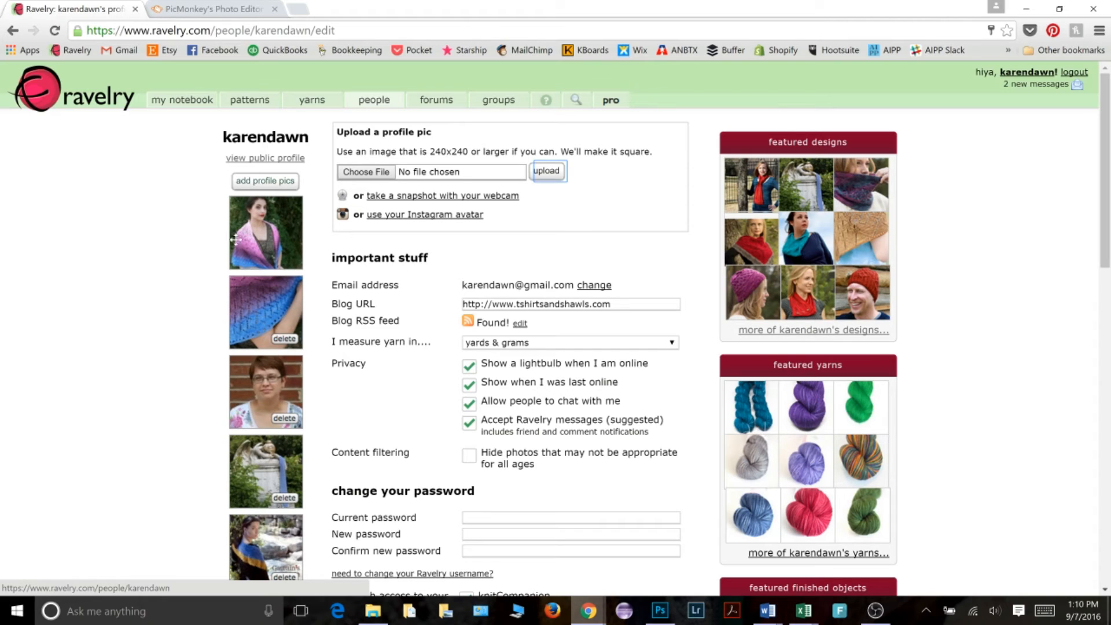
pyautogui.moveTo(239, 261)
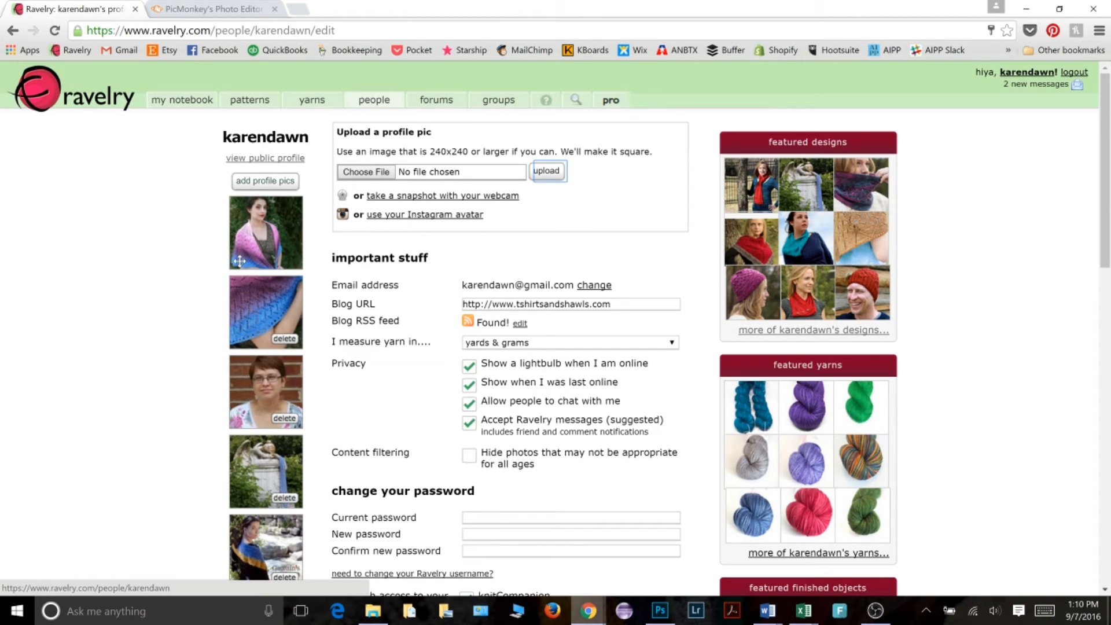
pyautogui.moveTo(294, 264)
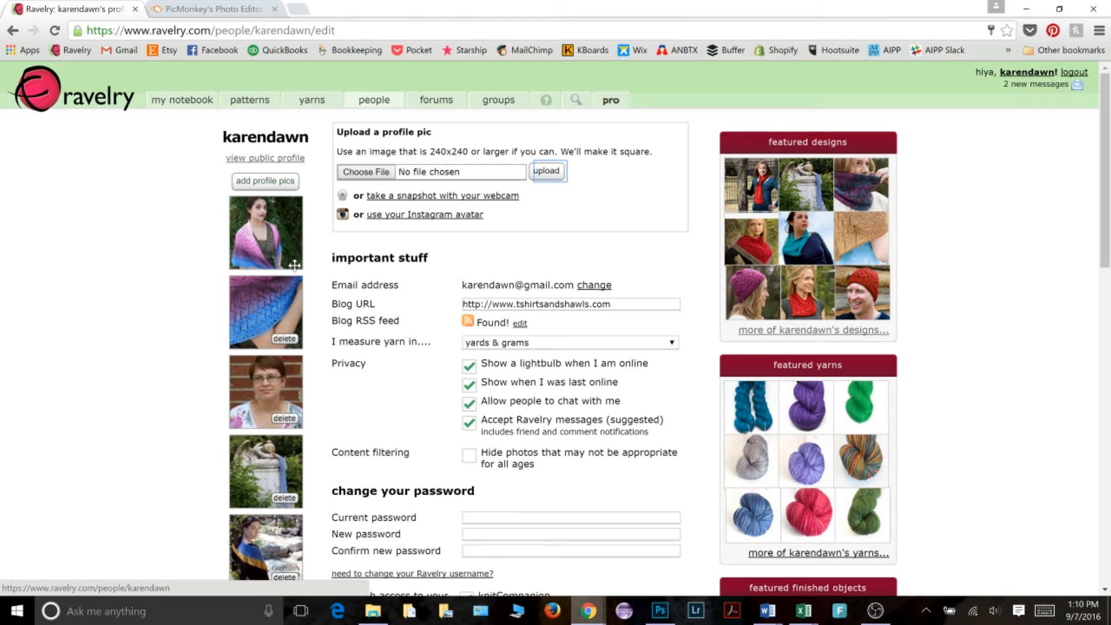
pyautogui.moveTo(313, 250)
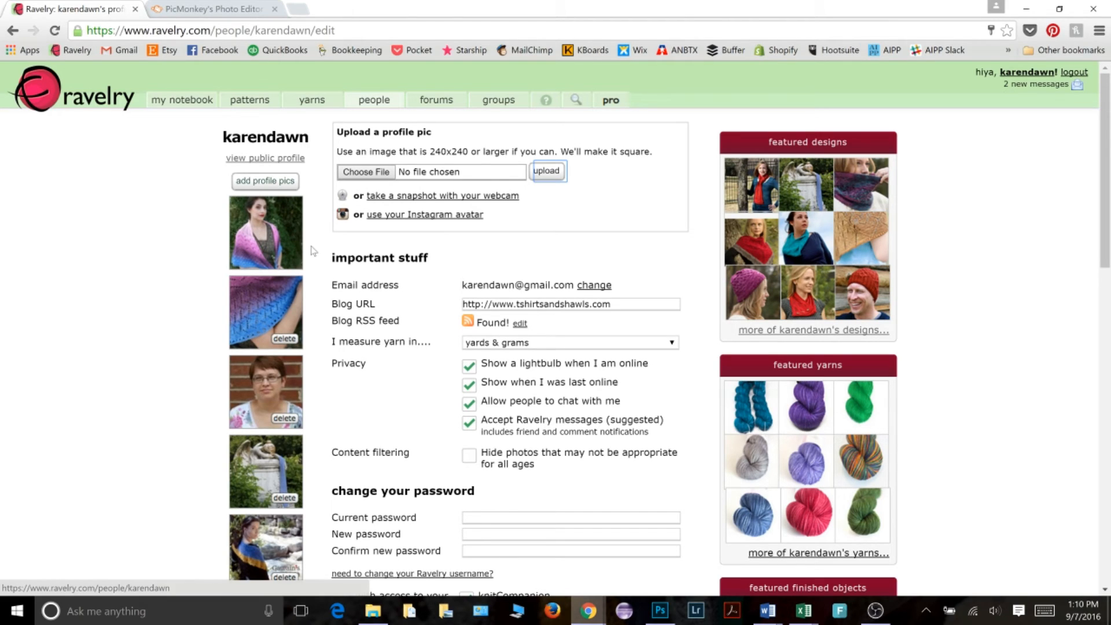
pyautogui.moveTo(325, 285)
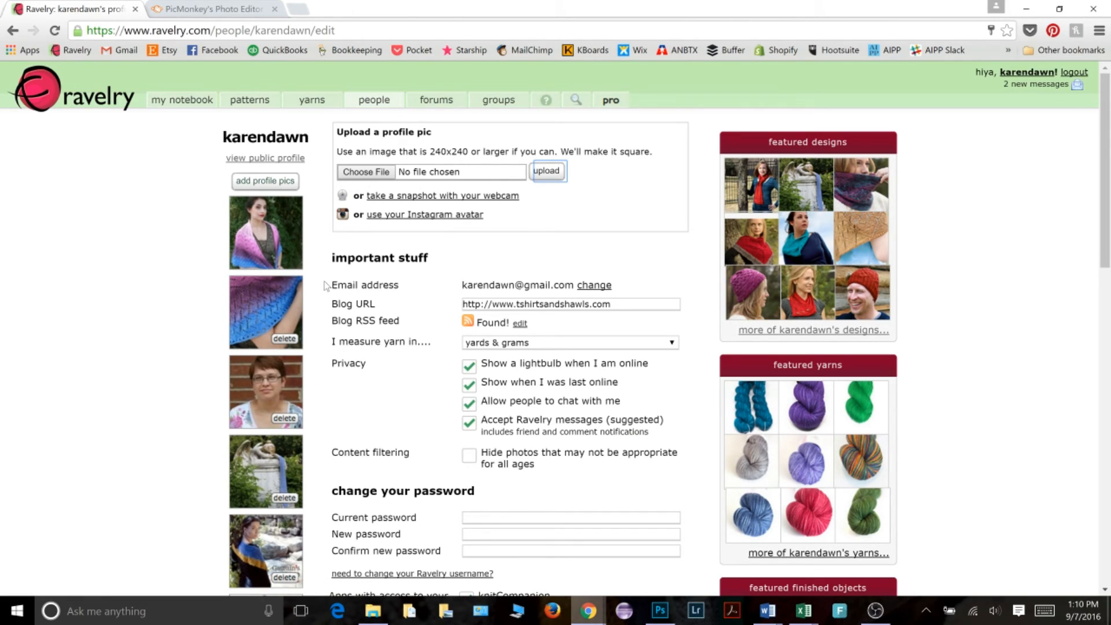
# Save the Ravelry profile edits from the bottom of the edit page.
pyautogui.scroll(-3)
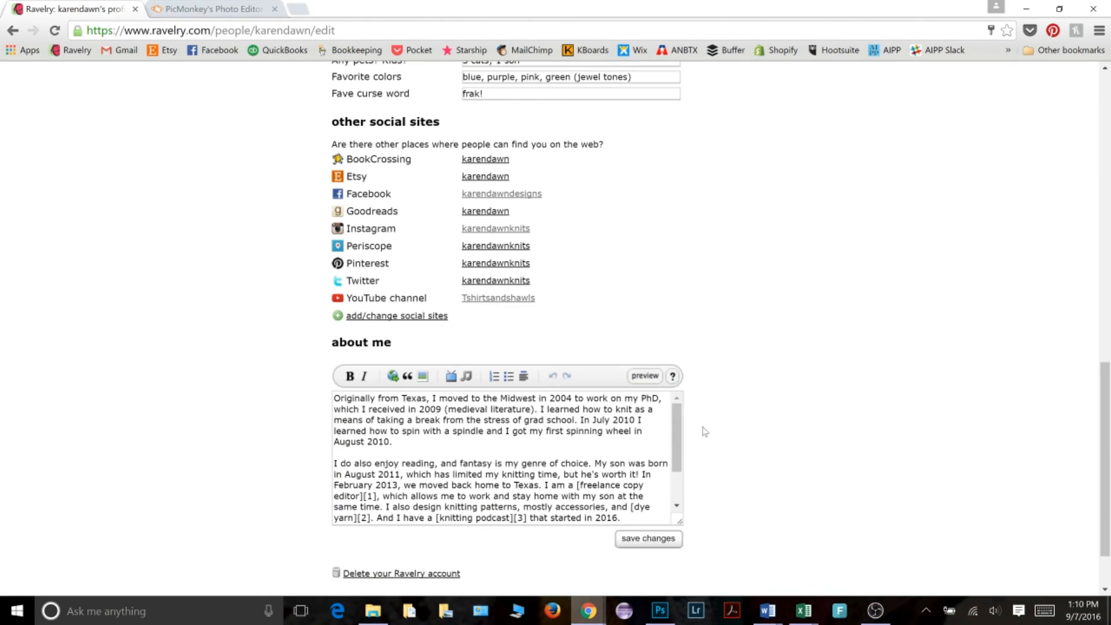
pyautogui.click(647, 537)
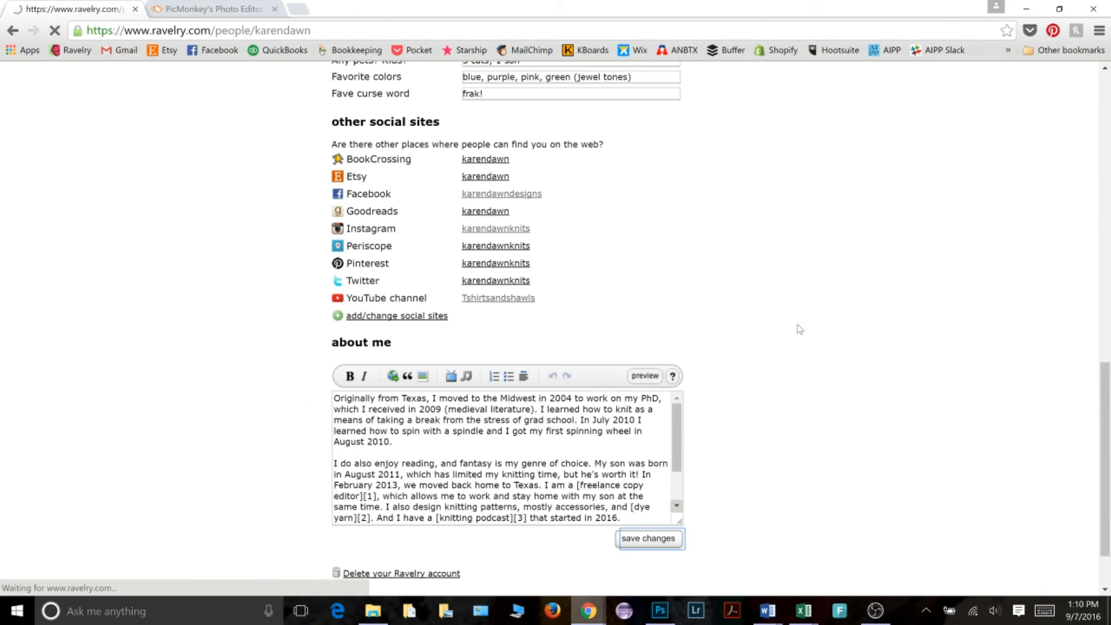
pyautogui.click(648, 537)
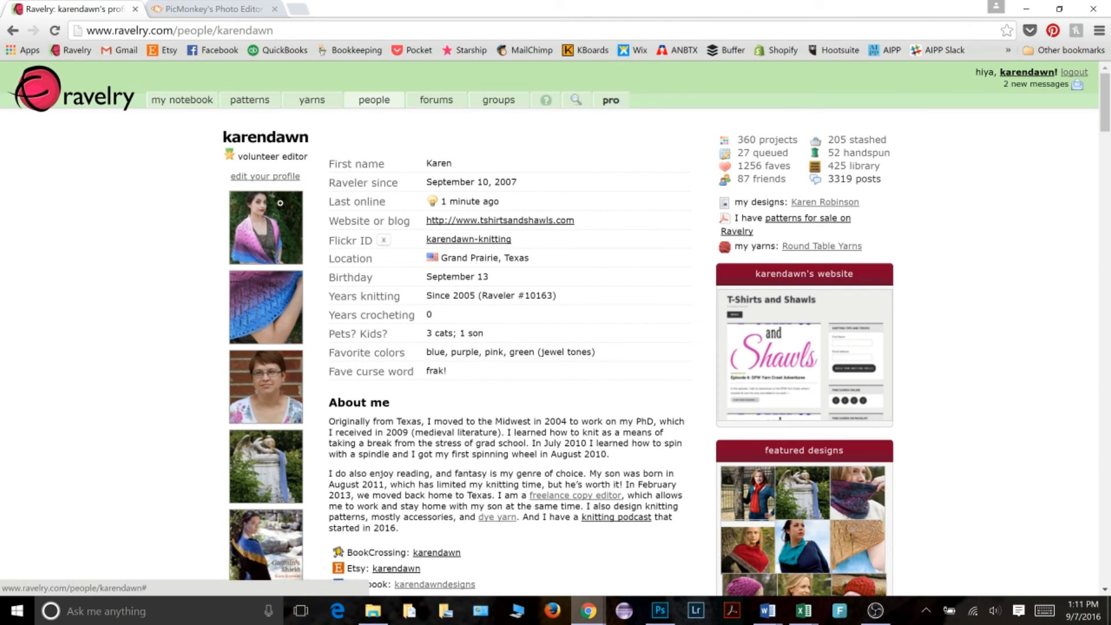
pyautogui.moveTo(275, 250)
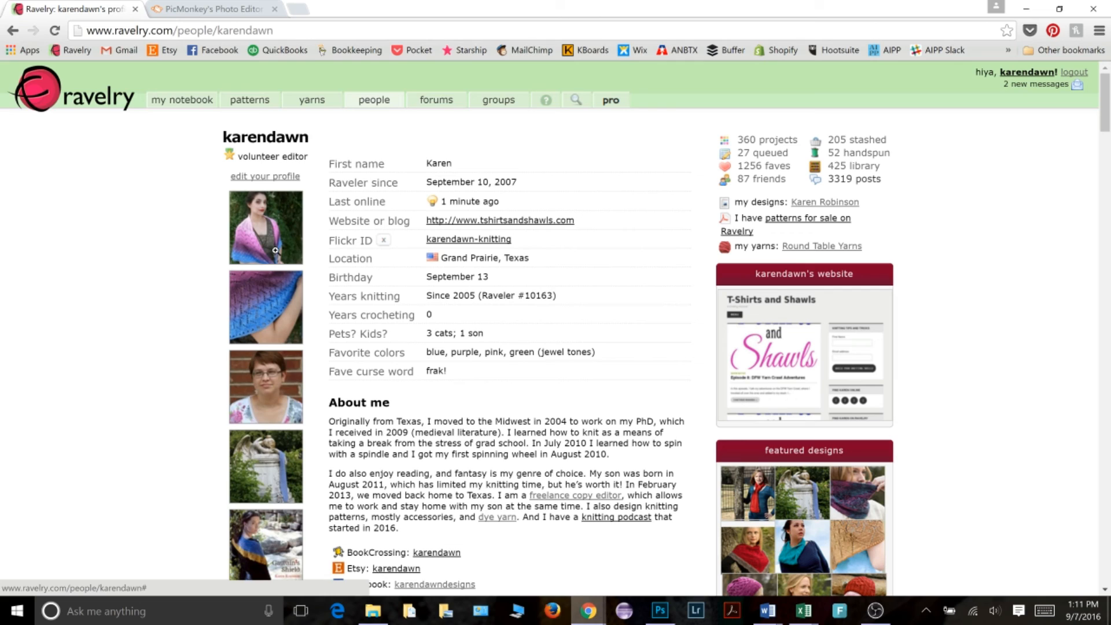
pyautogui.moveTo(1039, 72)
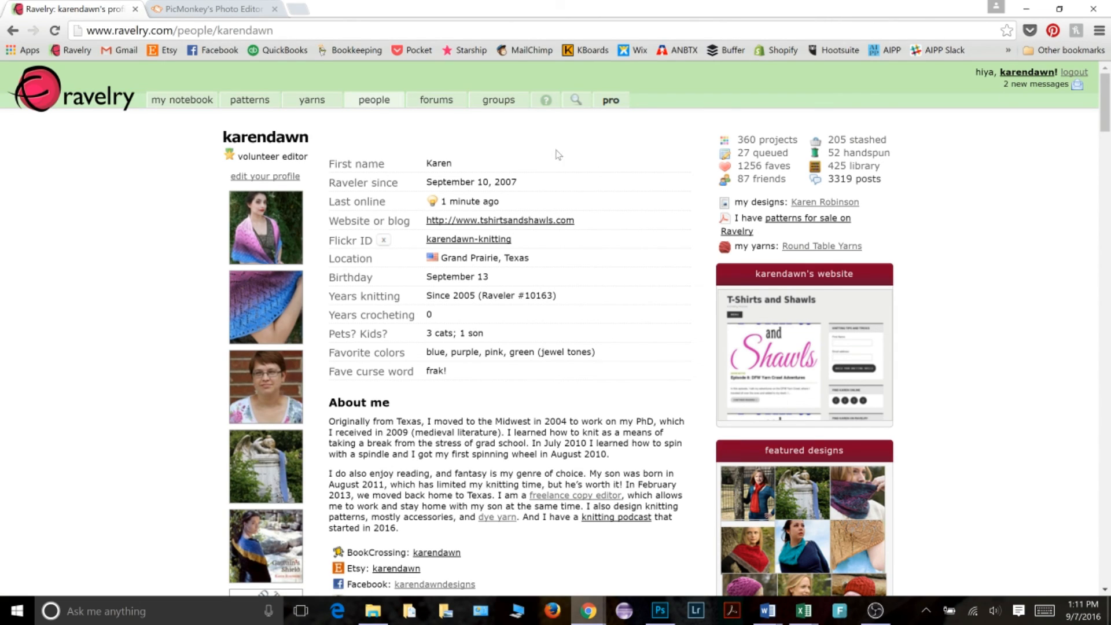
pyautogui.moveTo(546, 154)
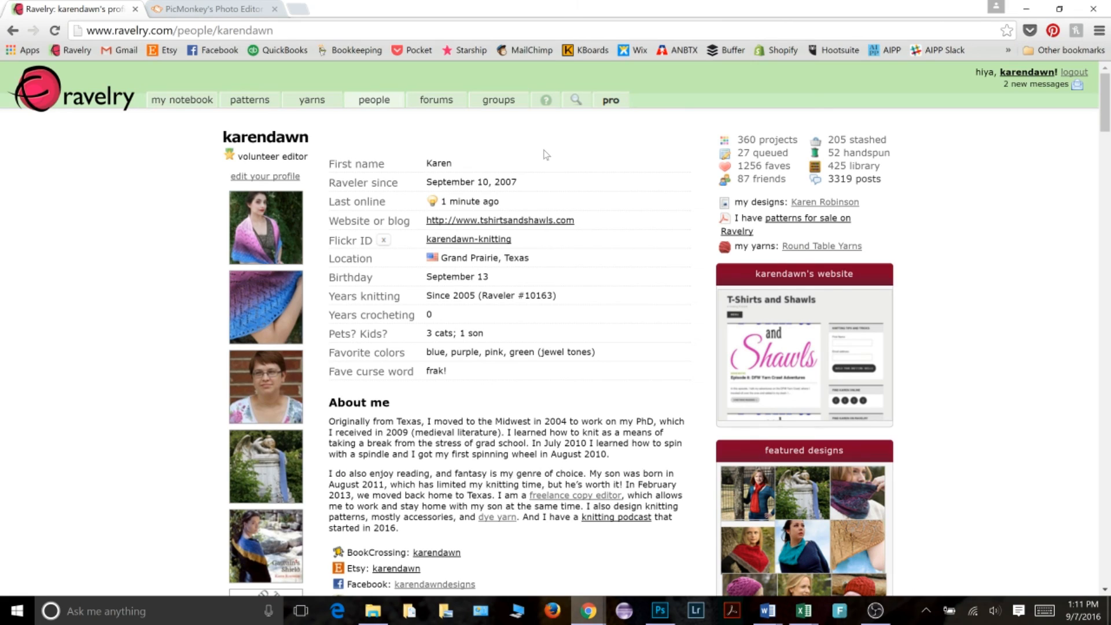